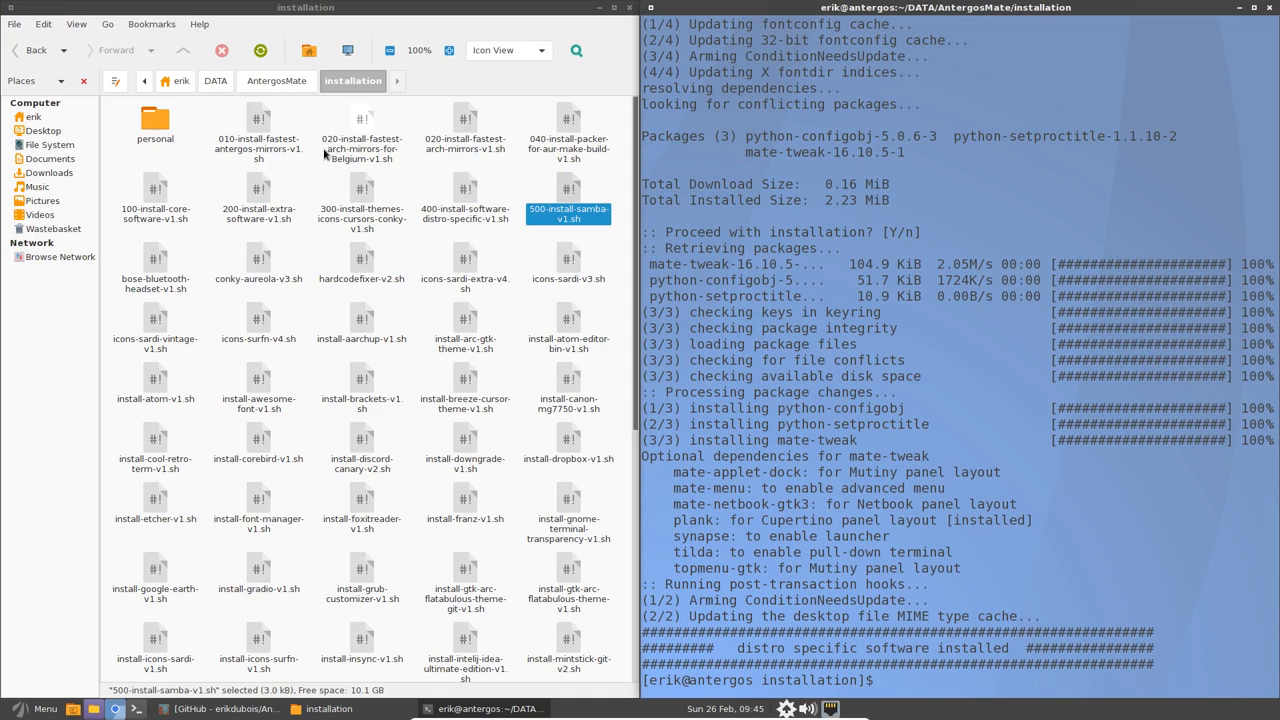
Browse into the personal folder and select the 600 folder-creation script.
click(568, 138)
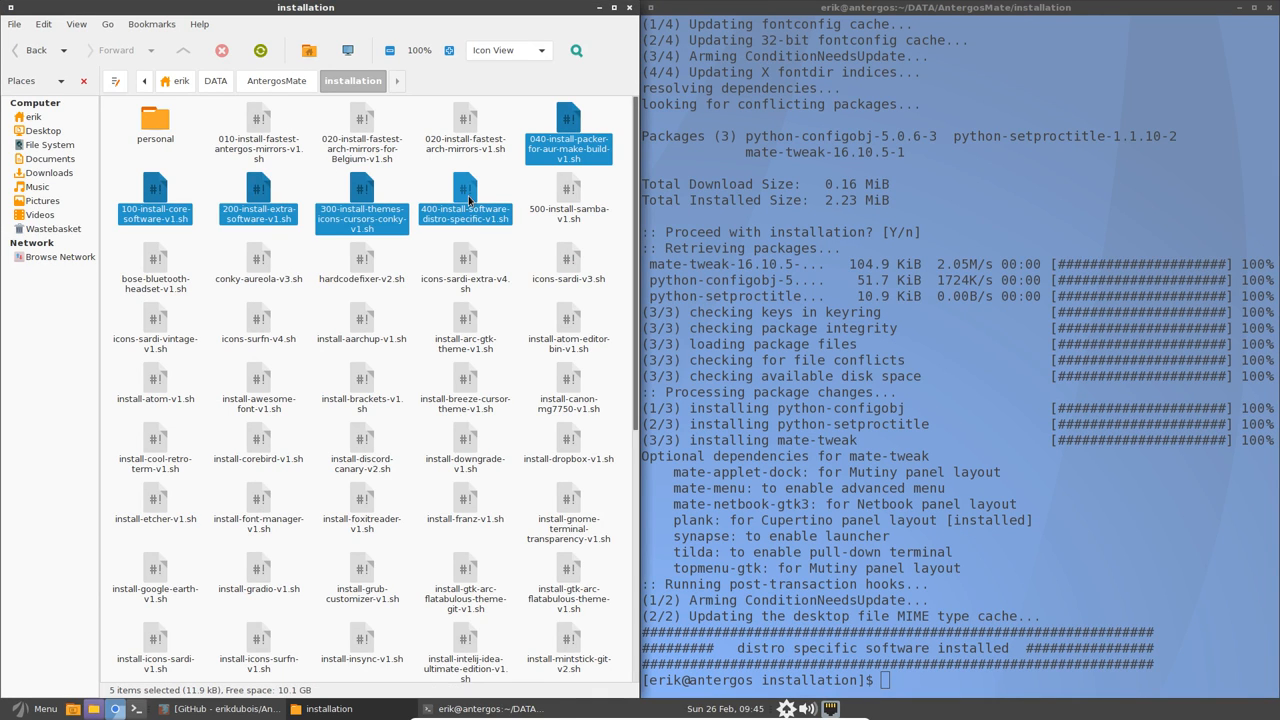
mouse_move(404, 268)
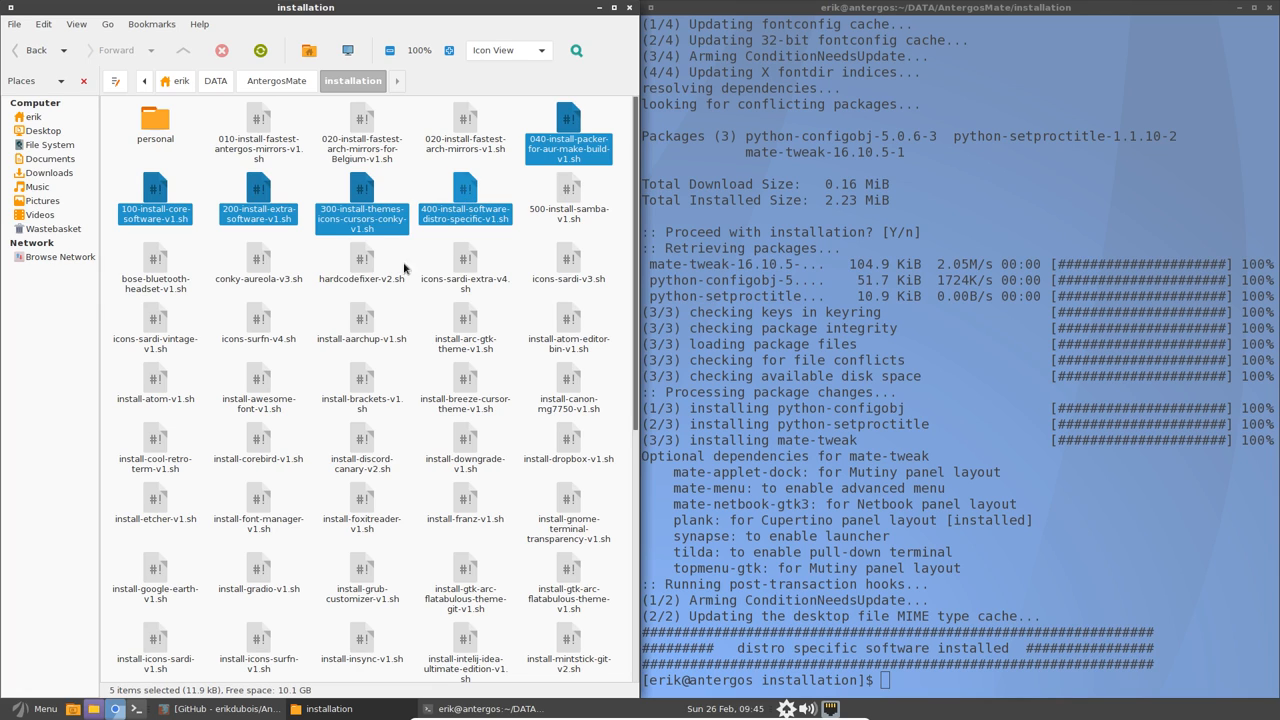
click(156, 120)
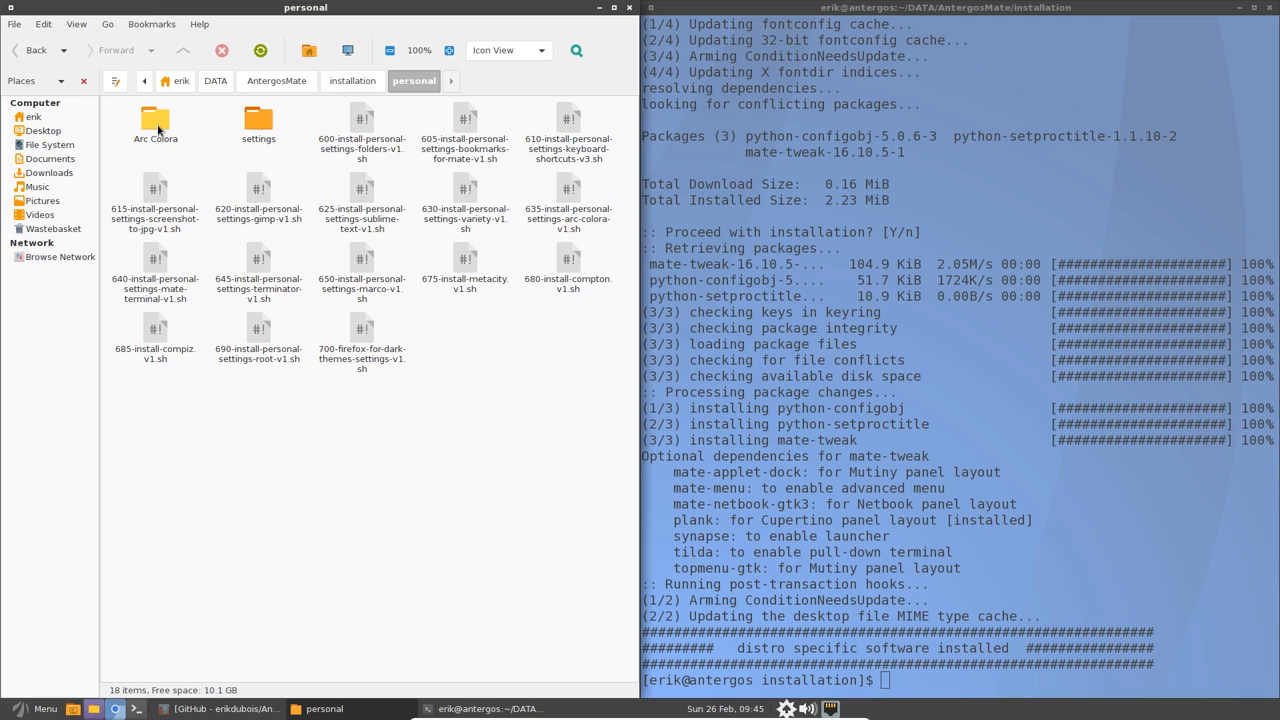
mouse_move(436, 346)
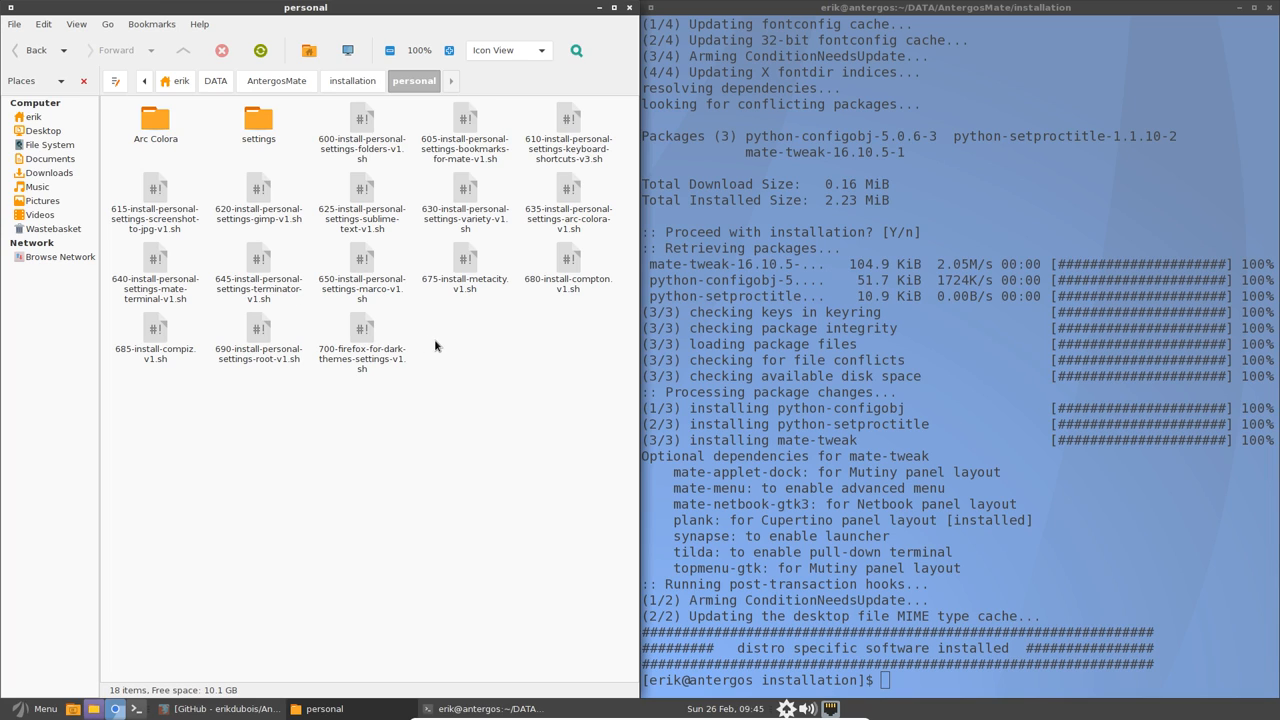
mouse_move(420, 248)
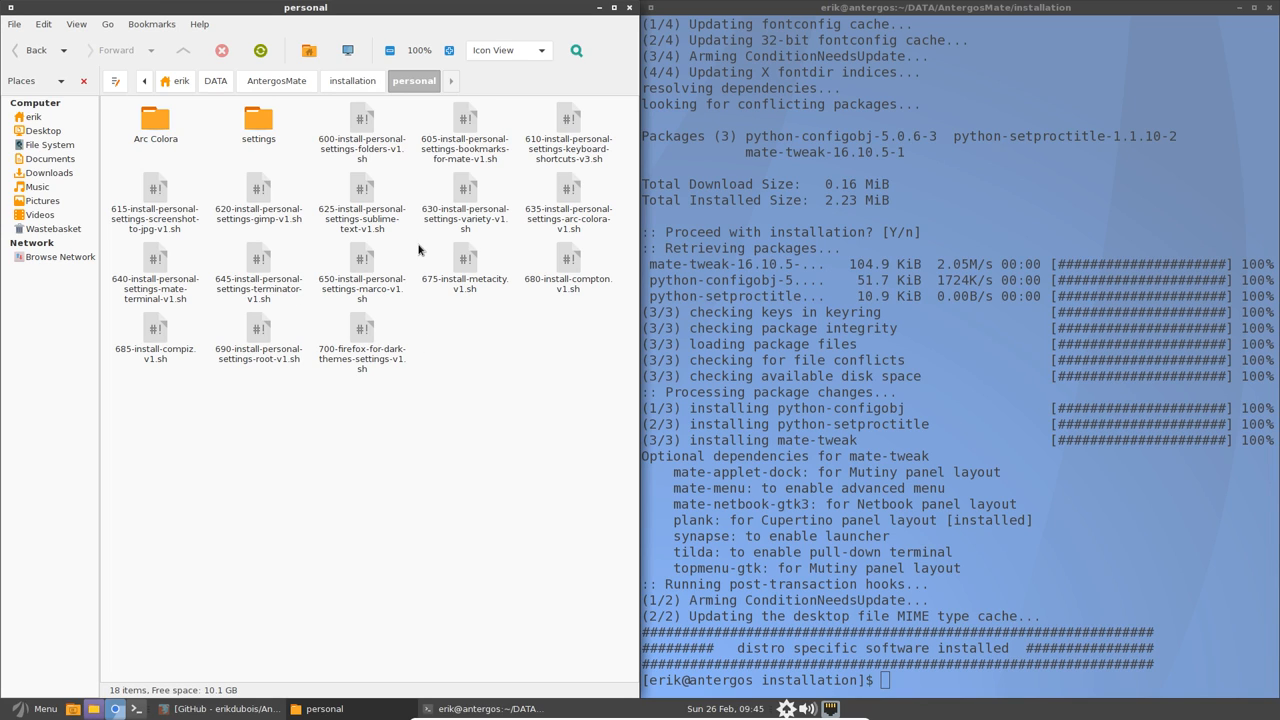
click(362, 130)
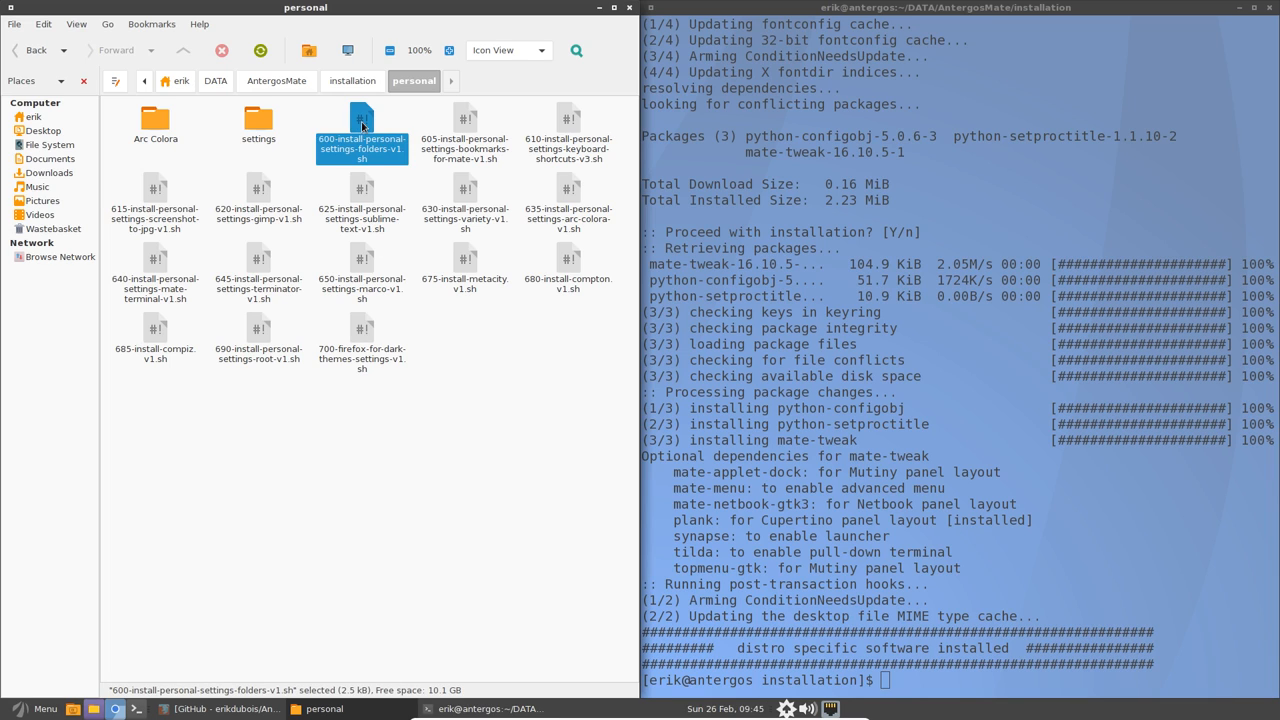
View the 600 folder-creation script's mkdir lines for .config/variety and sublime-text-3 in Pluma.
double_click(362, 124)
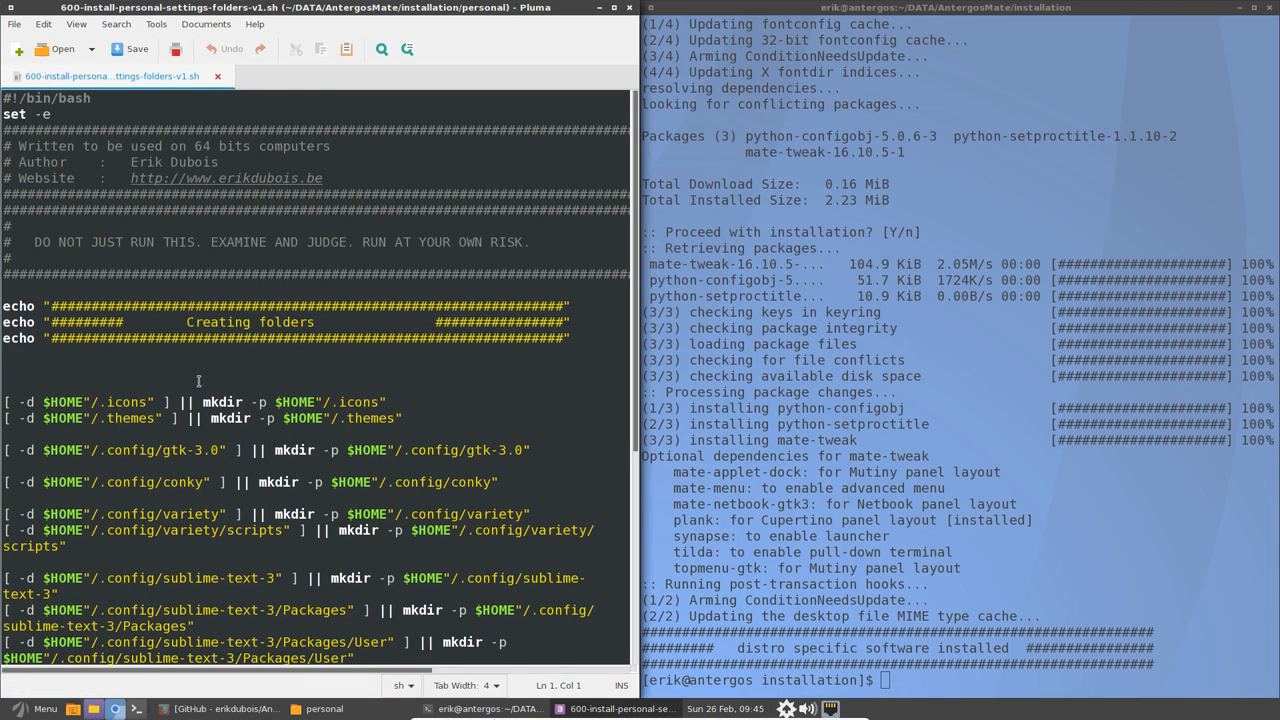
scroll(down, 3)
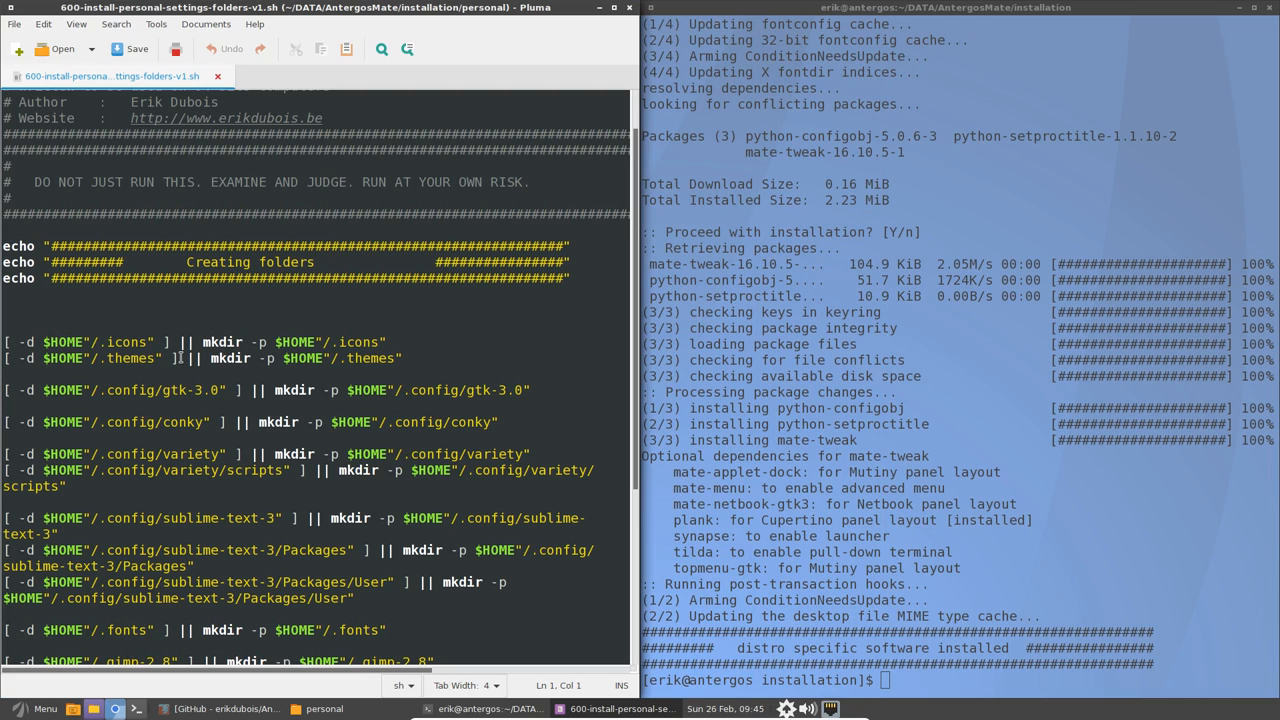
mouse_move(530, 352)
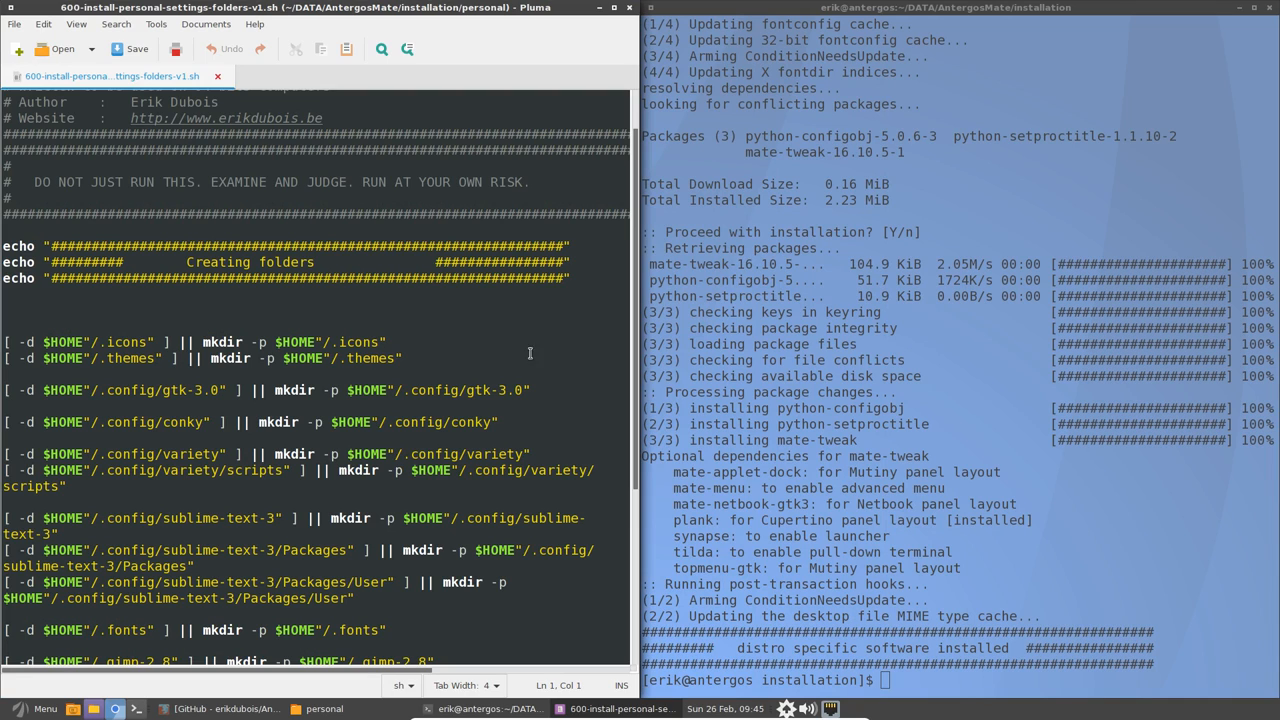
mouse_move(640, 520)
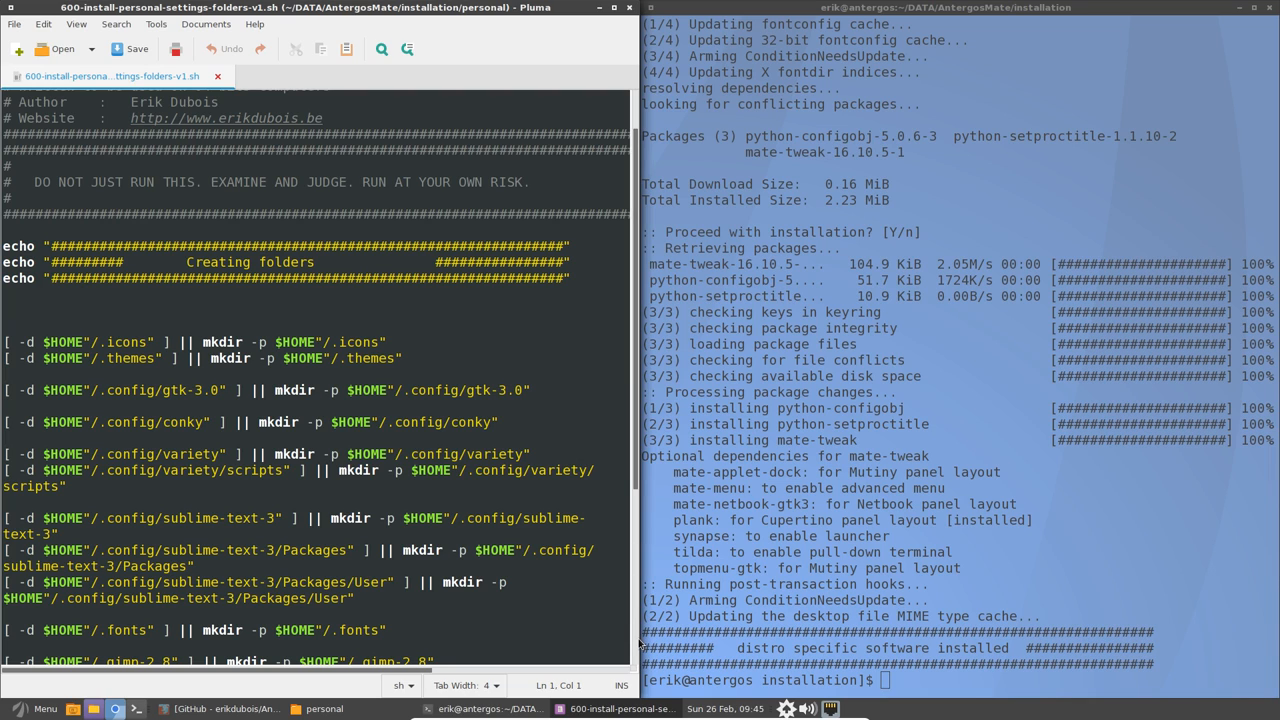
mouse_move(576, 440)
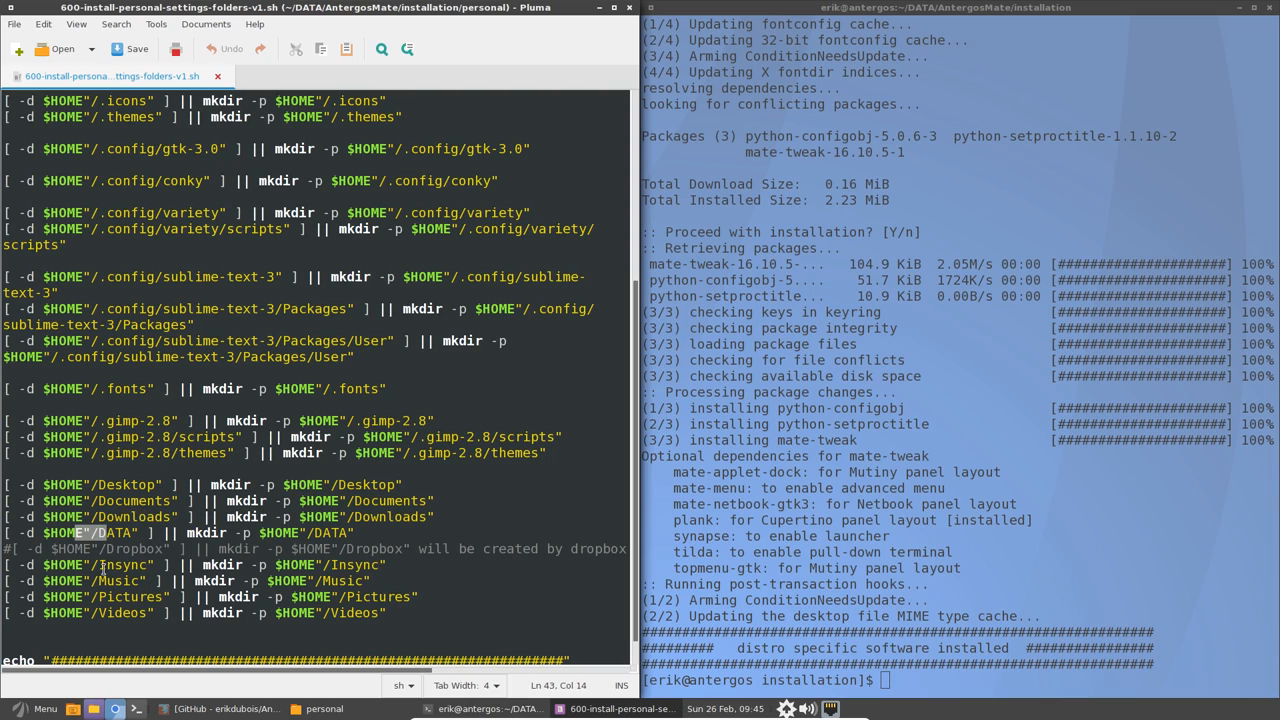
text(ATA)
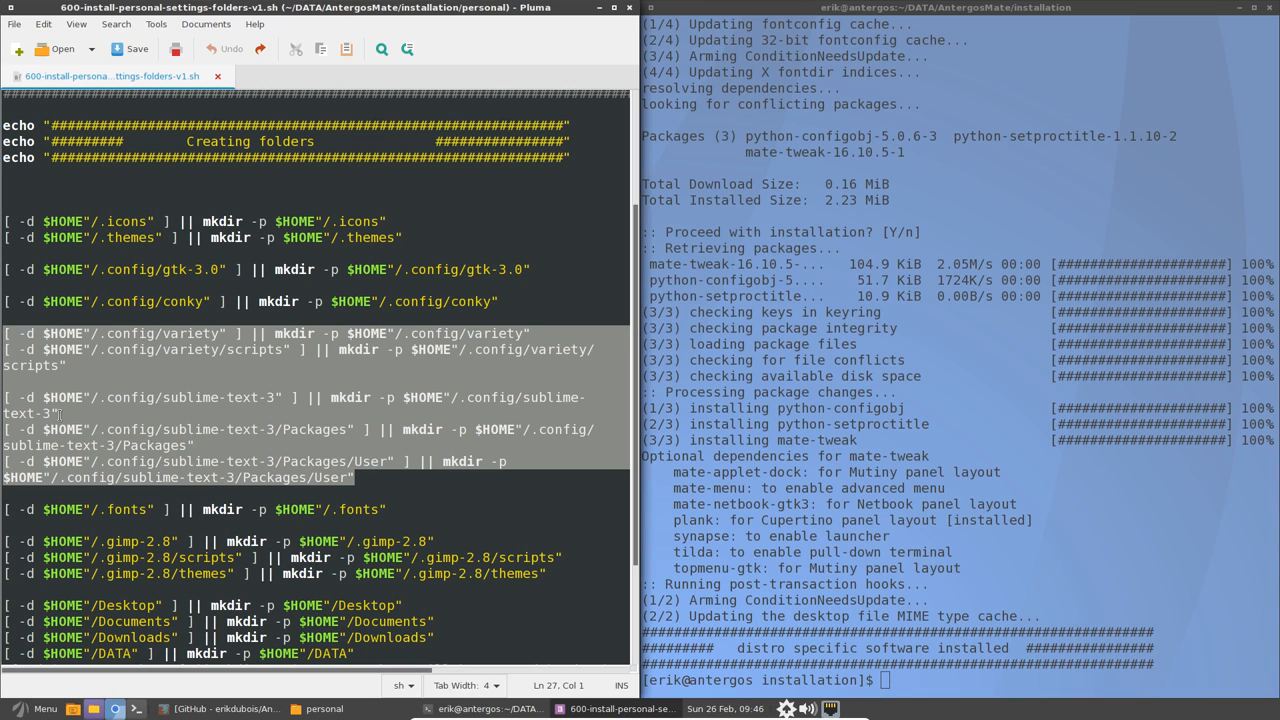
click(292, 396)
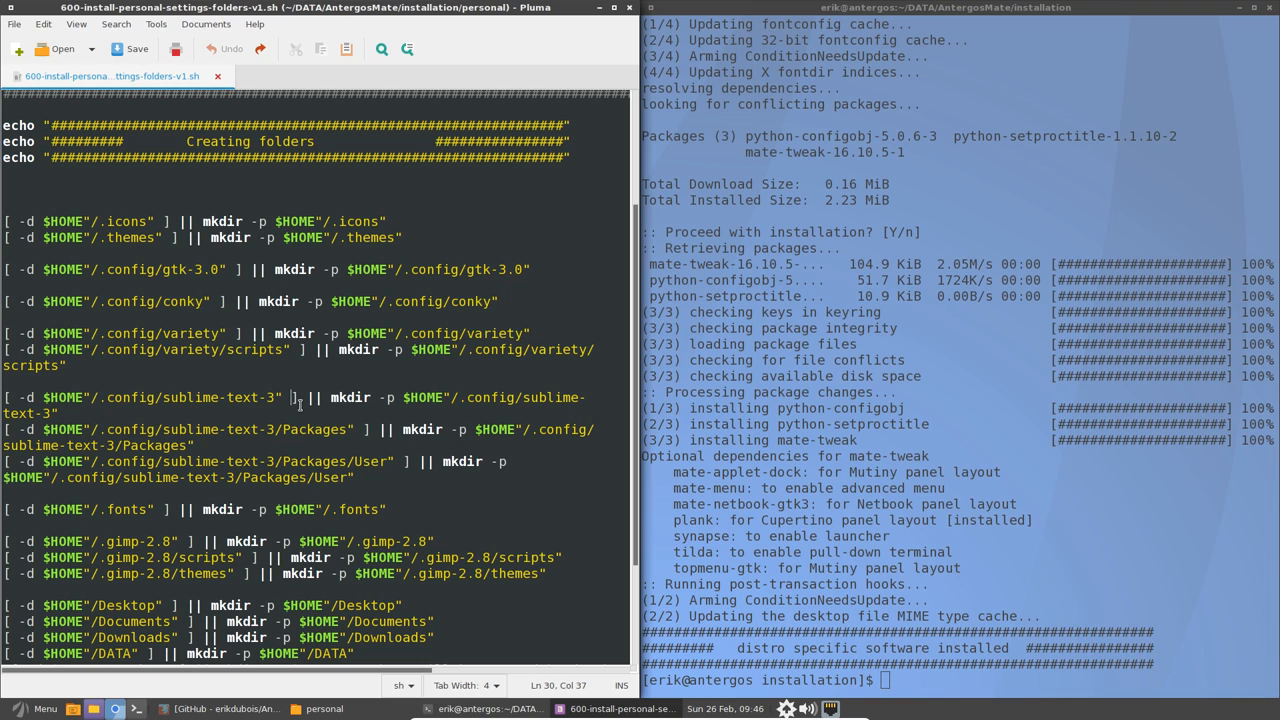
mouse_move(576, 32)
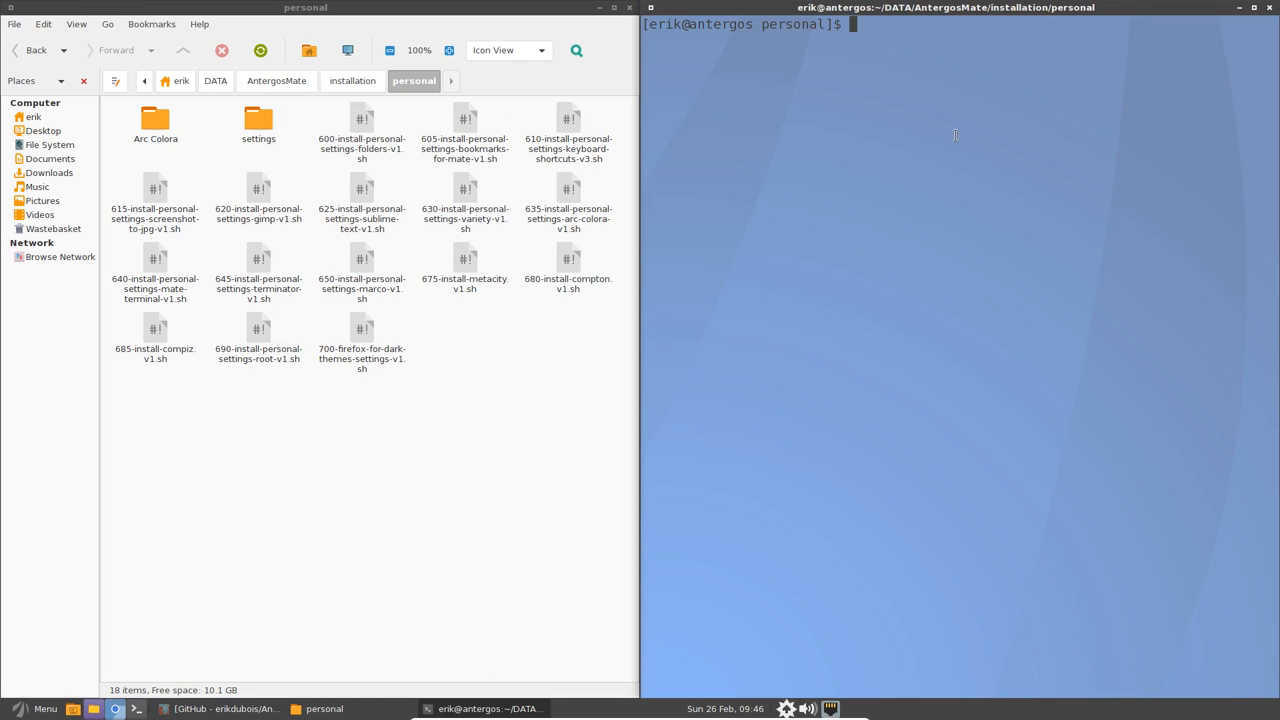
Run ./600-install-personal-settings-folders-v1.sh while browsing to ~/.config in Caja.
text(.)
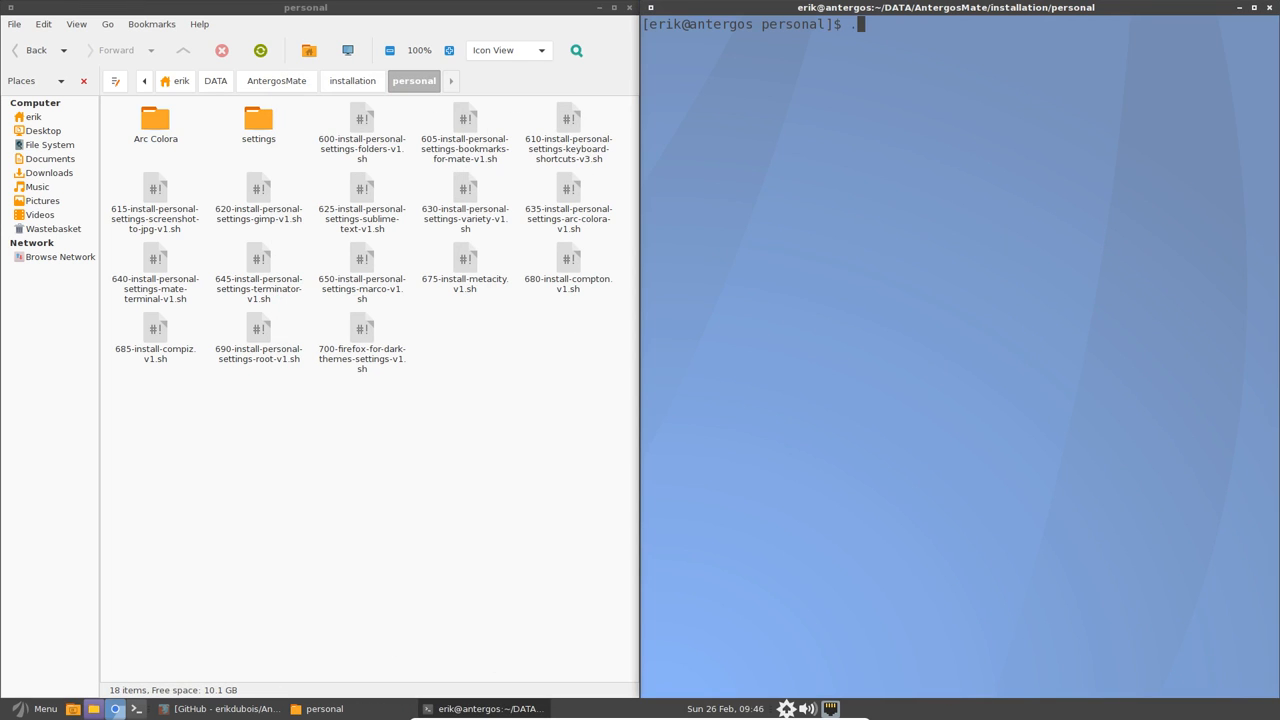
text(/)
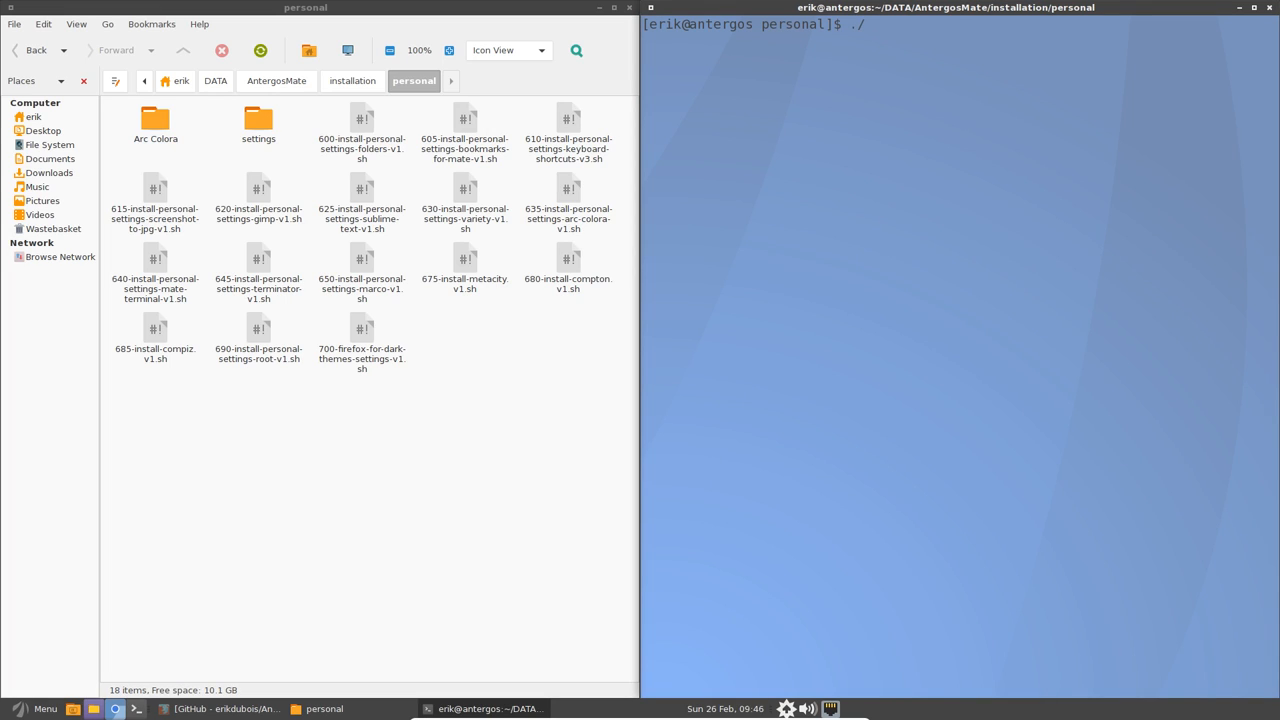
text(600-install-personal-settings-folders-v1.sh)
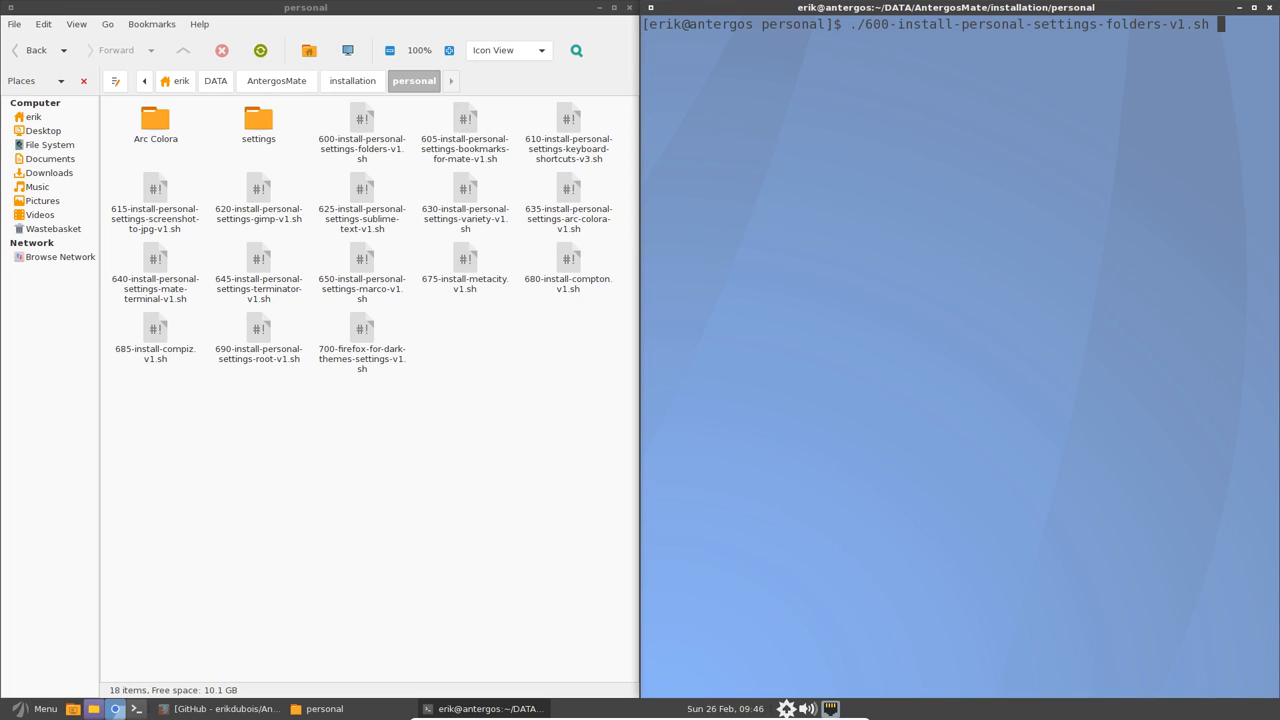
click(34, 116)
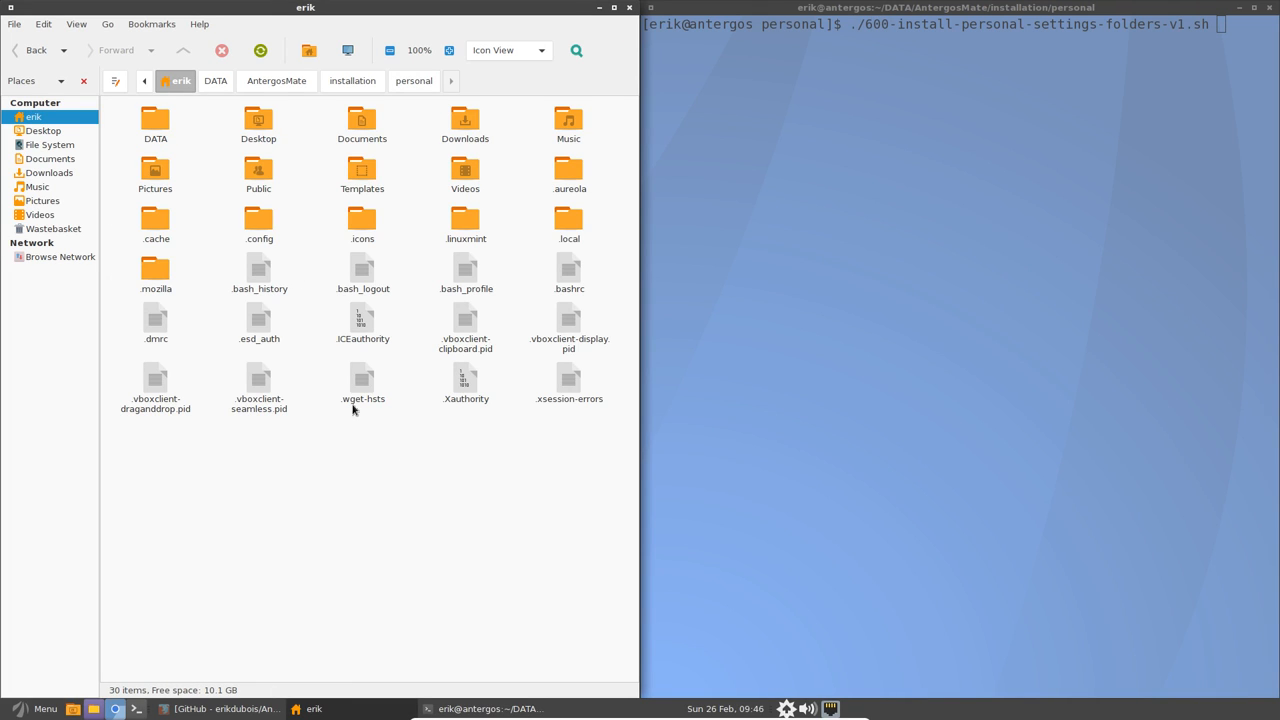
double_click(260, 224)
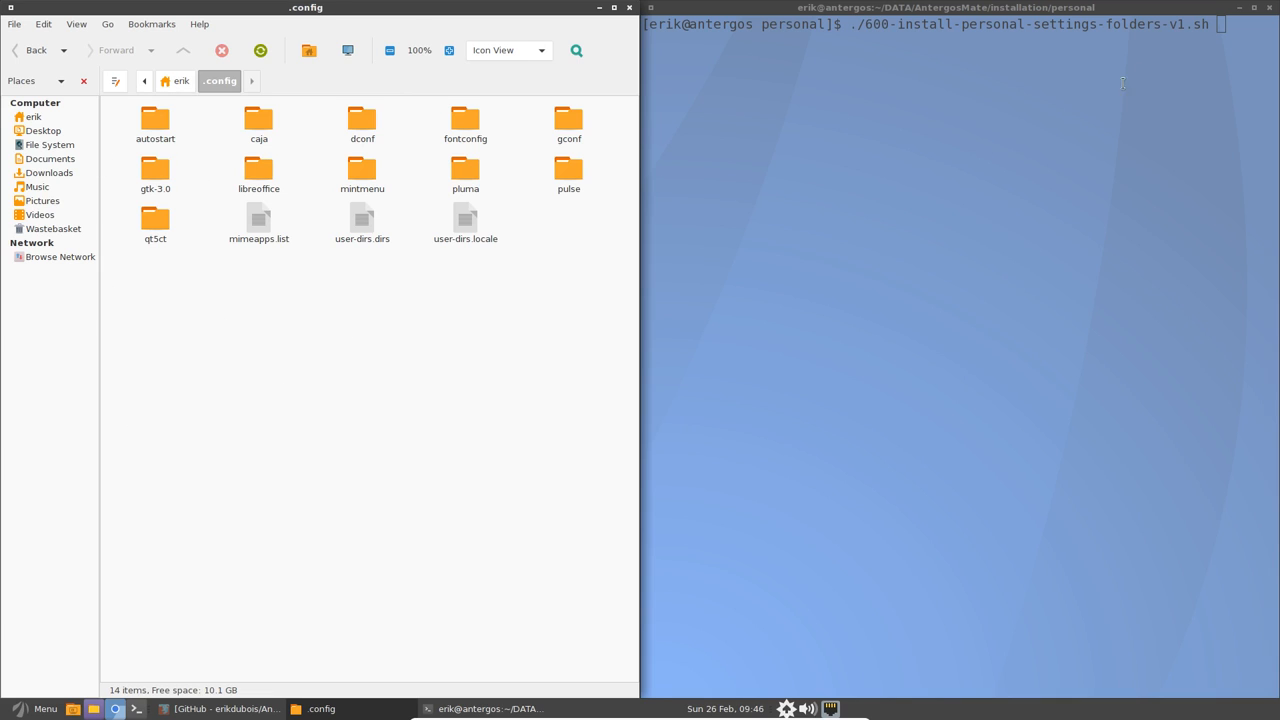
key(Return)
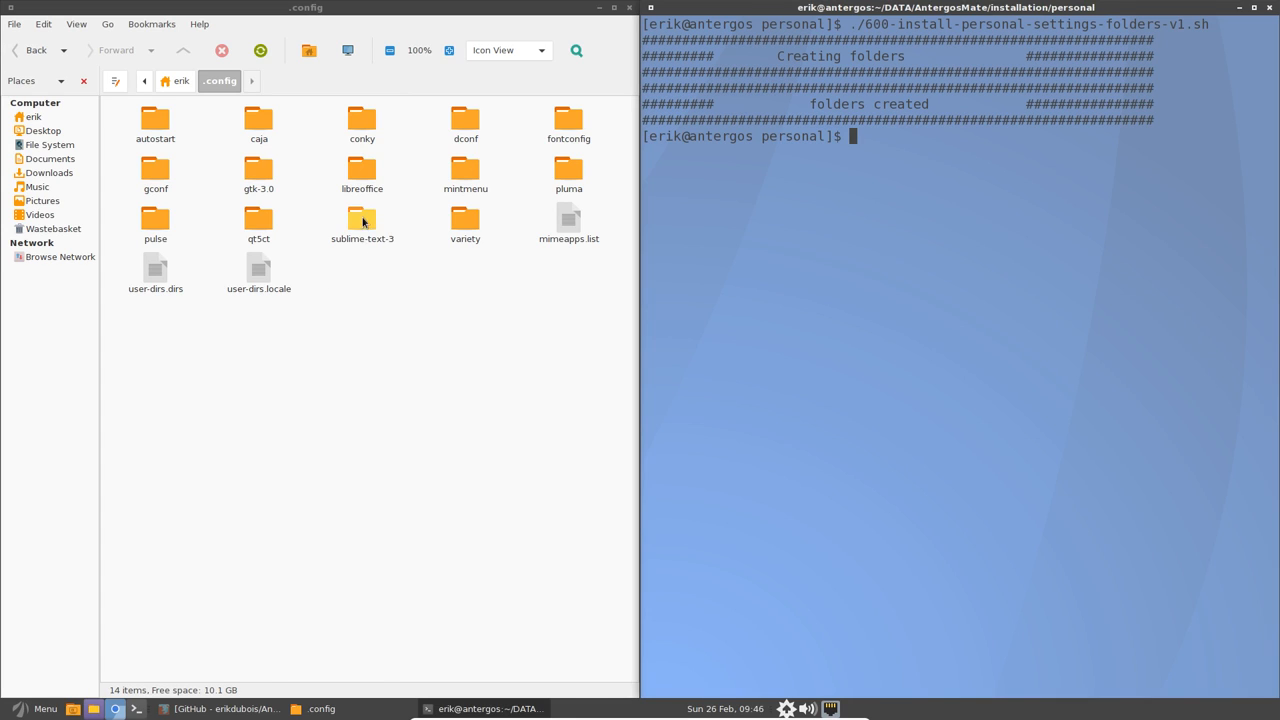
Confirm the new variety folder and its empty scripts subfolder, then return to the scripts.
click(464, 224)
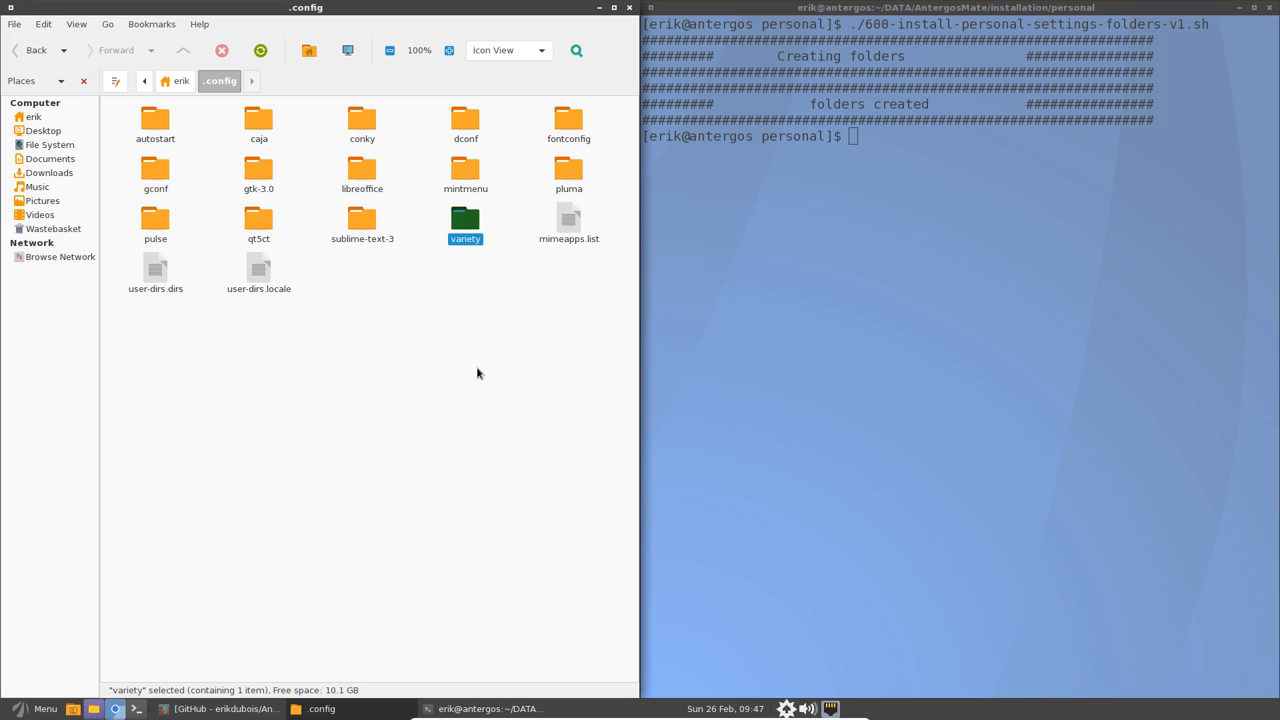
mouse_move(436, 244)
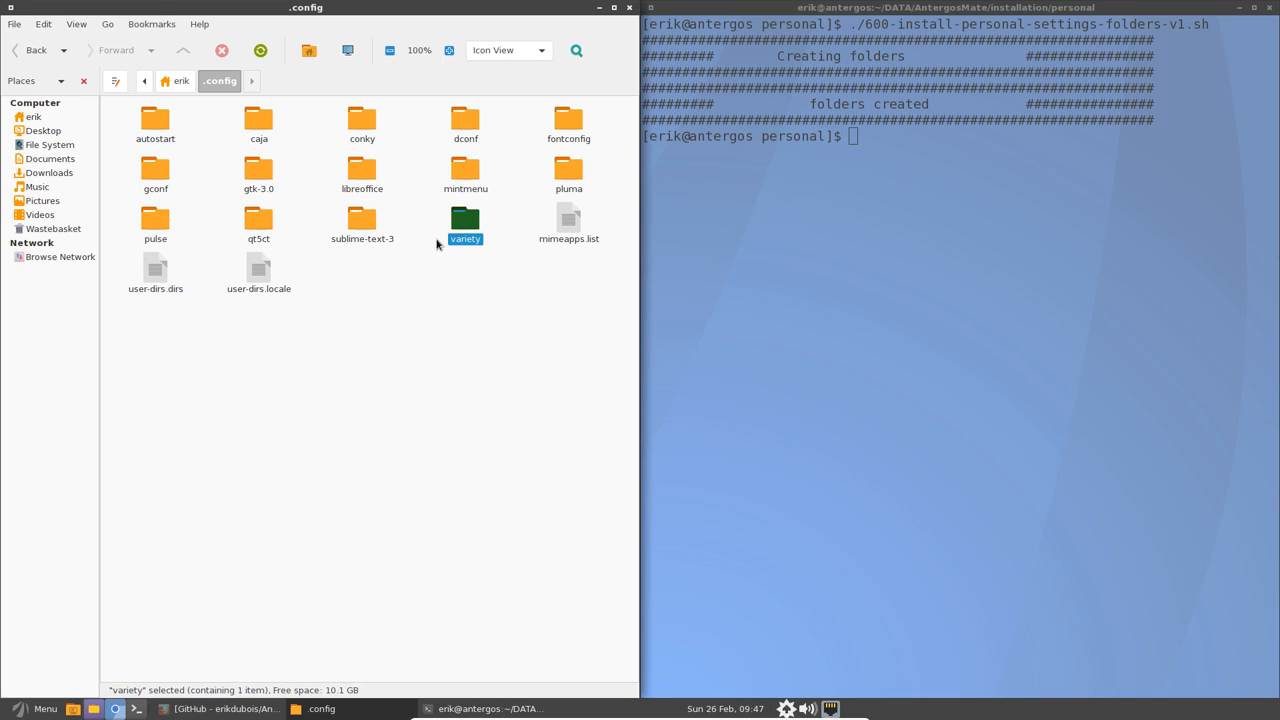
double_click(464, 224)
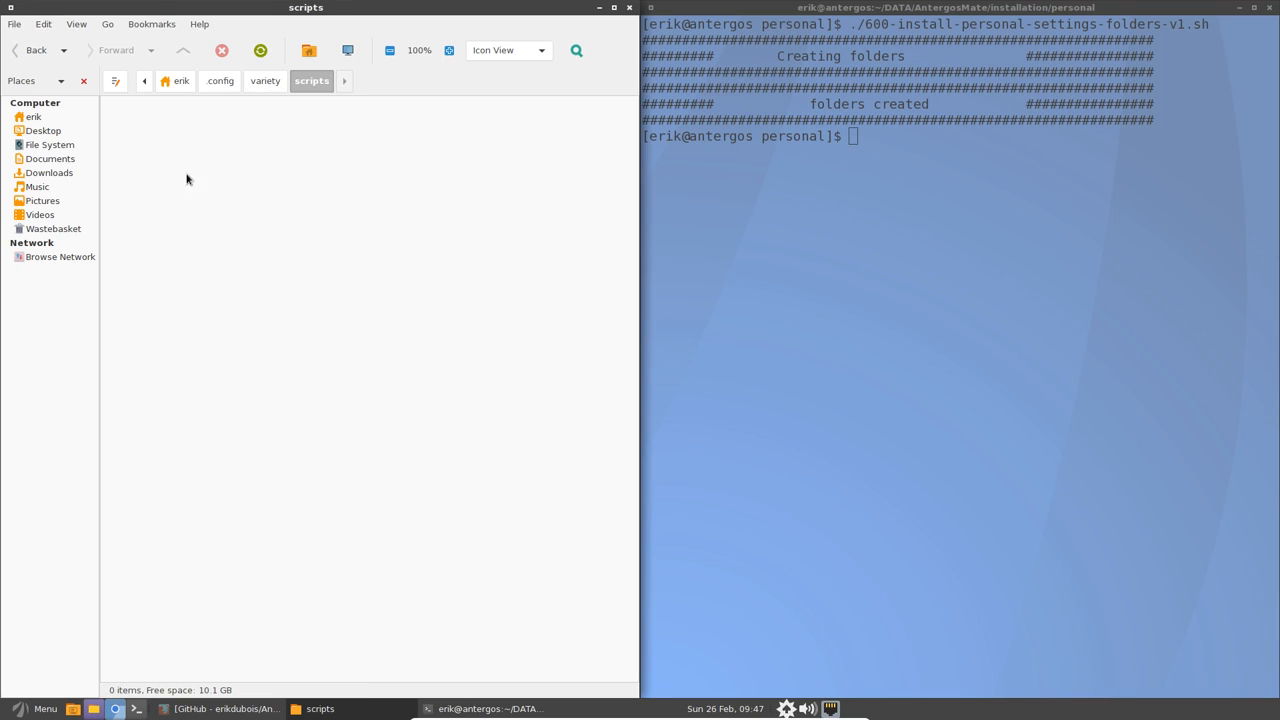
mouse_move(282, 224)
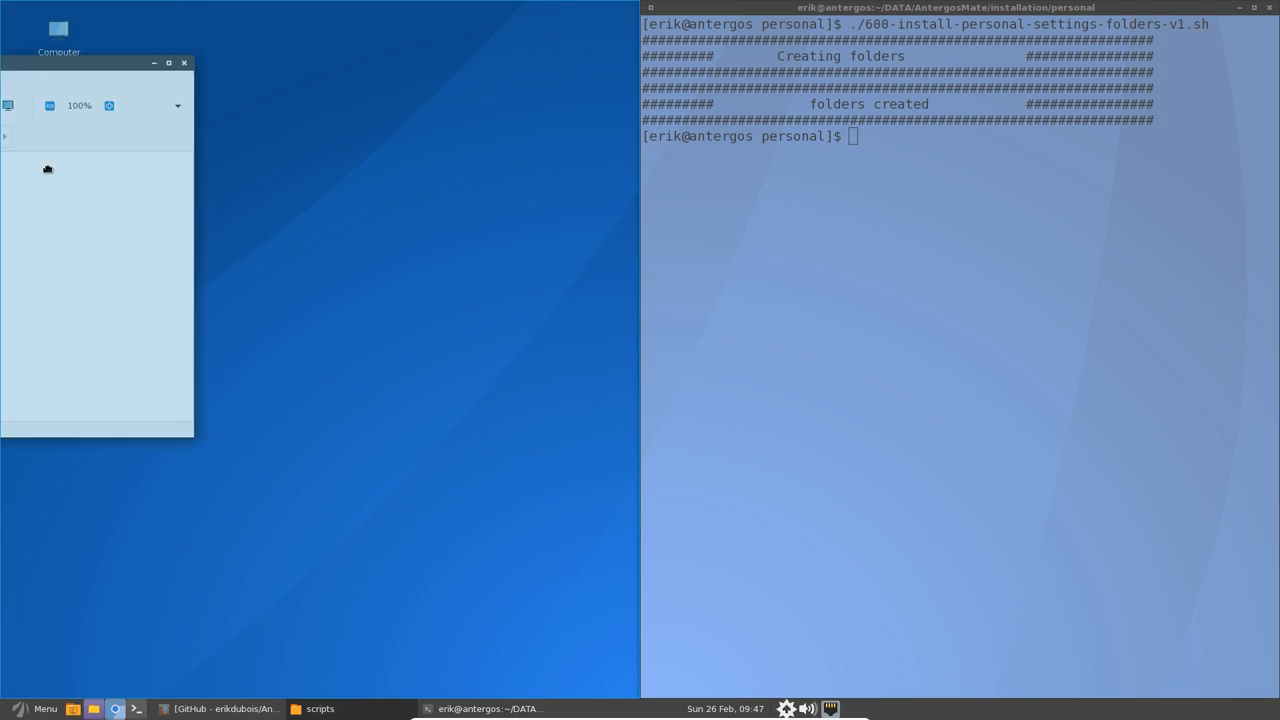
click(184, 62)
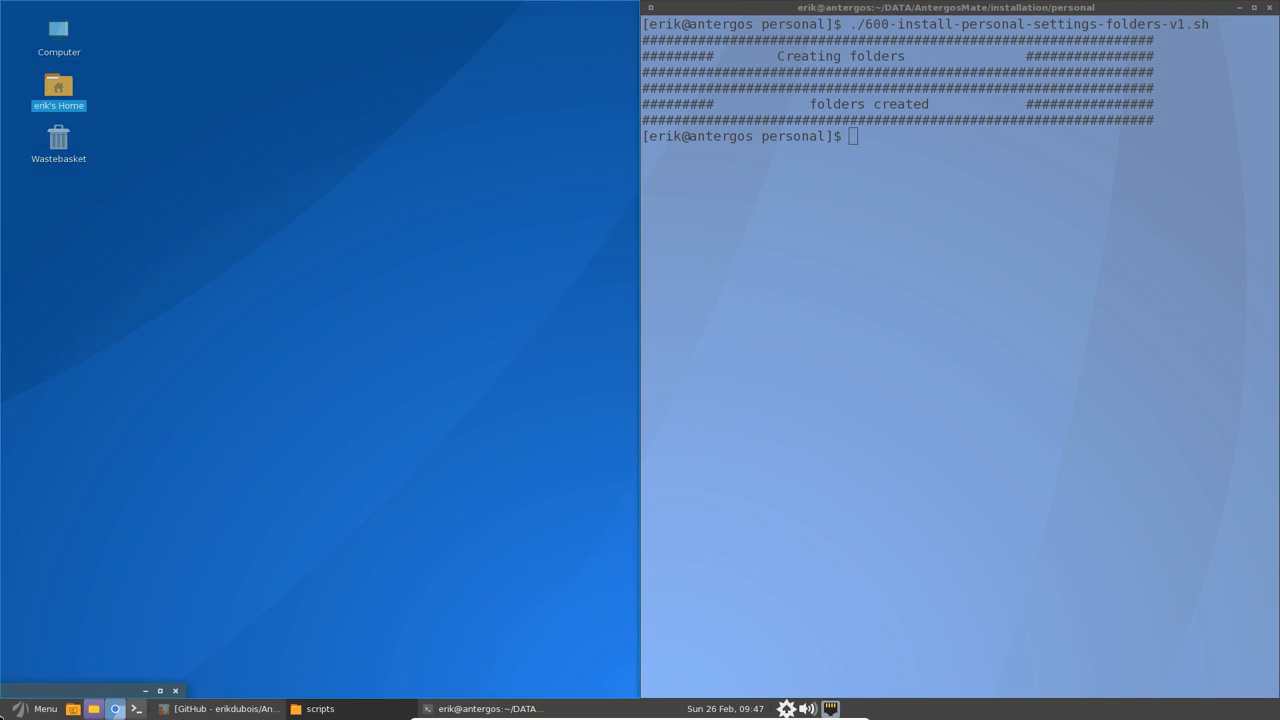
double_click(58, 138)
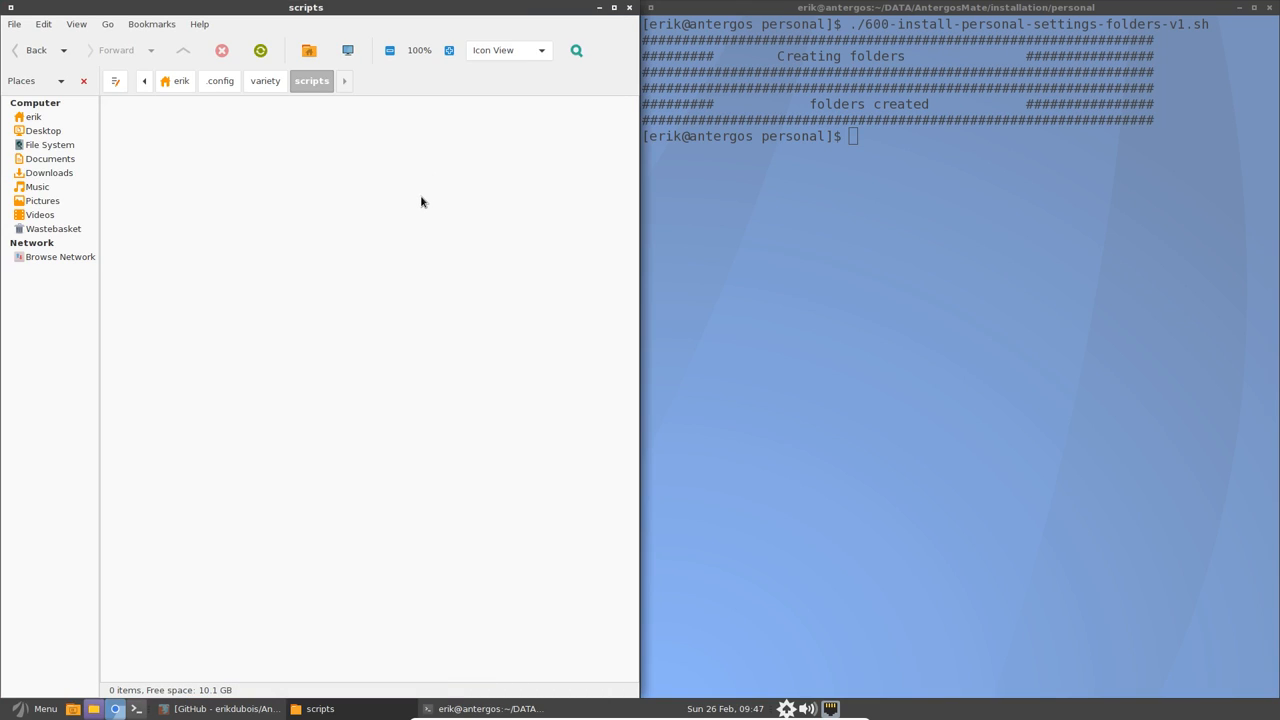
mouse_move(382, 176)
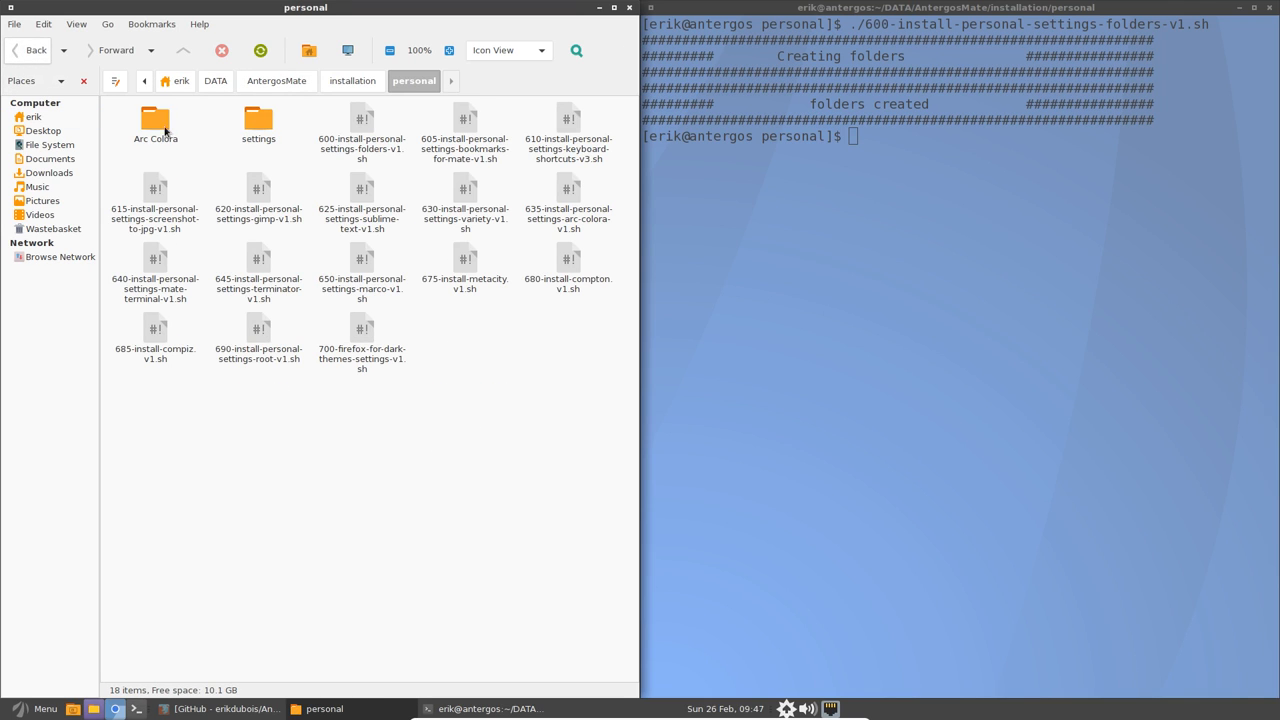
Launch ./605-install-personal-settings-bookmarks-for-mate-v1.sh and decline viewing the script in Caja.
click(360, 124)
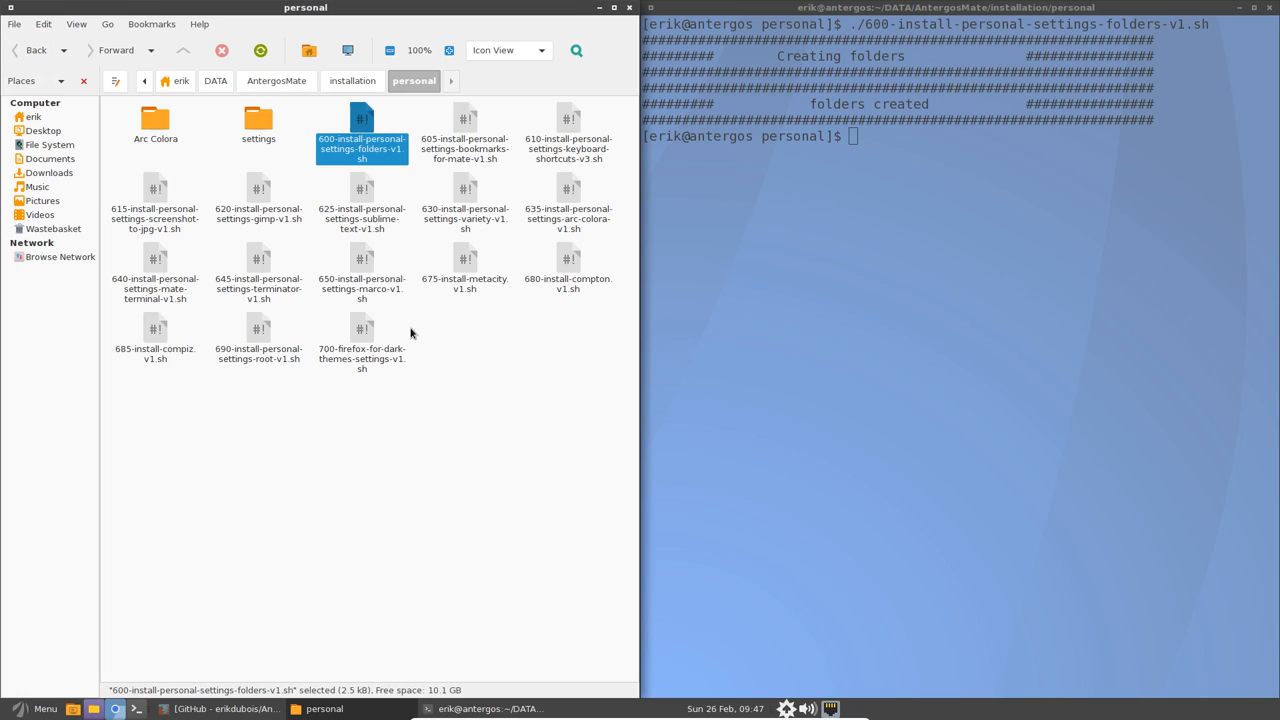
click(464, 136)
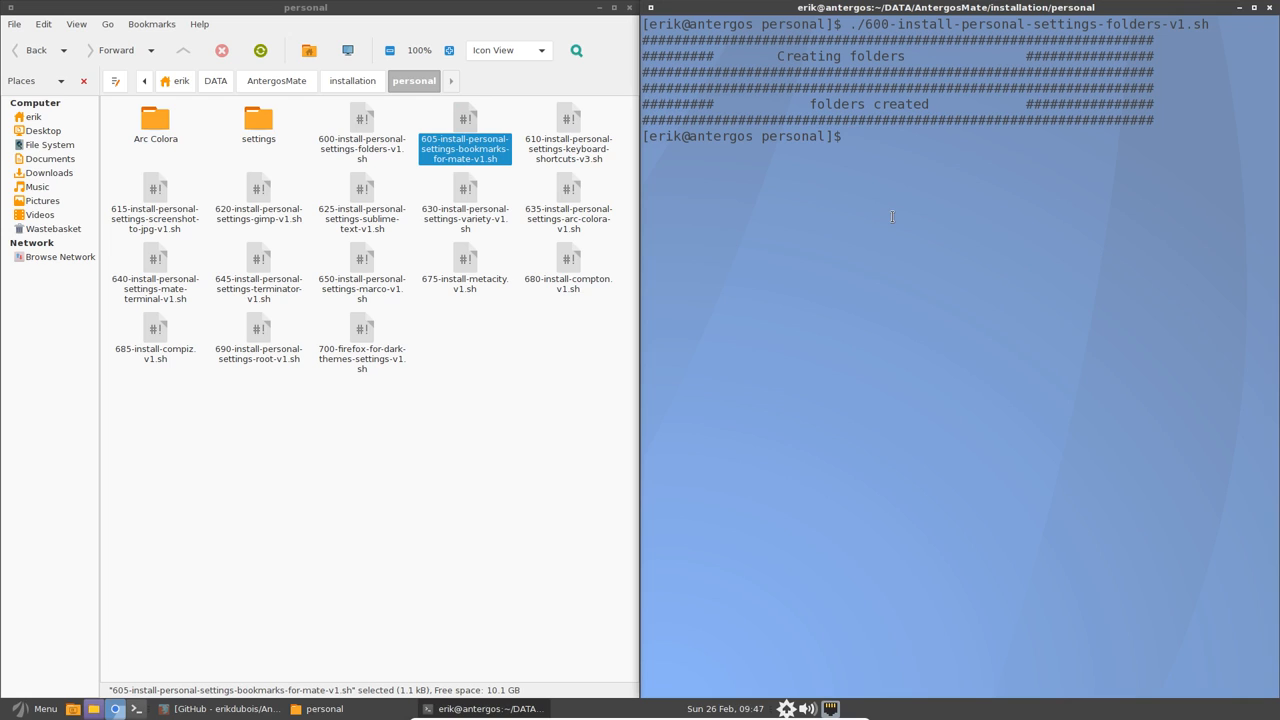
text(./605-install-personal-settings-bookmarks-for-mate-v1.sh)
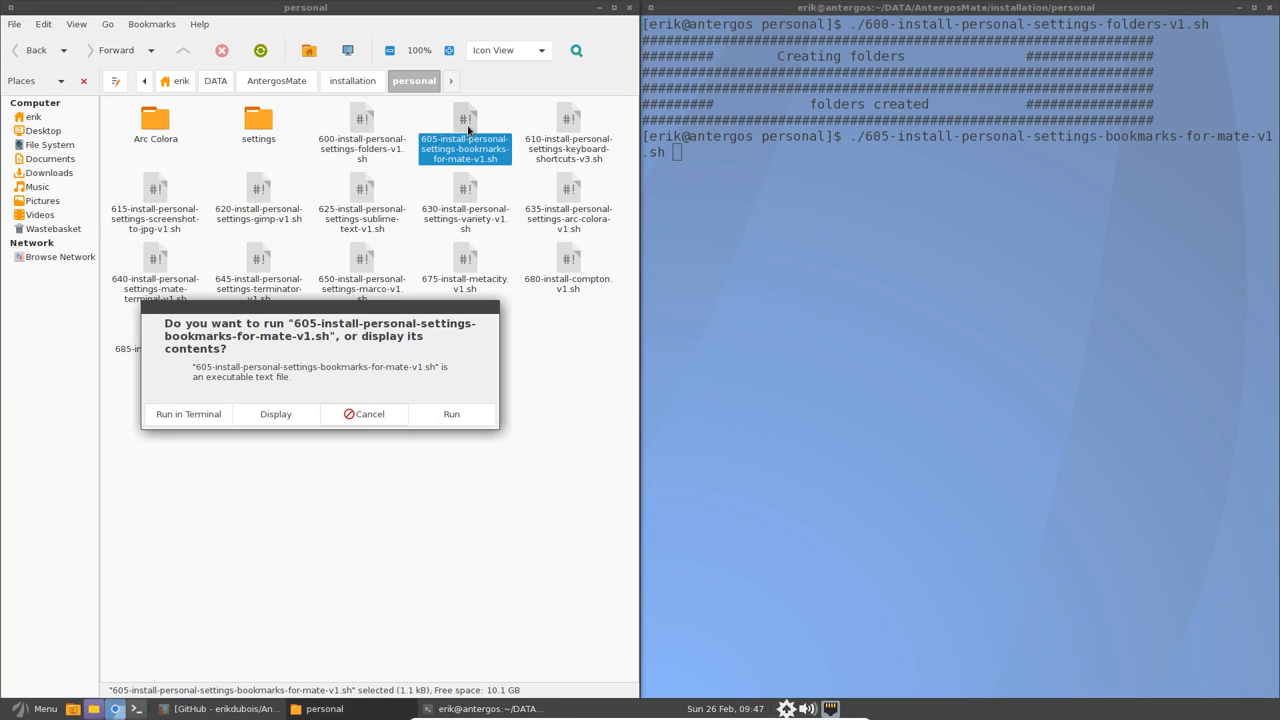
click(276, 412)
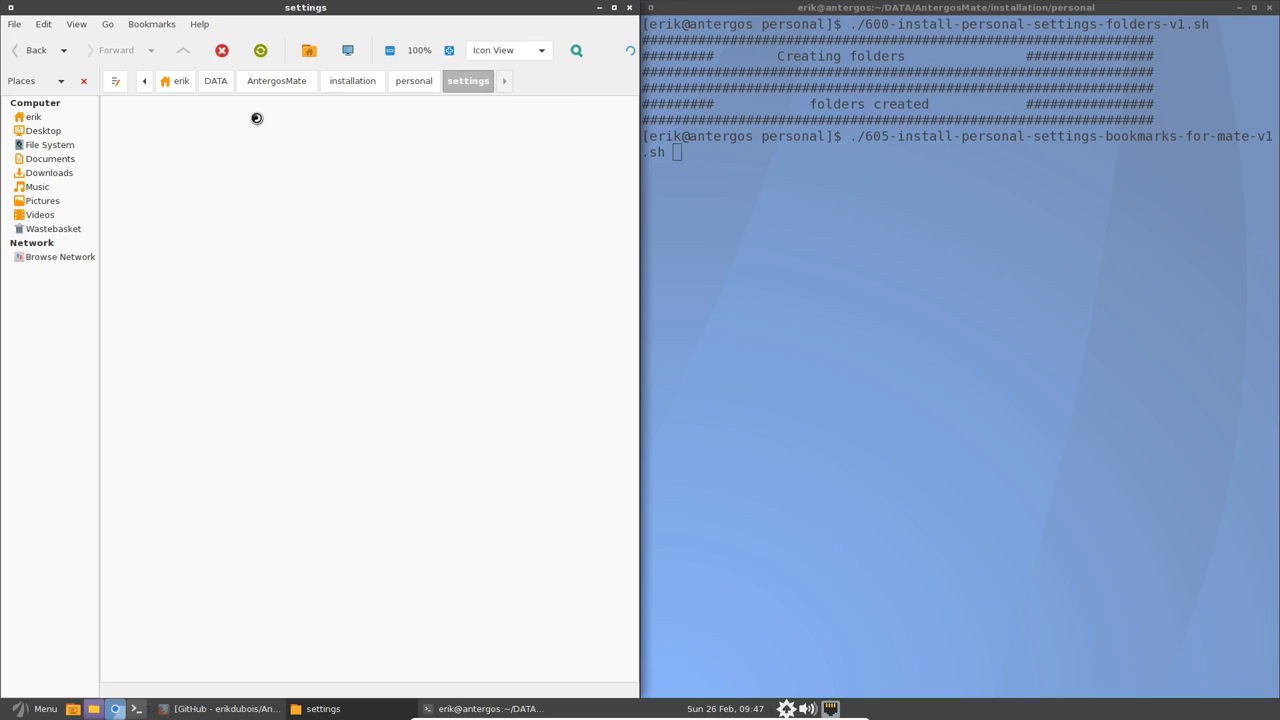
Check the .gtk-bookmarks file and jump through the DATA, icons, aureola and variety bookmarks to AntergosMate.
click(528, 80)
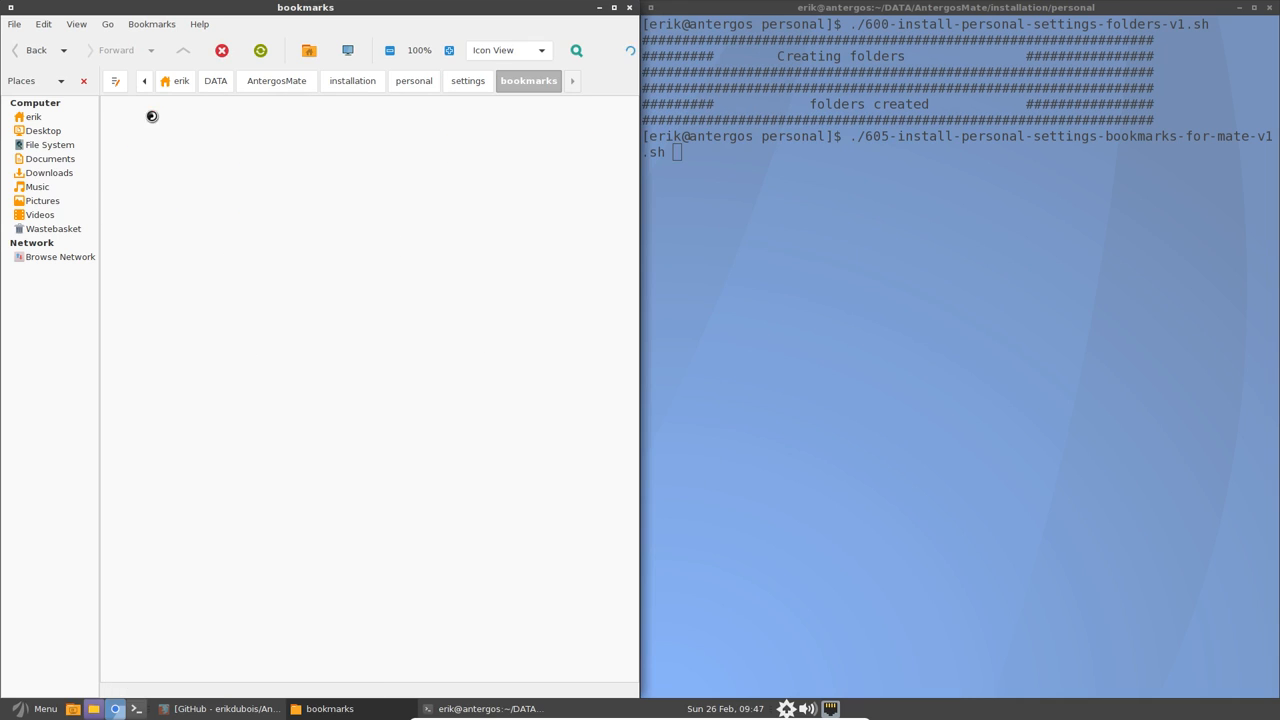
click(154, 120)
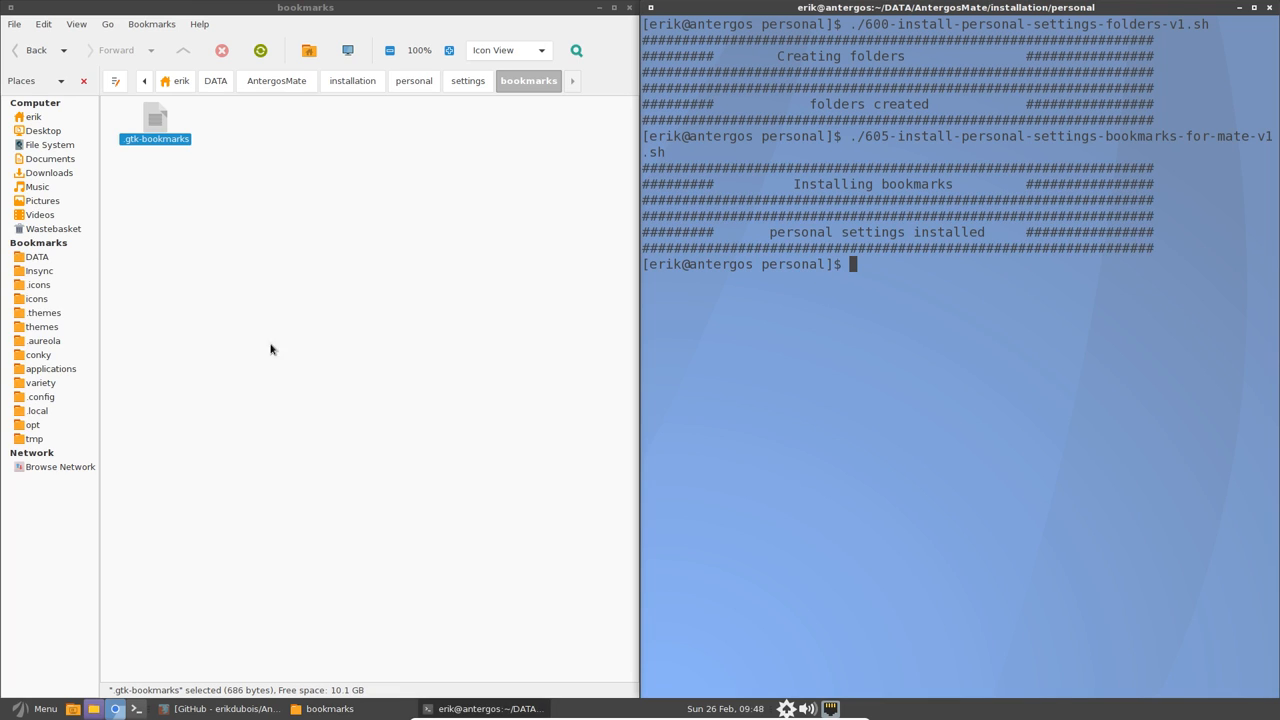
click(36, 256)
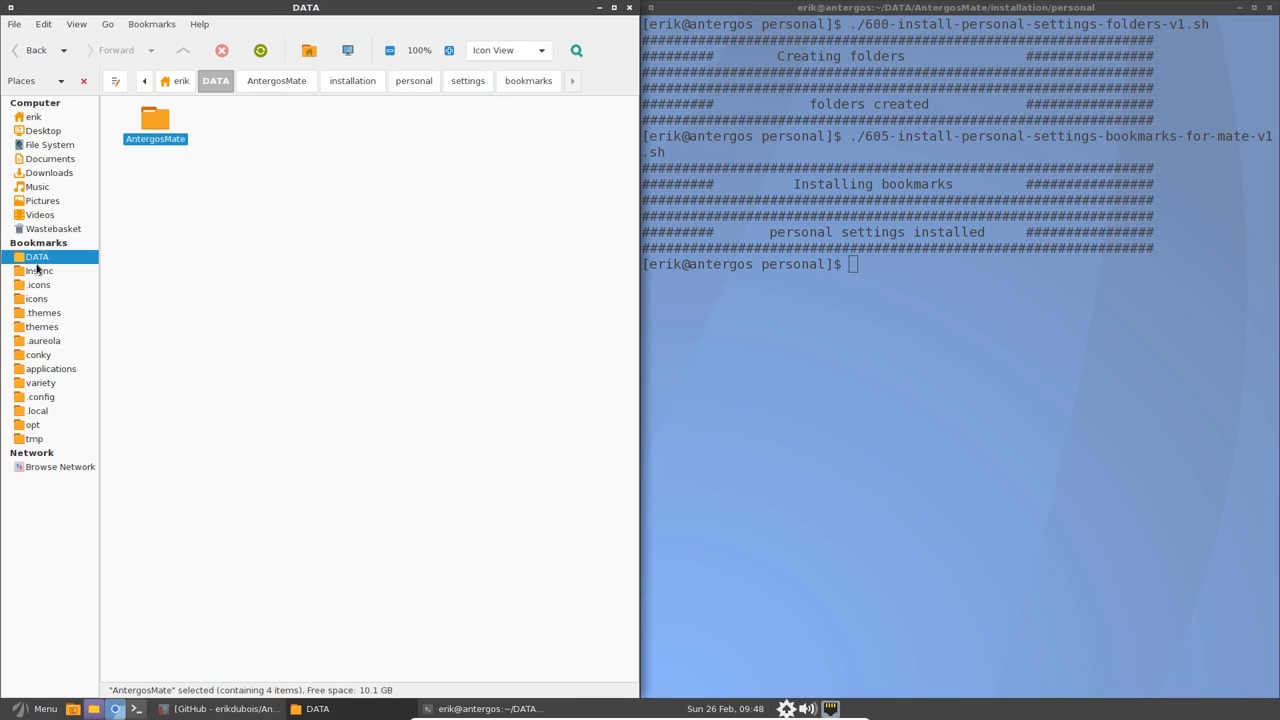
click(38, 298)
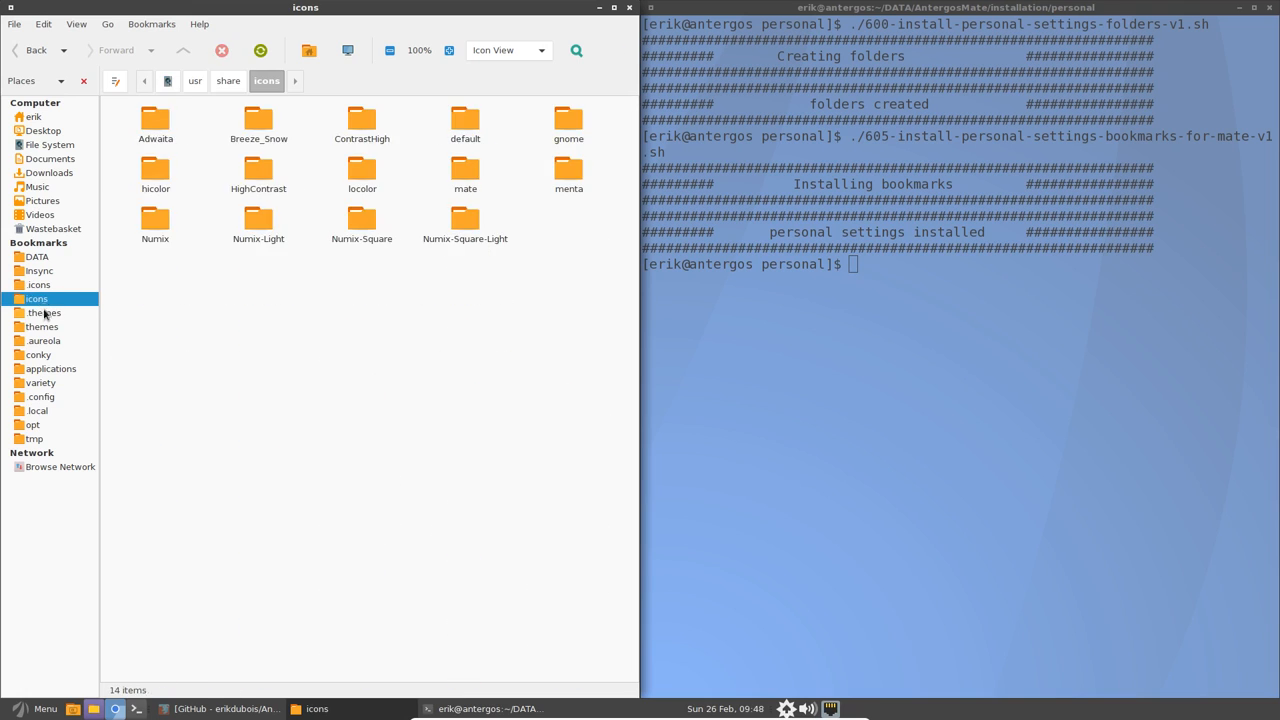
click(44, 340)
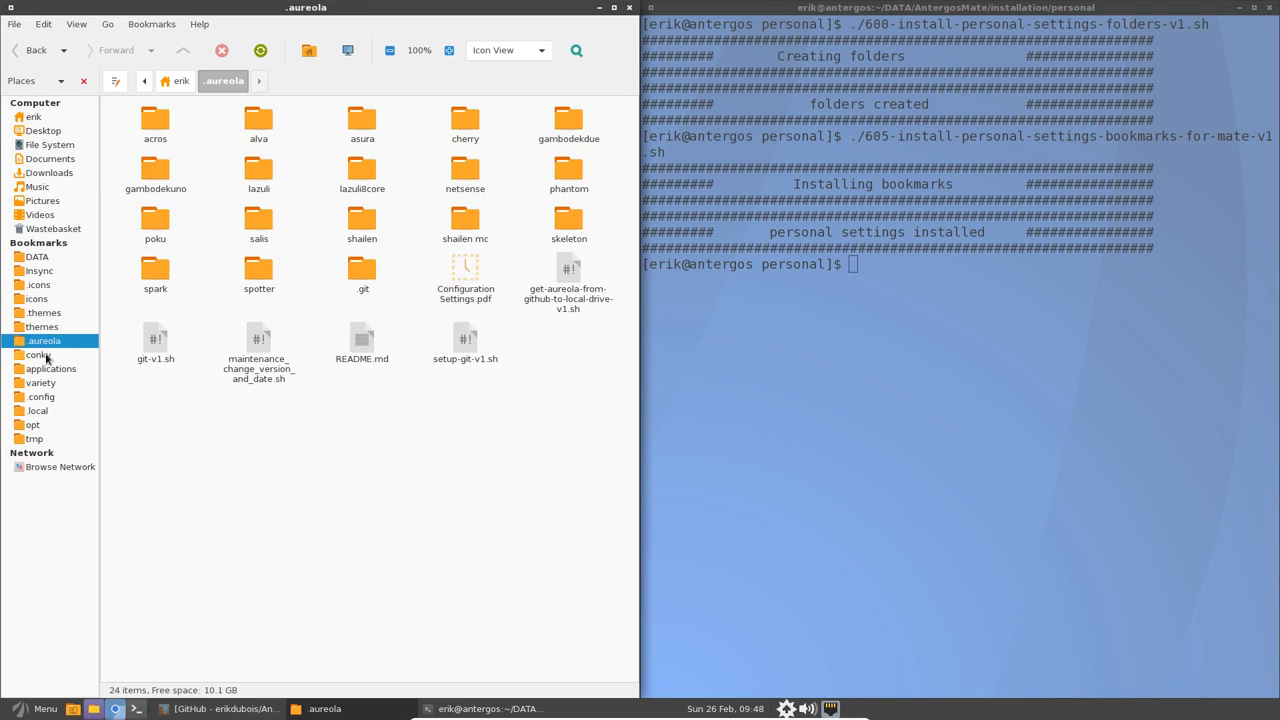
click(40, 382)
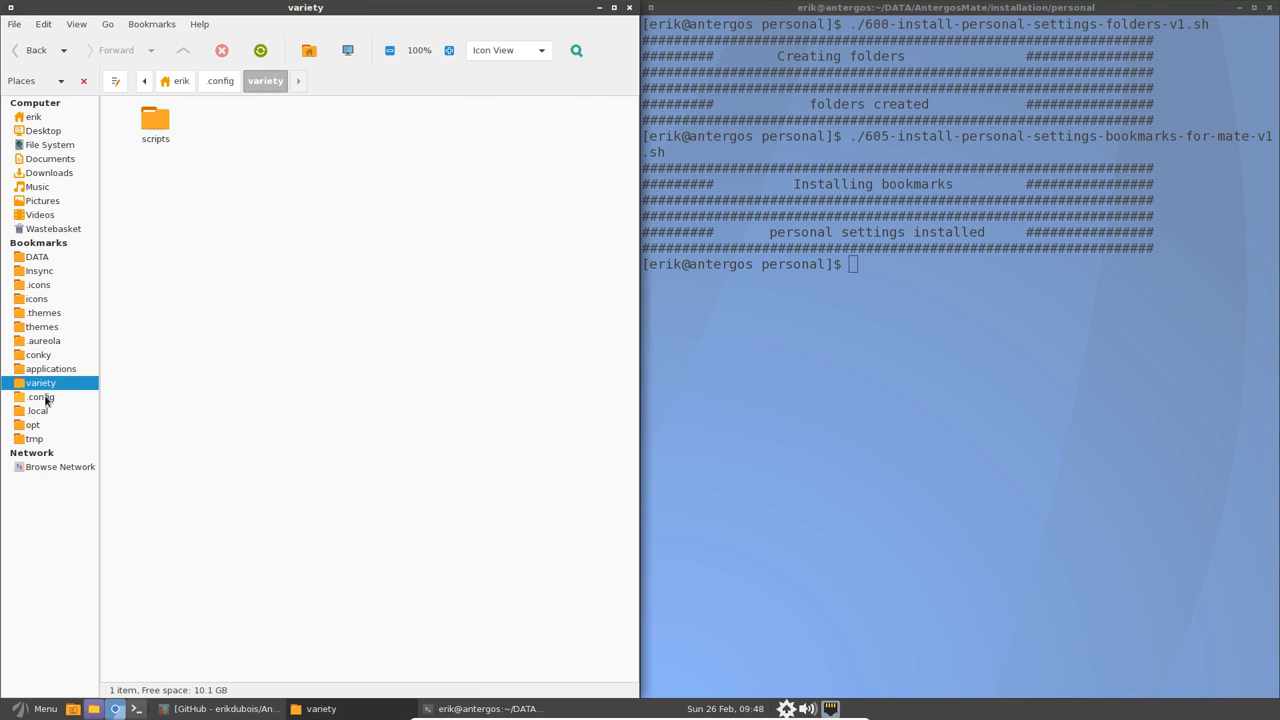
click(36, 256)
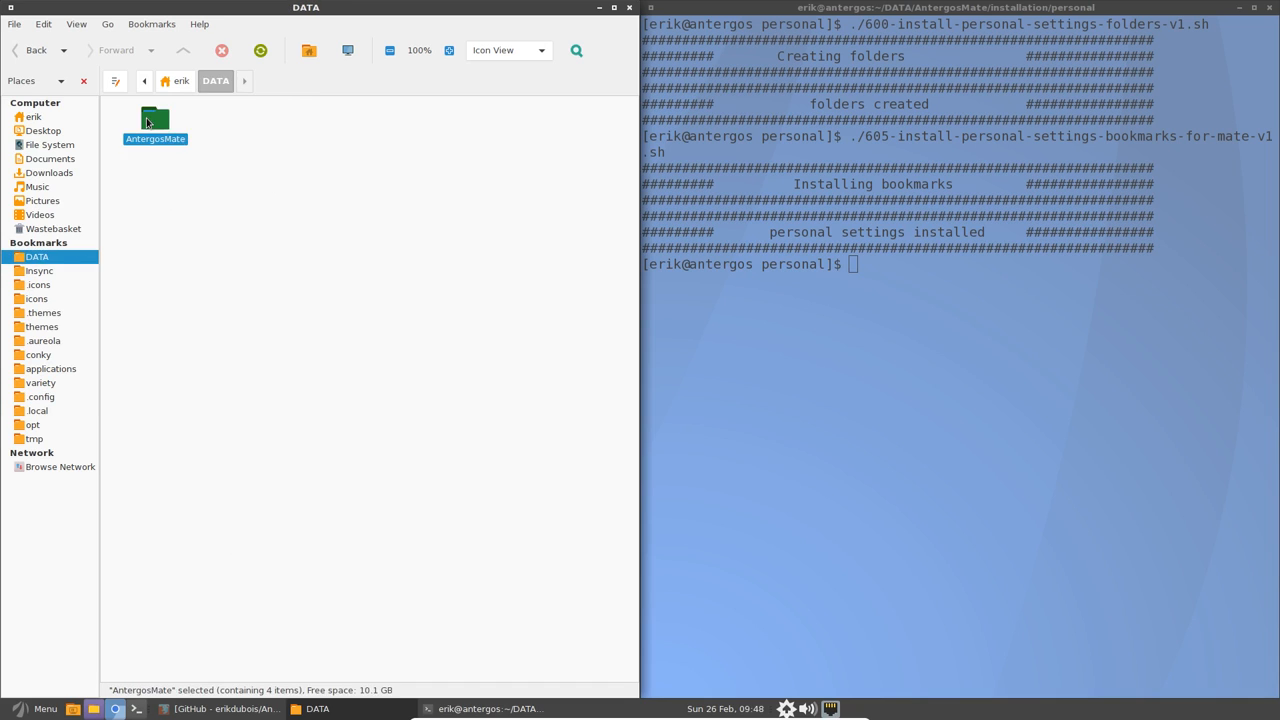
double_click(156, 120)
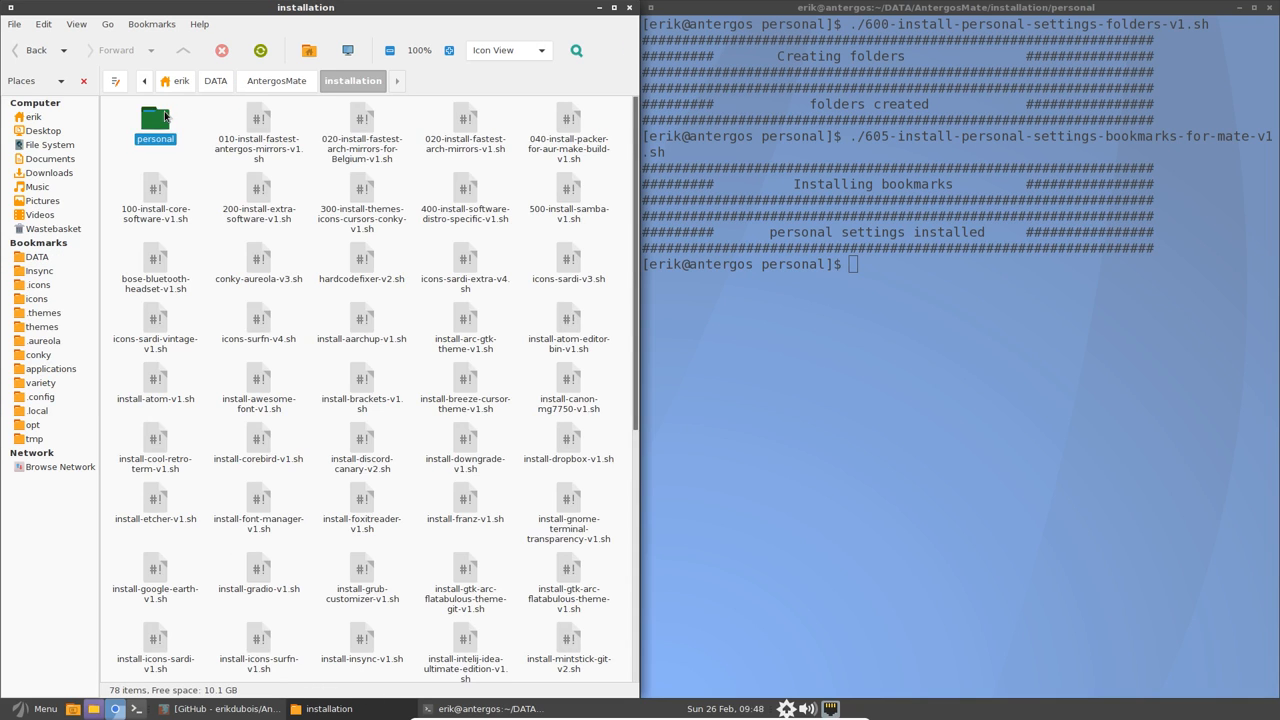
Display 610-install-personal-settings-keyboard-shortcuts-v3.sh and highlight its dconf_load.sh call.
double_click(156, 120)
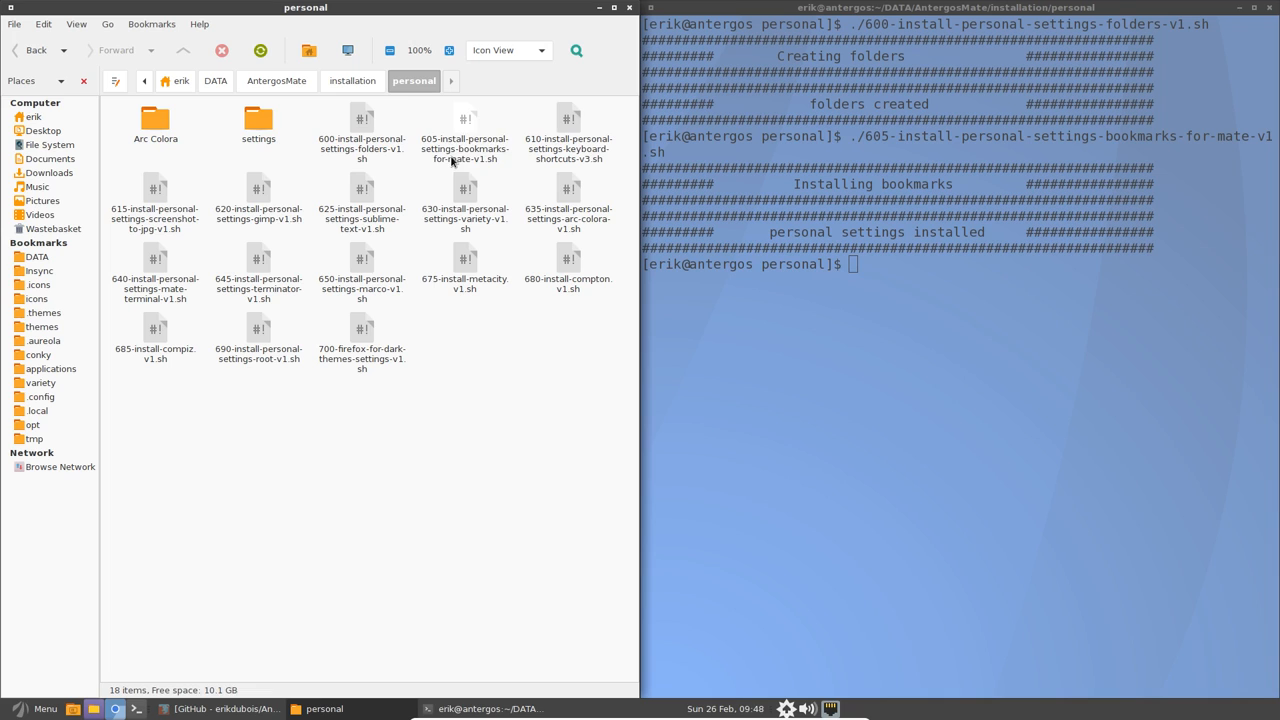
click(568, 136)
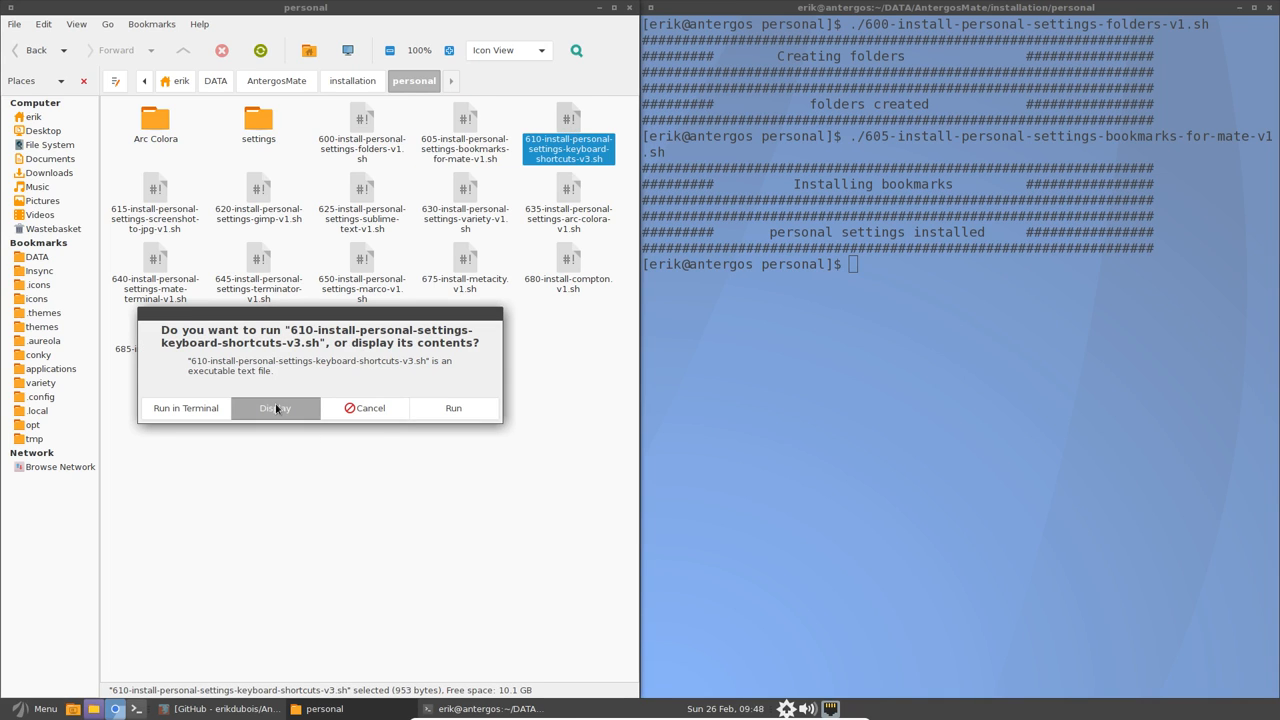
click(276, 408)
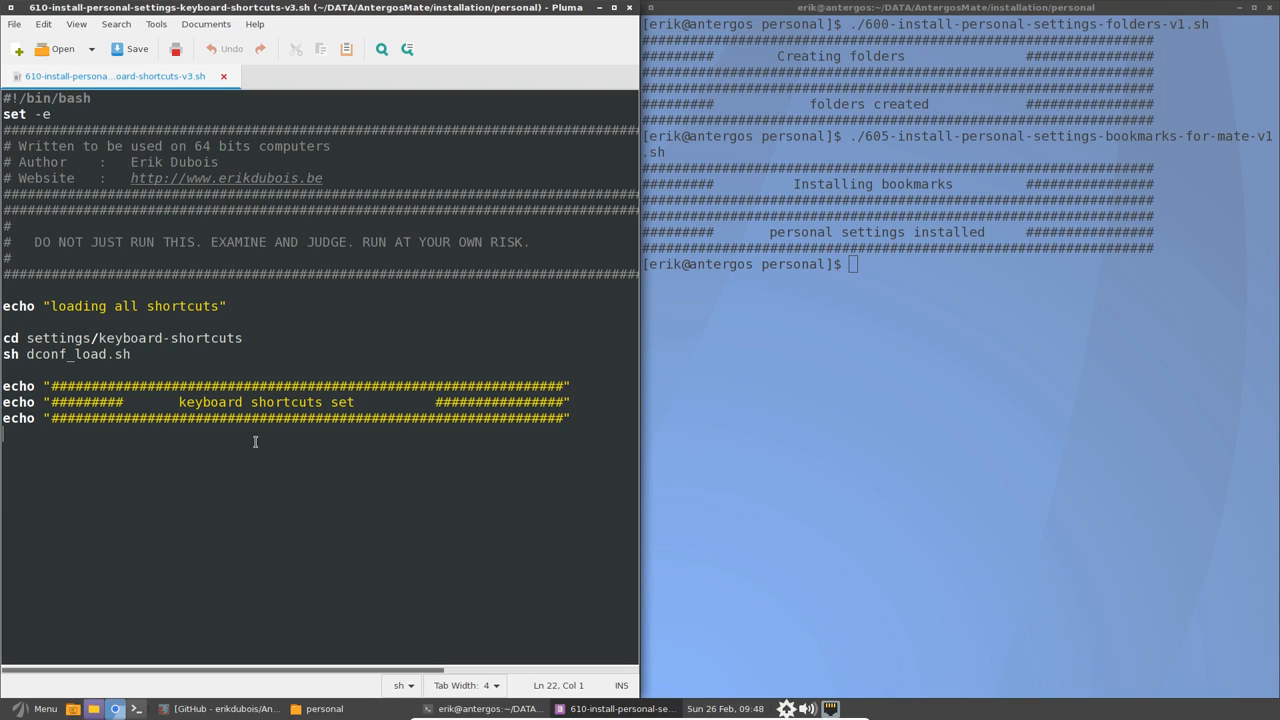
click(138, 354)
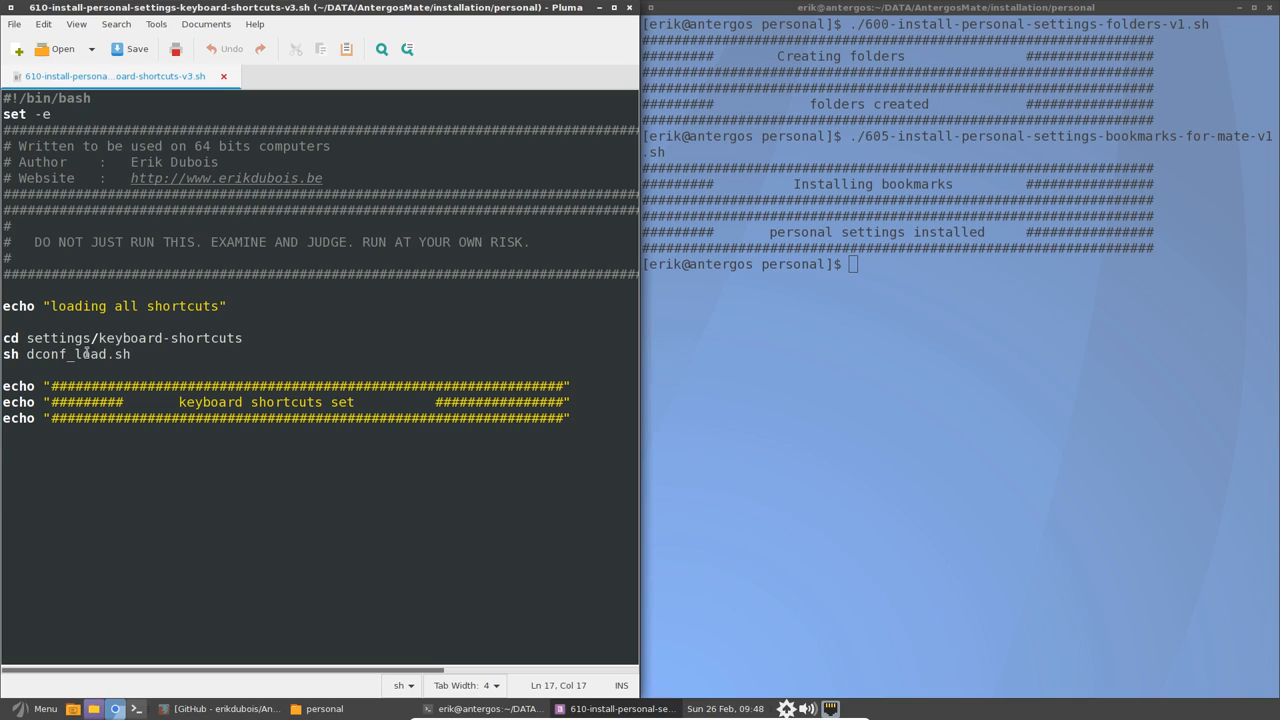
double_click(76, 354)
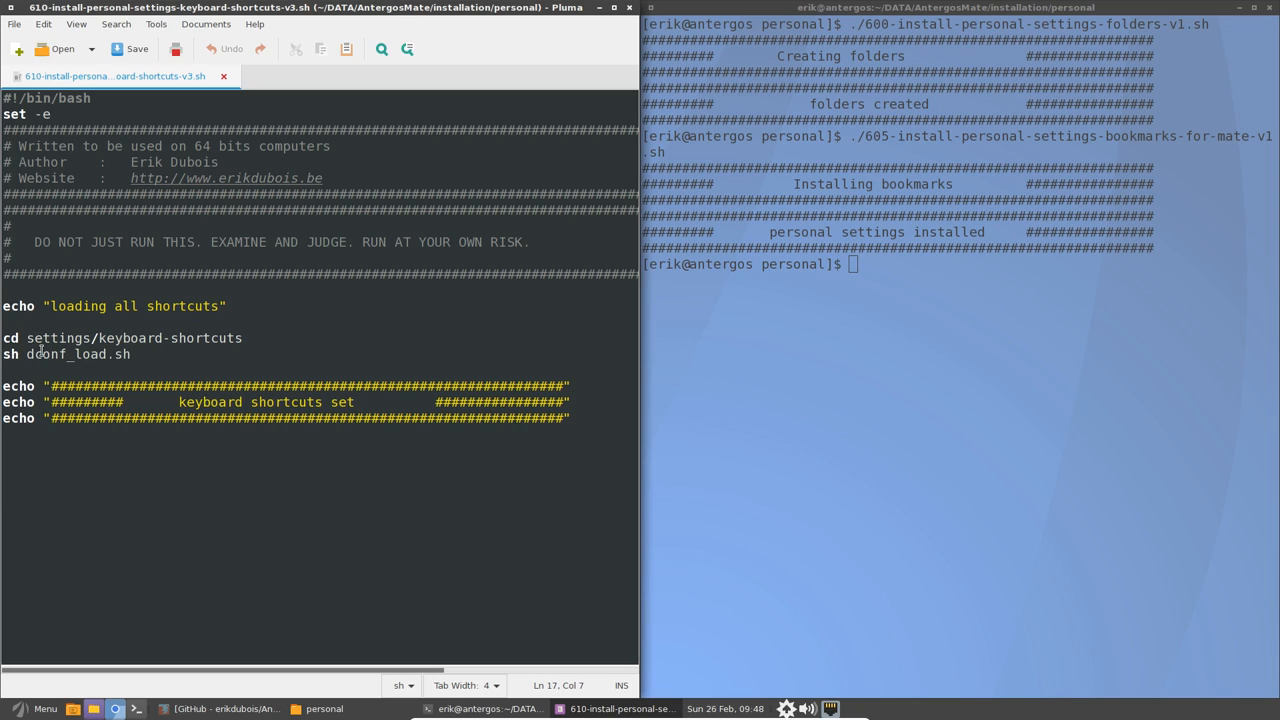
double_click(68, 354)
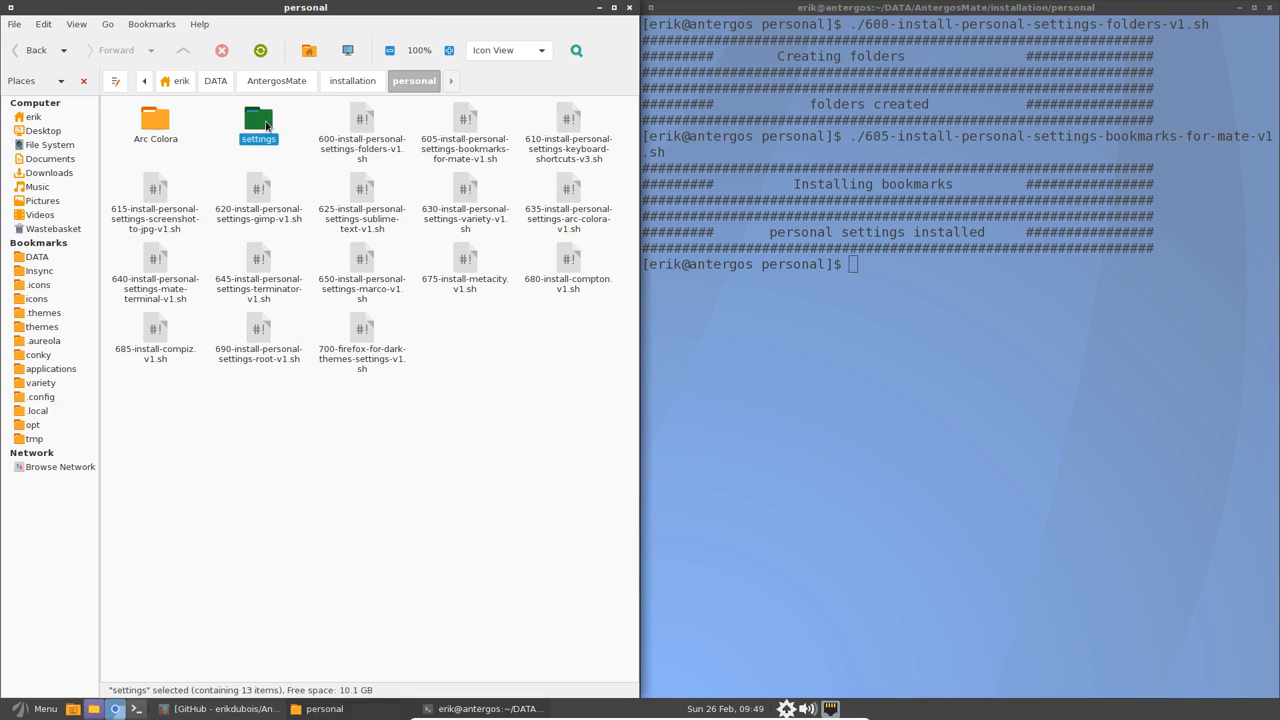
Display dconf_load.sh in keyboard-shortcuts, highlighting dconf and --needed --noconfirm, with dconf typed in the terminal.
double_click(258, 120)
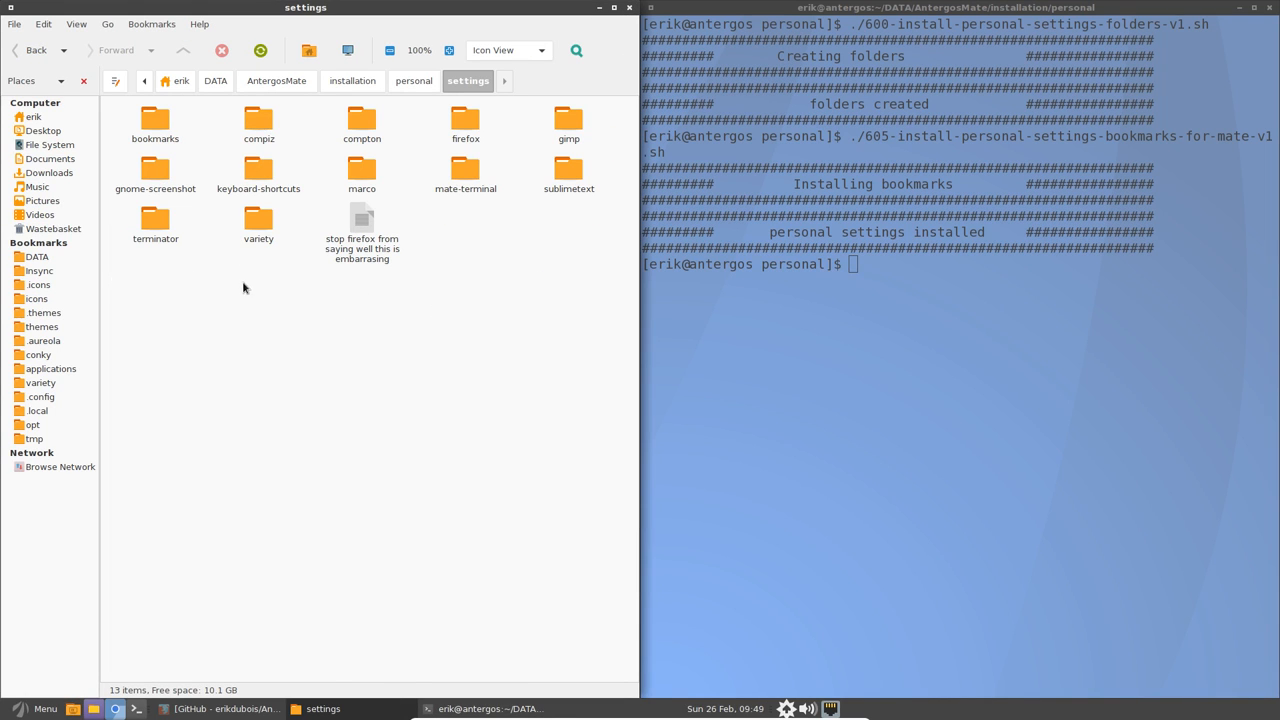
double_click(258, 120)
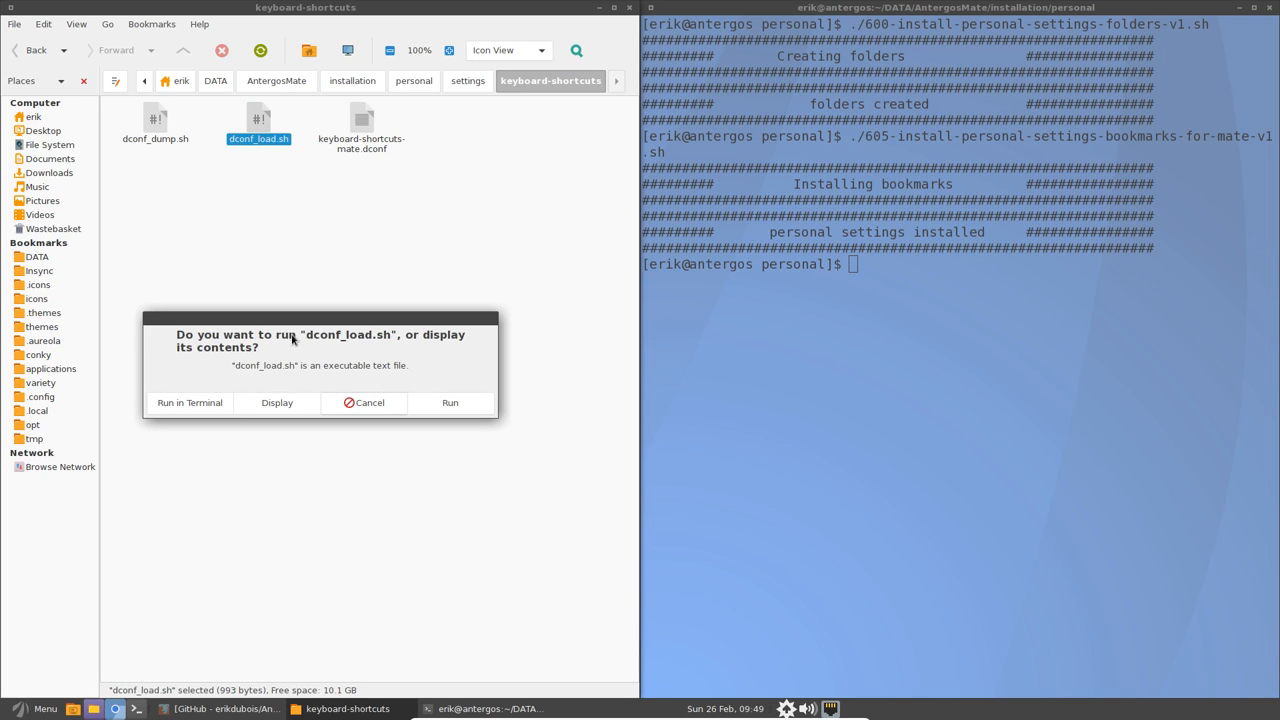
click(276, 402)
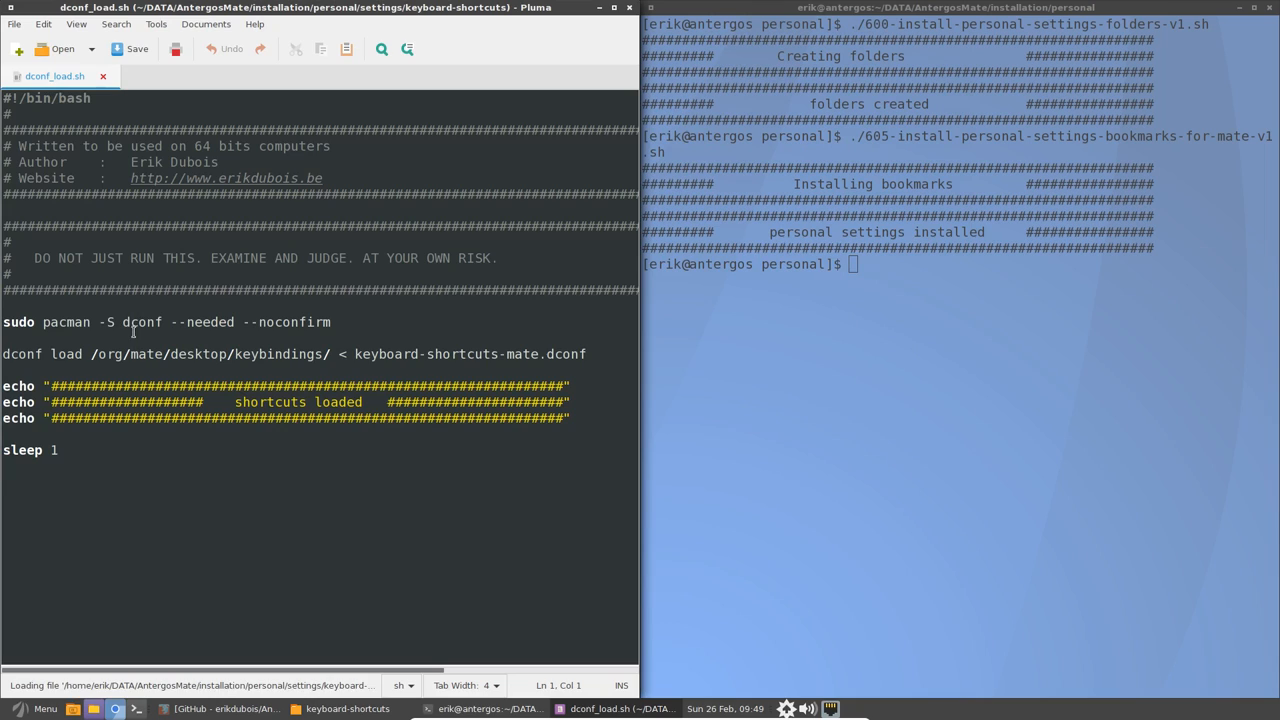
double_click(144, 320)
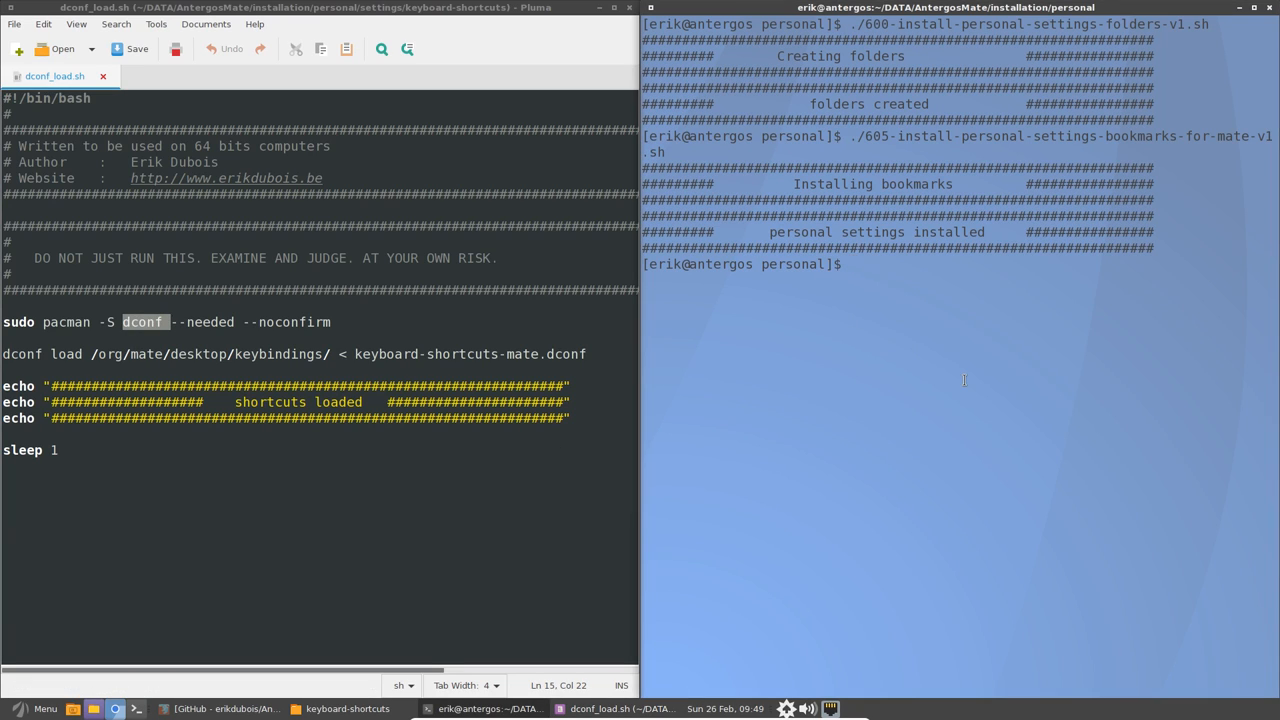
text(dconf)
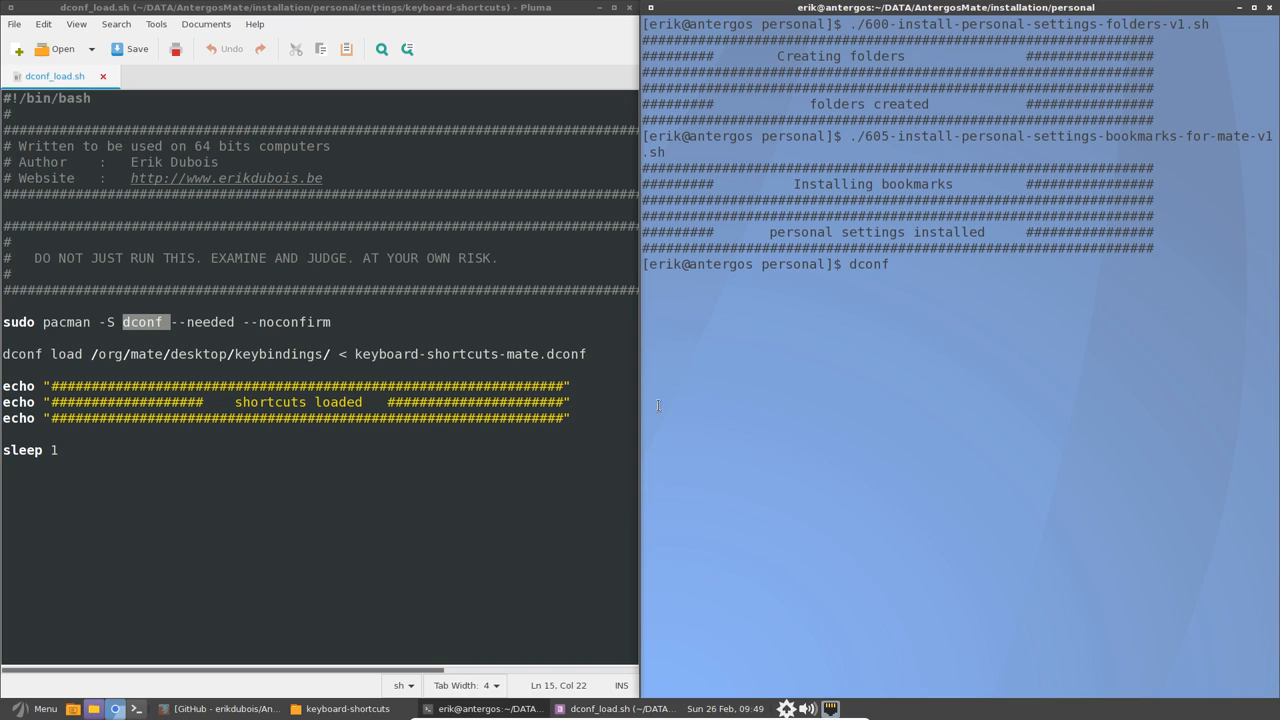
drag(186, 322, 332, 322)
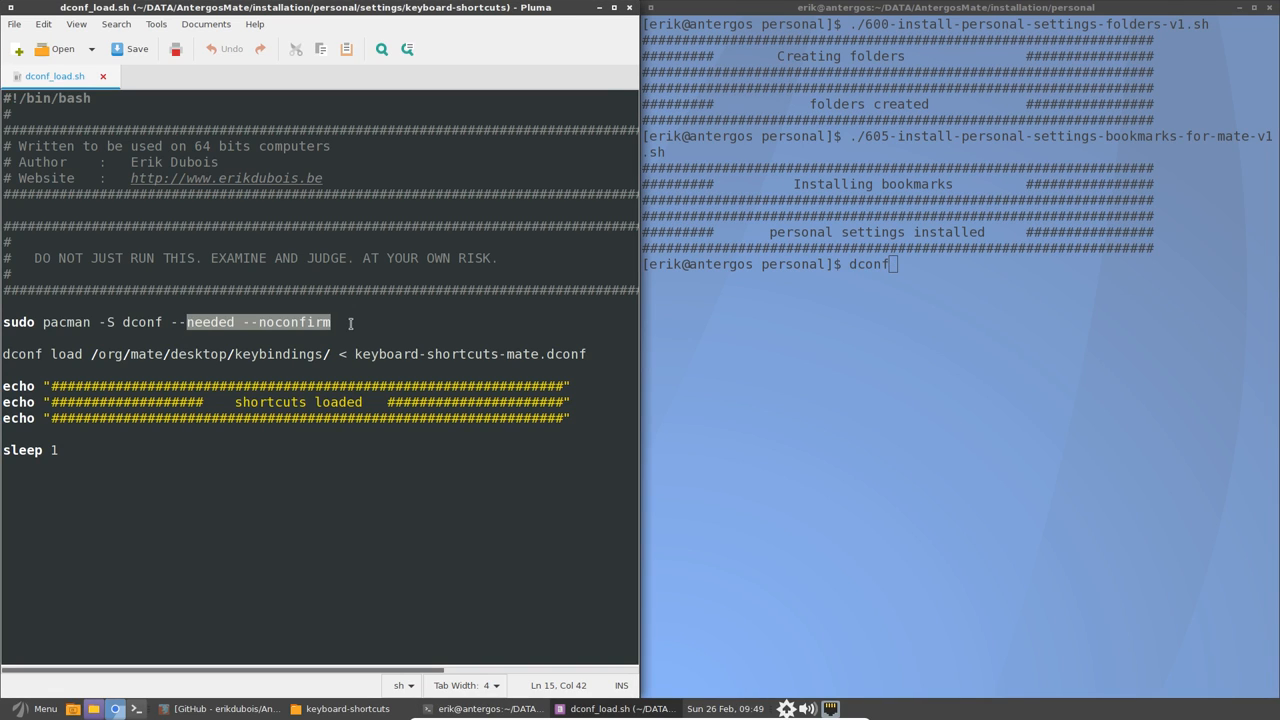
click(84, 354)
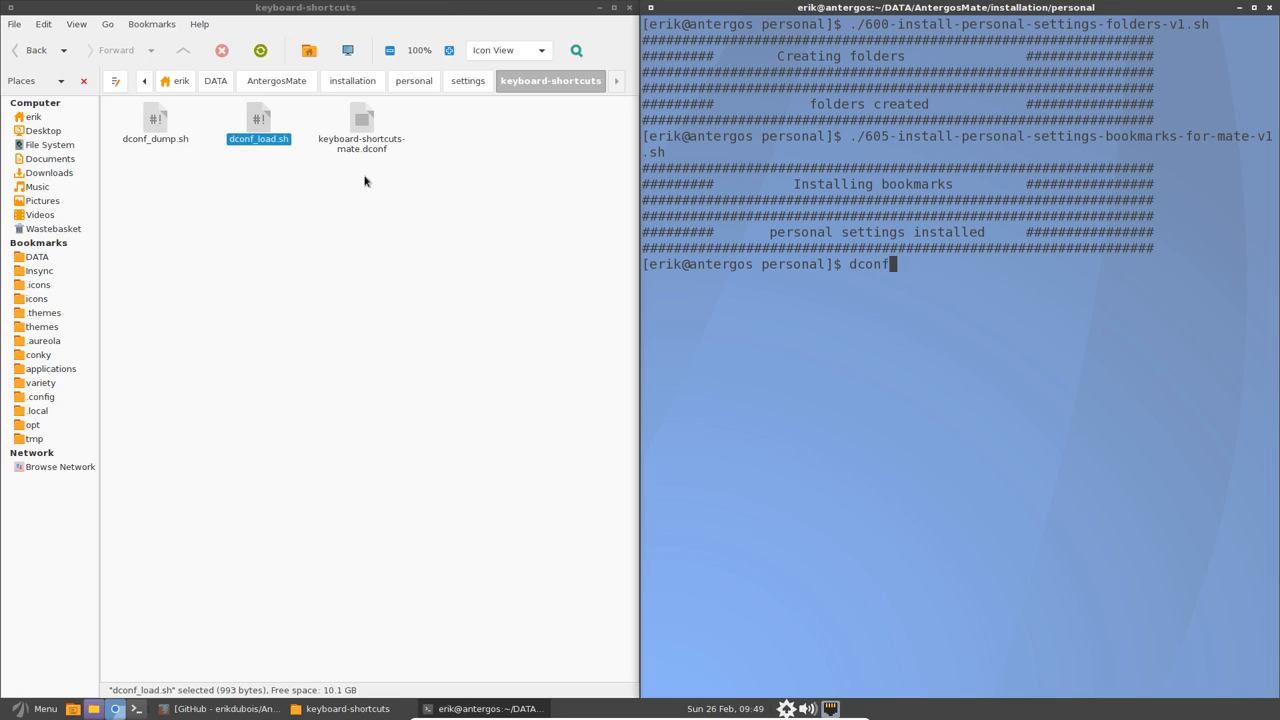
double_click(360, 120)
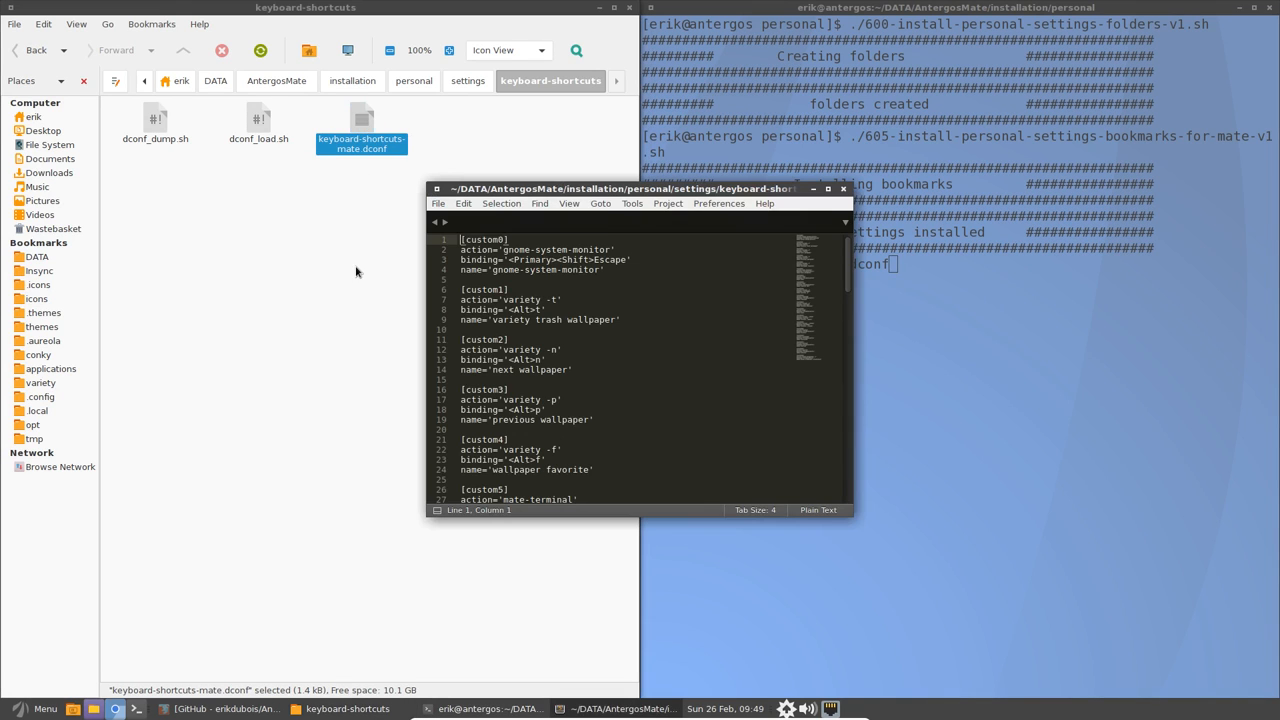
click(828, 188)
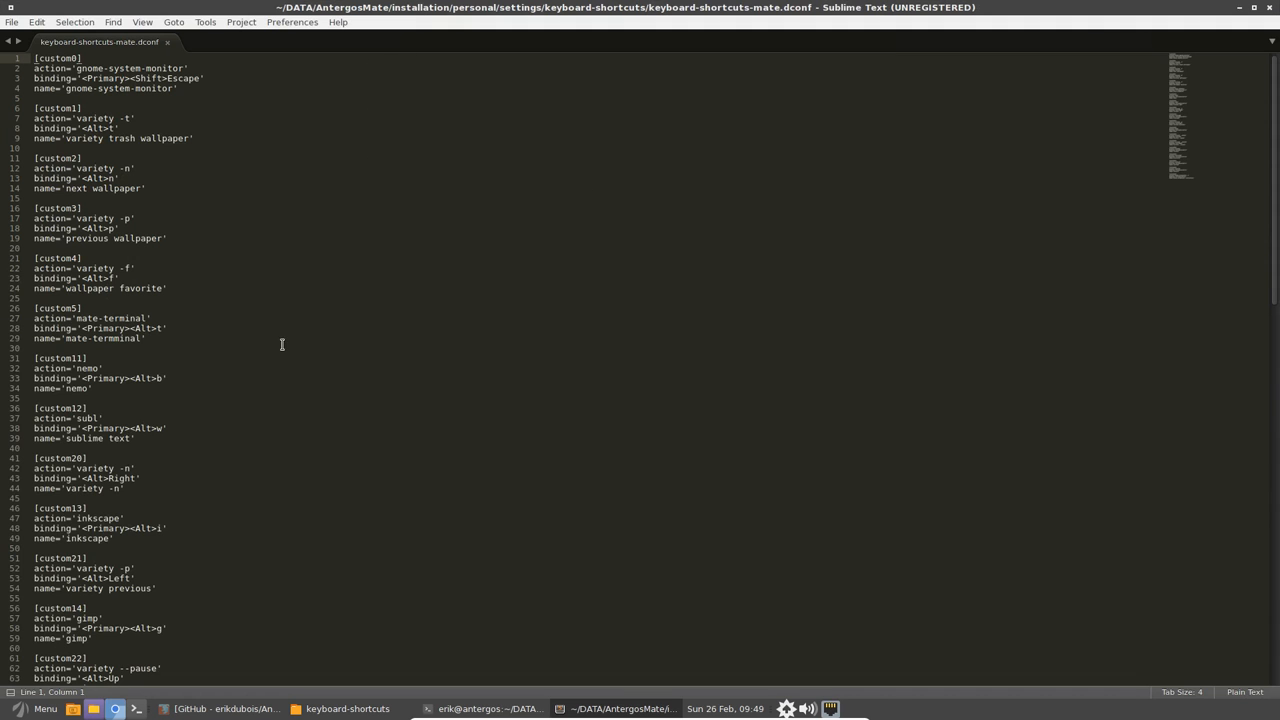
mouse_move(252, 340)
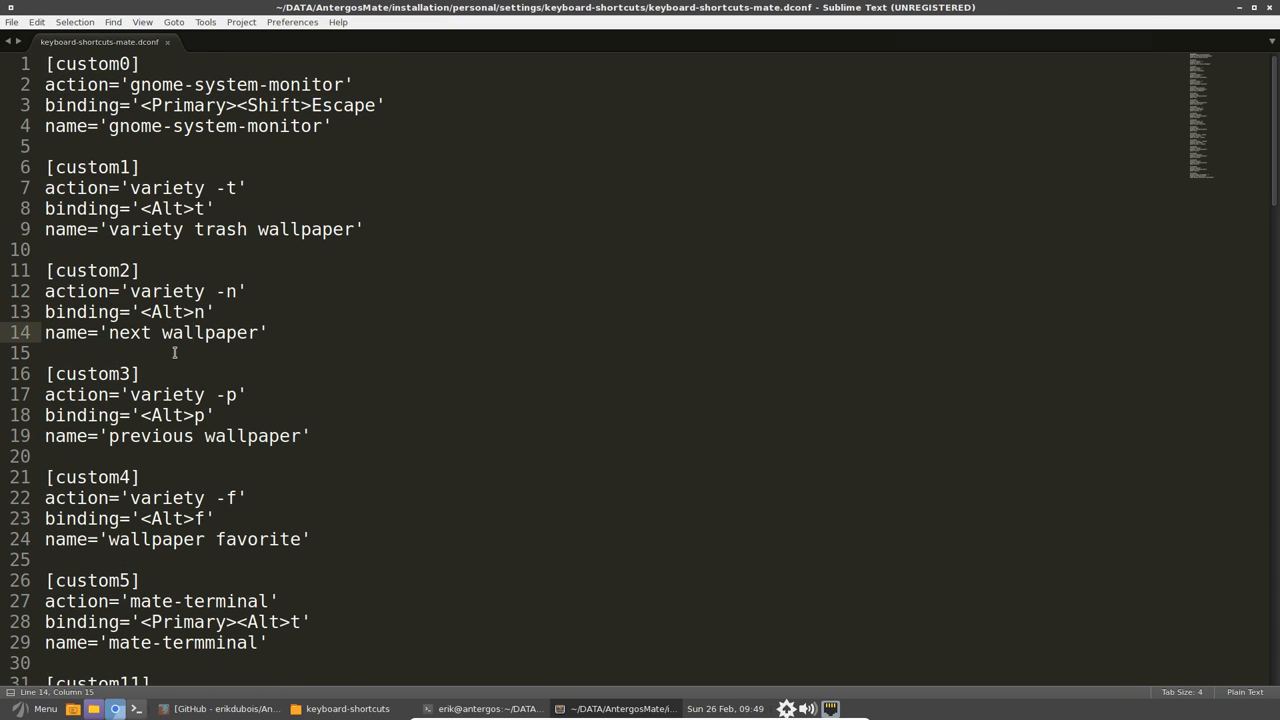
scroll(down, 3)
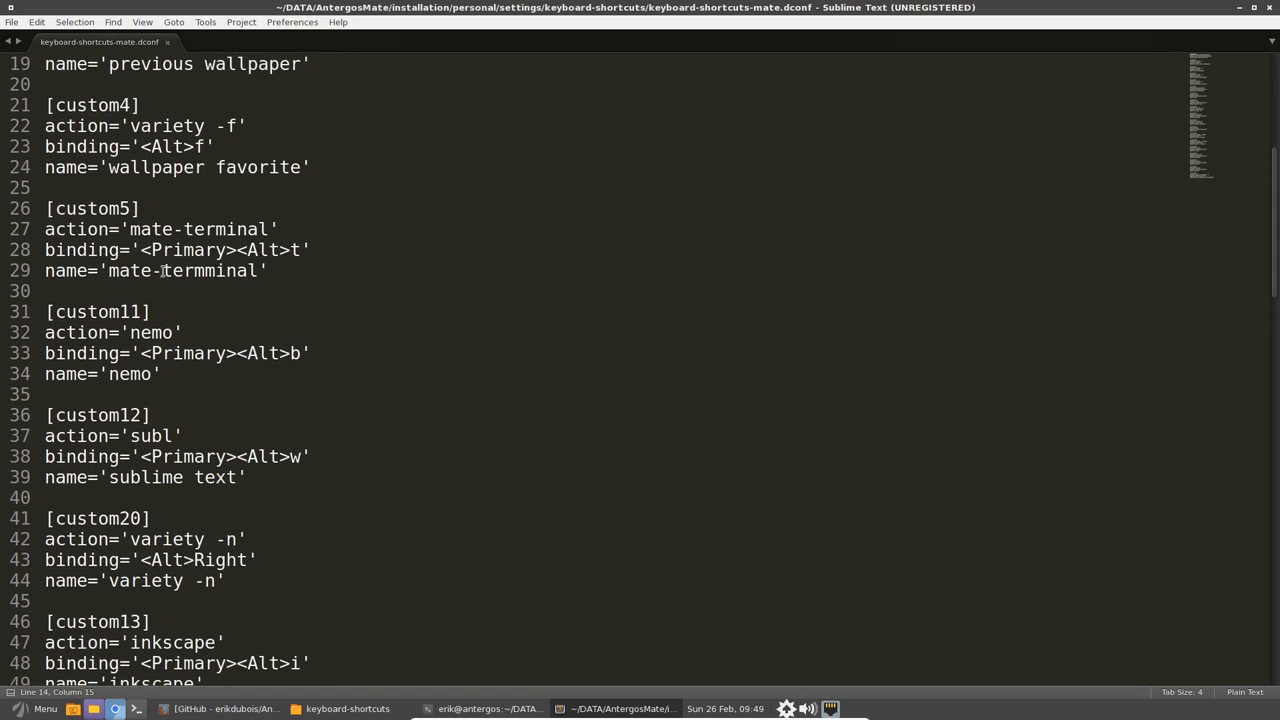
double_click(198, 228)
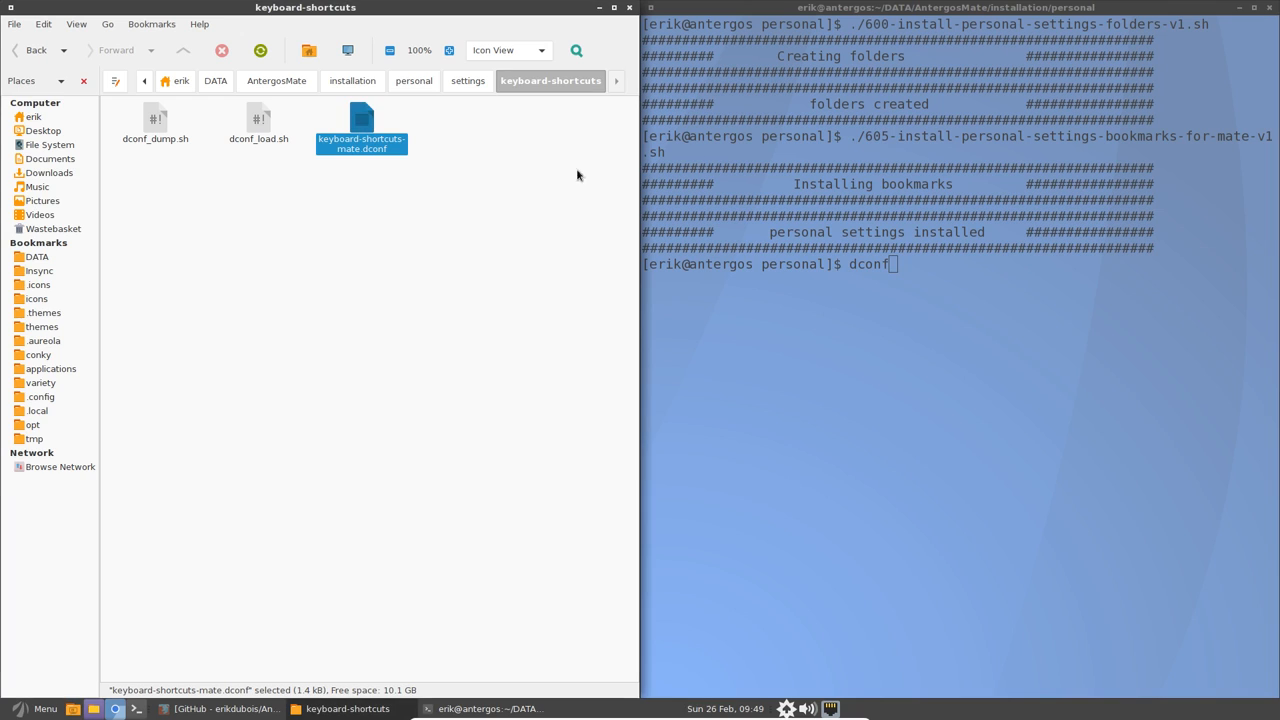
mouse_move(420, 96)
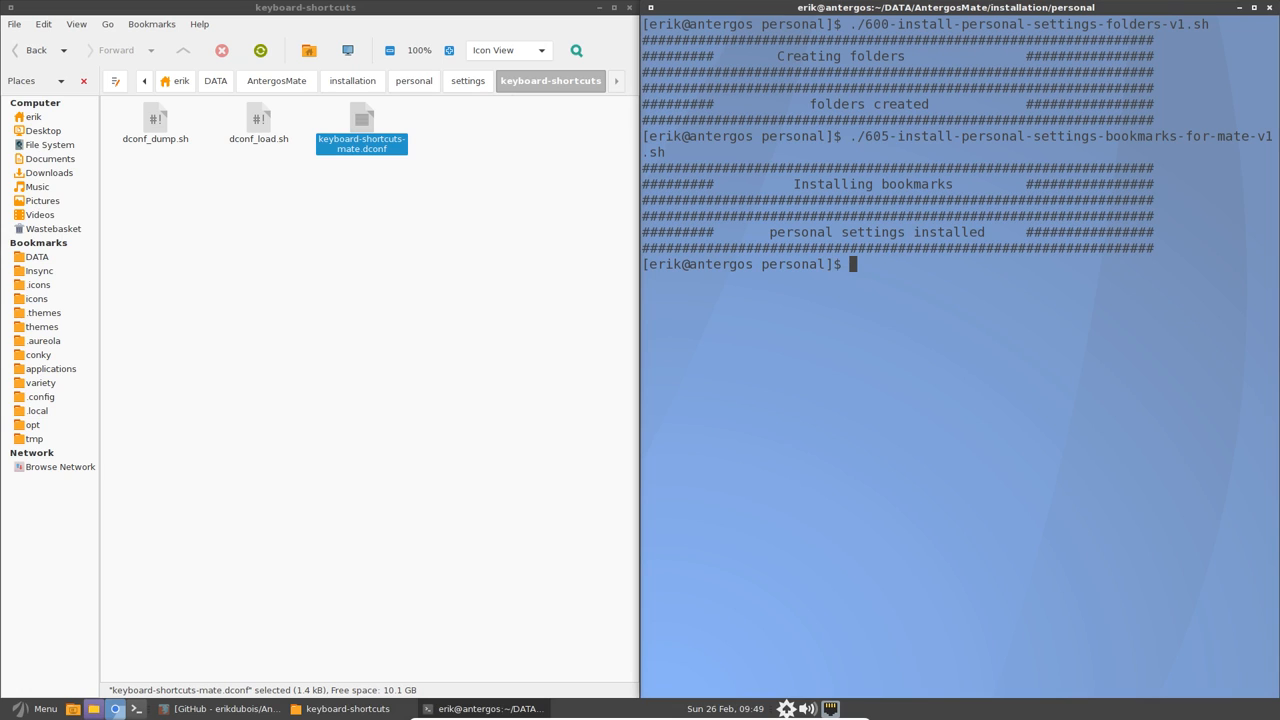
List the scripts and tab-complete ./610-install-personal-settings-keyboard-shortcuts-v3.sh at the prompt.
text(ls)
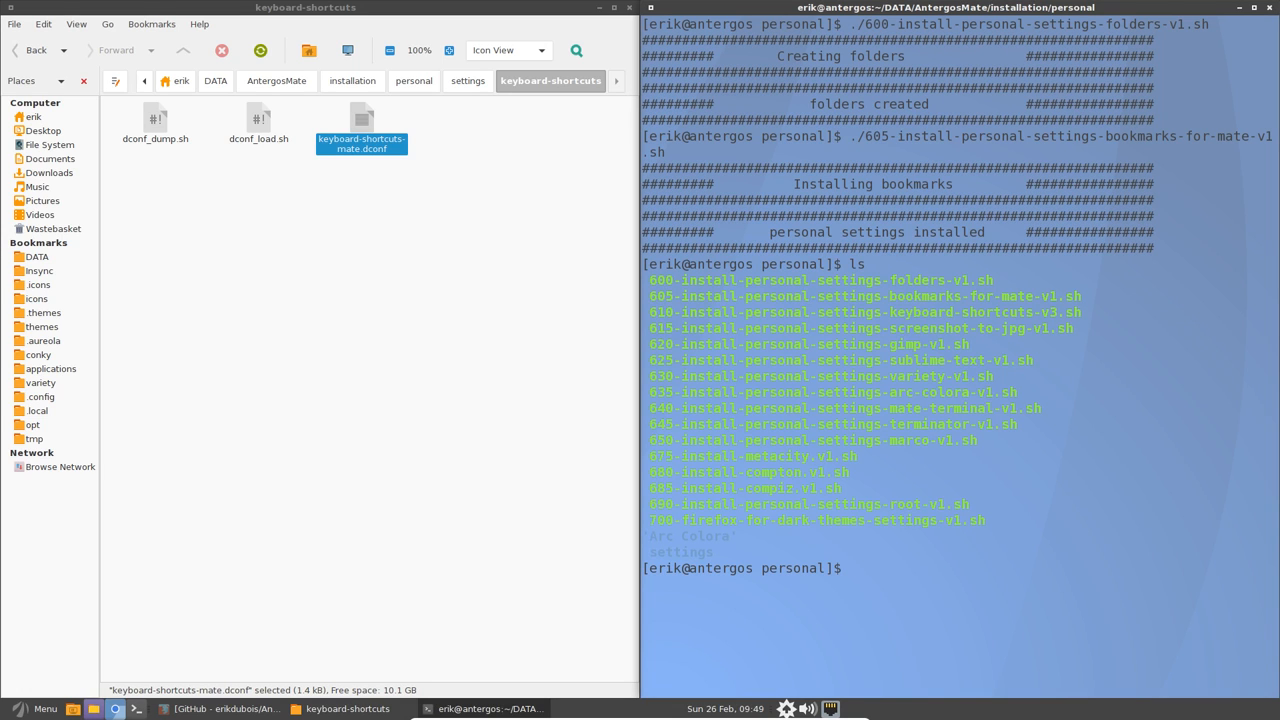
text(./)
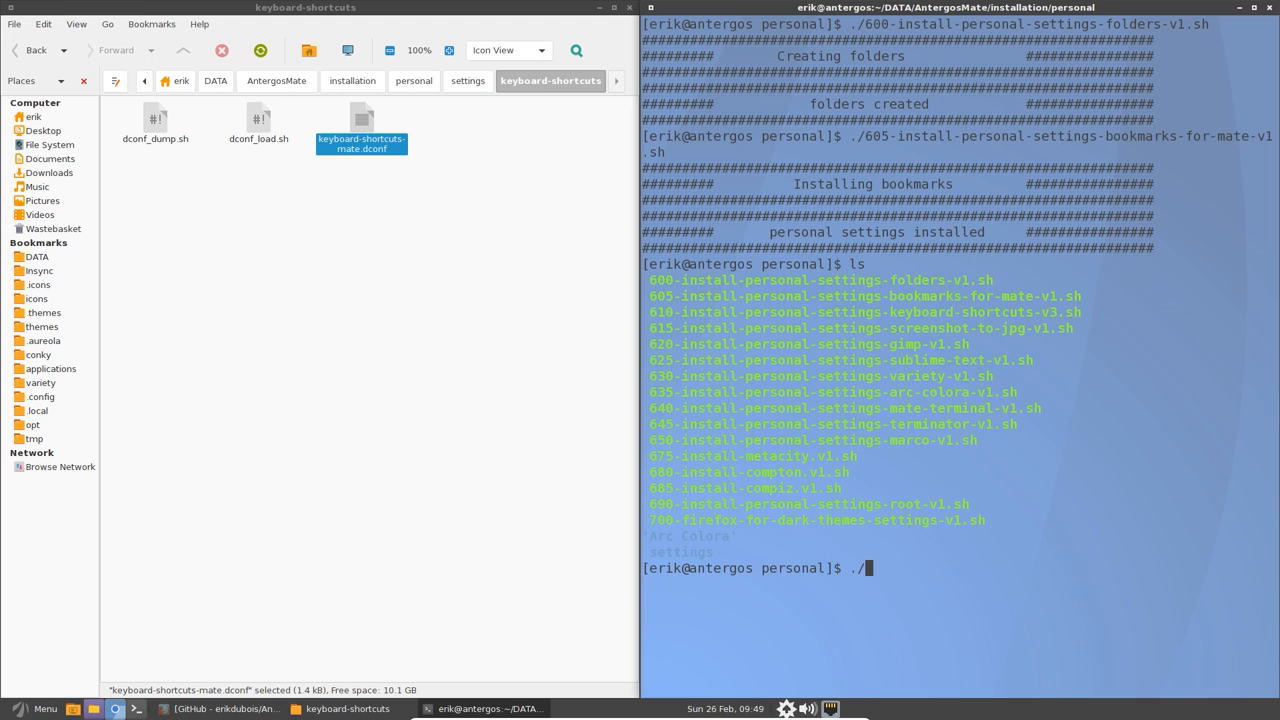
text(60)
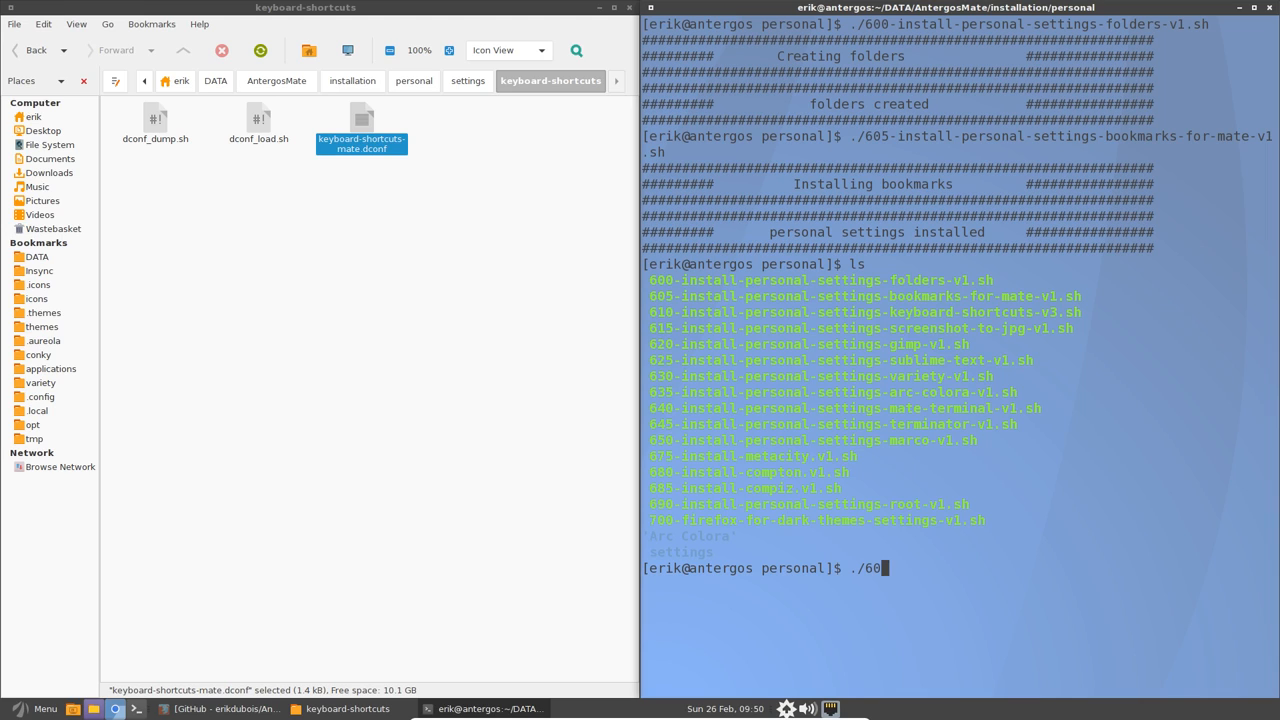
text(1)
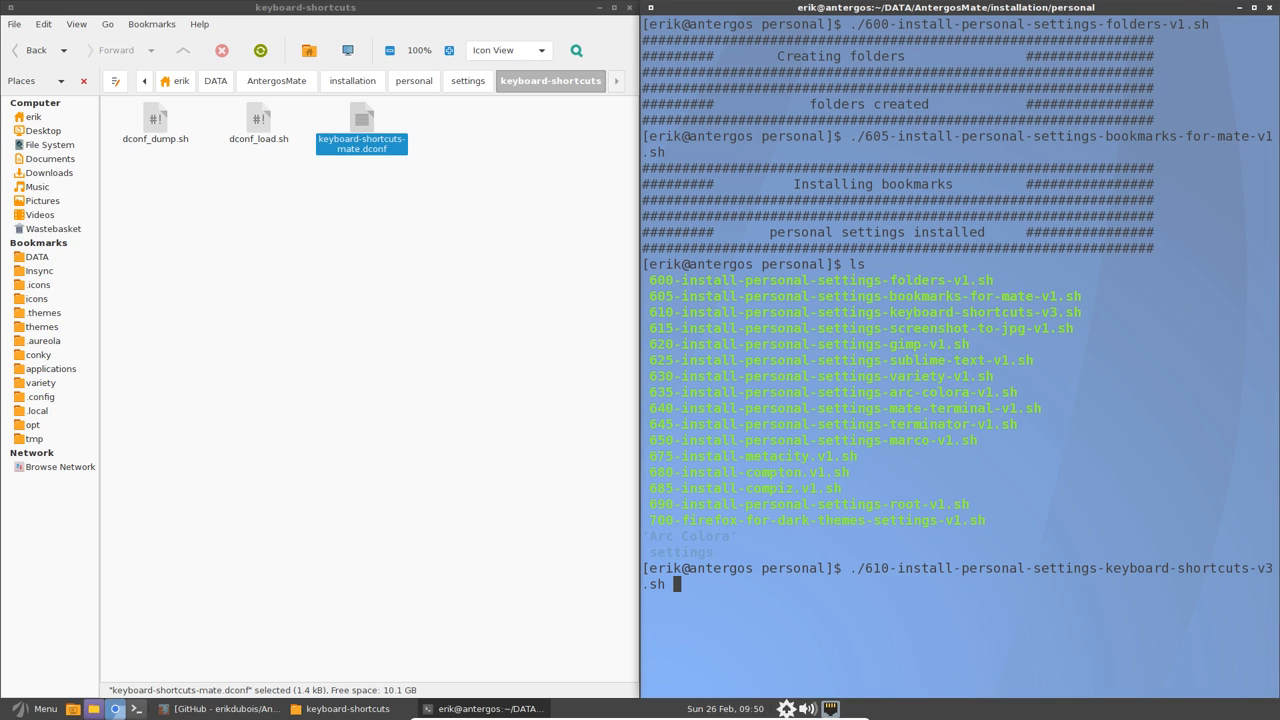
mouse_move(292, 122)
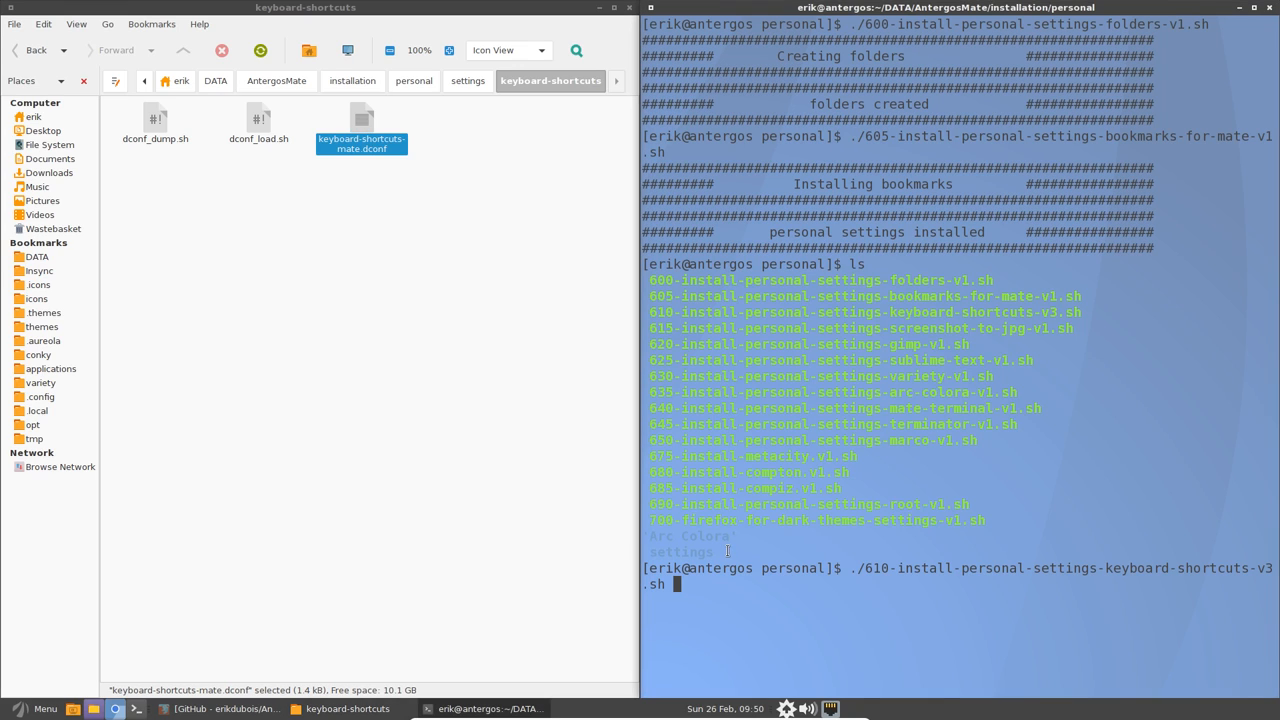
Run the keyboard-shortcuts script, then view System Monitor's About info and close the monitor.
key(Return)
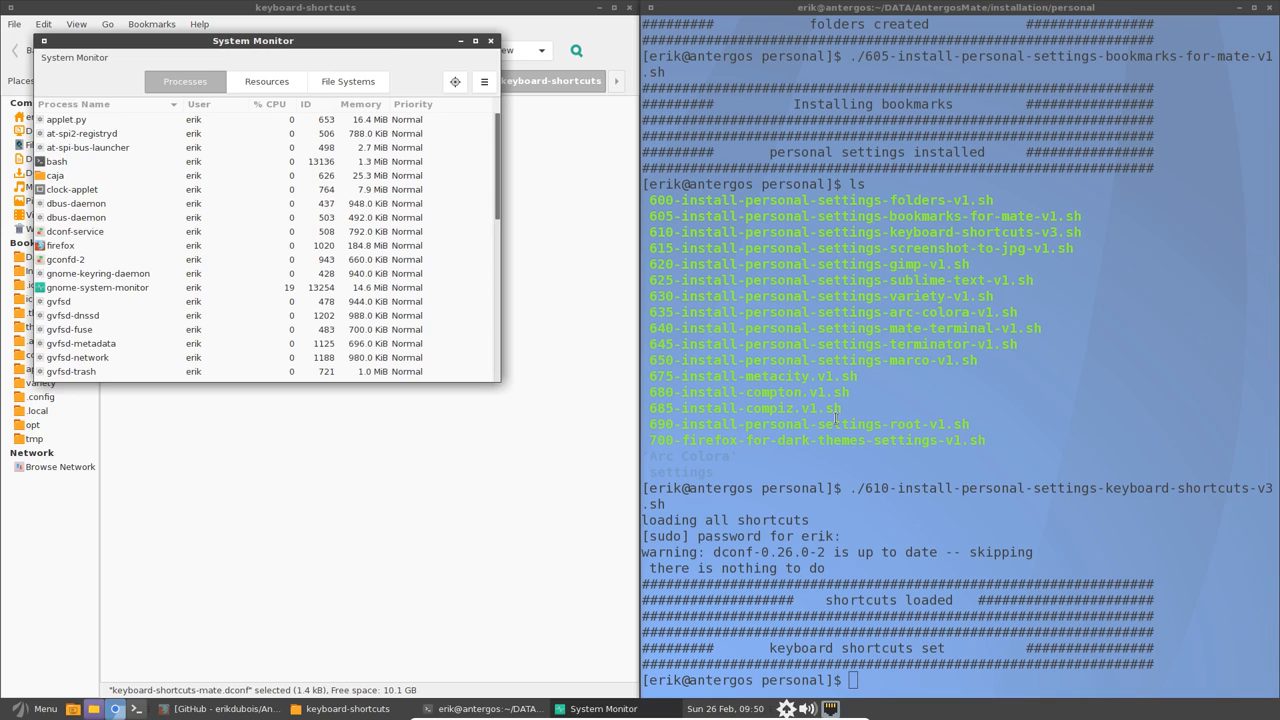
click(74, 56)
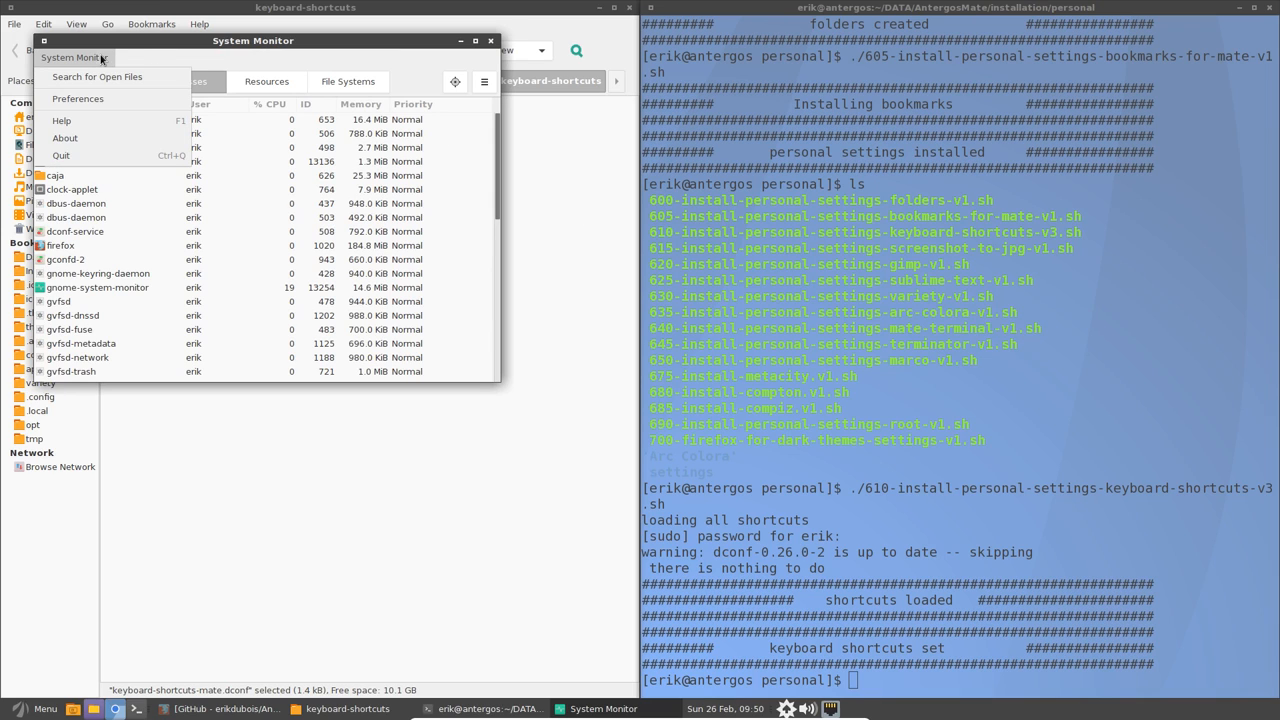
click(64, 138)
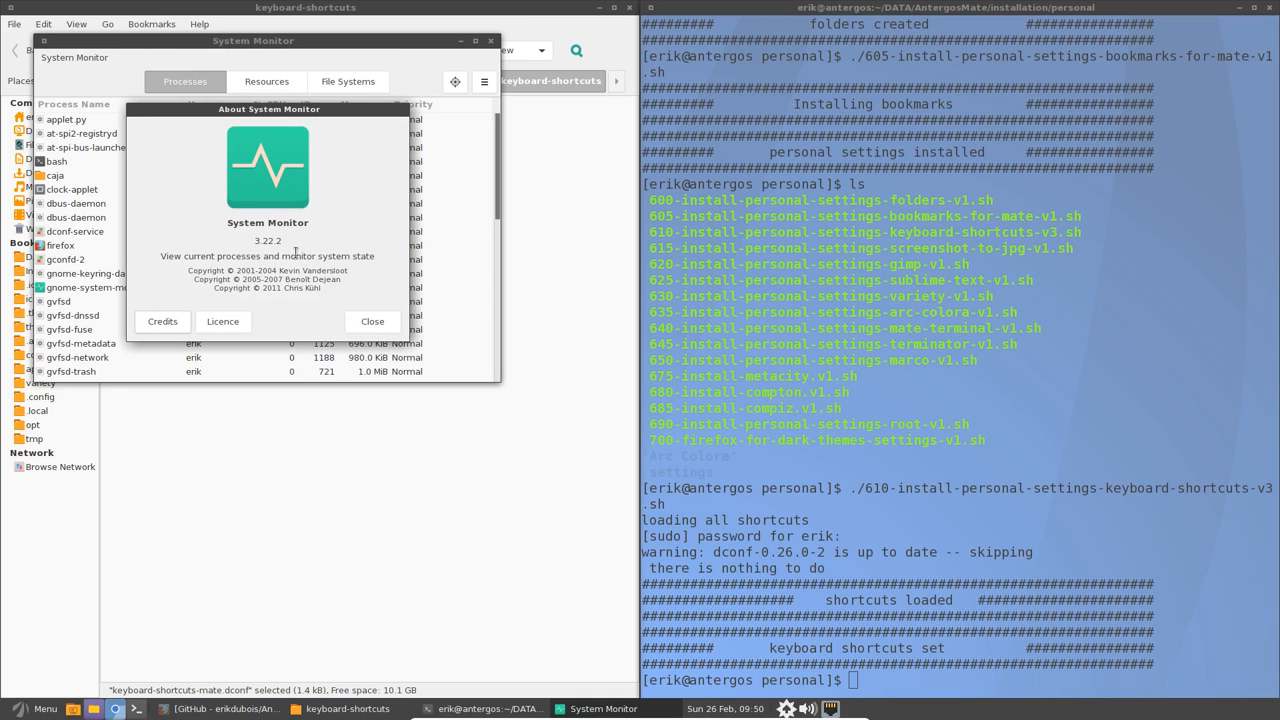
click(372, 320)
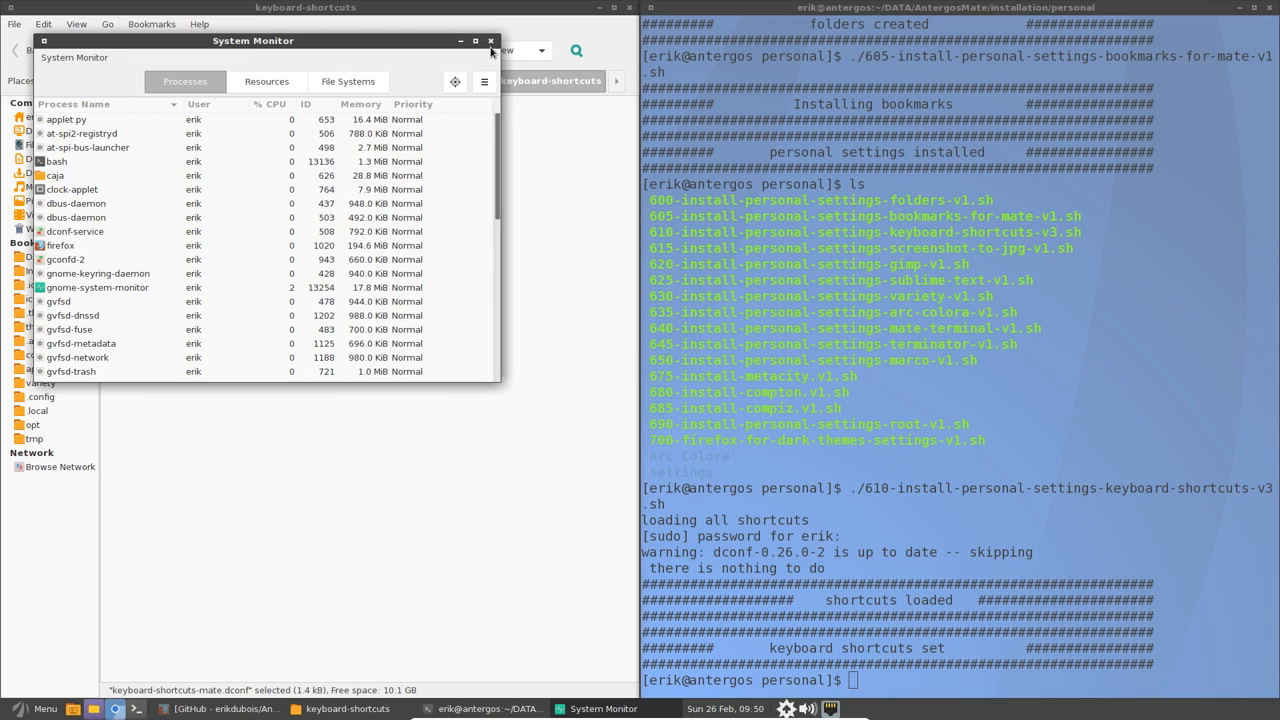
click(490, 40)
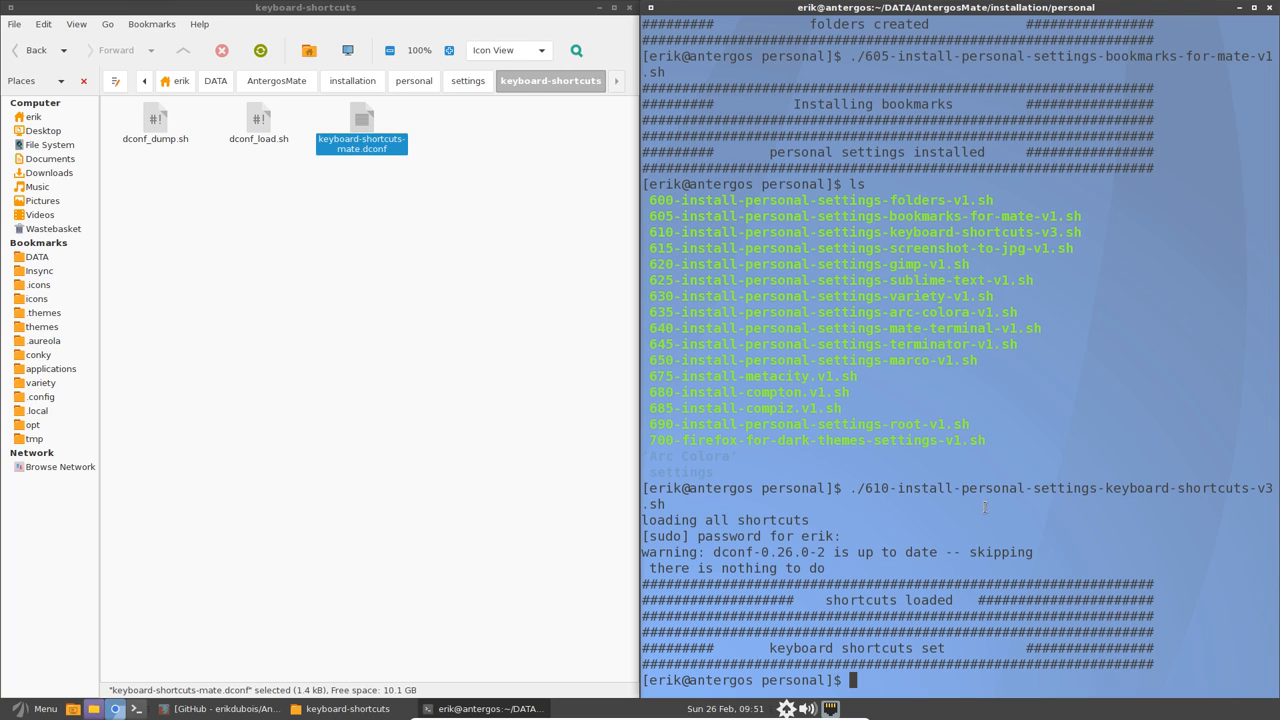
Run ./615-install-personal-settings-screenshot-to-jpg-v1.sh and take test screenshots before and after.
text(./)
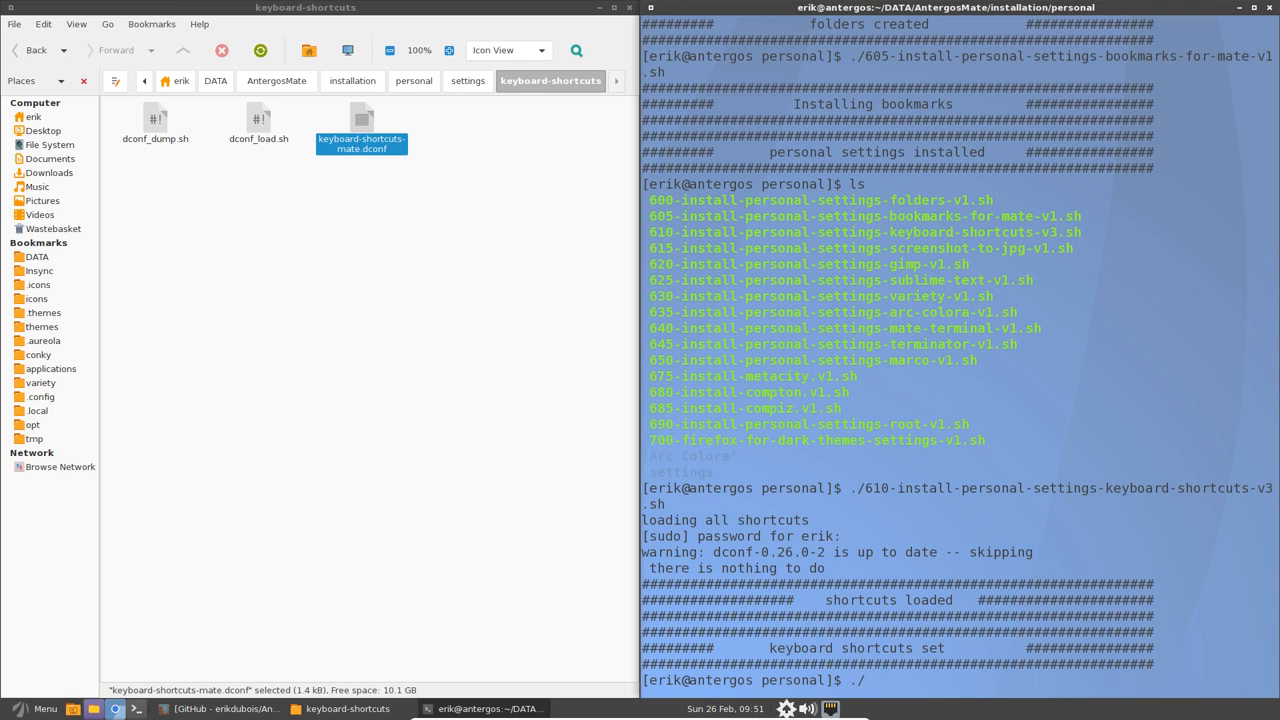
text(61)
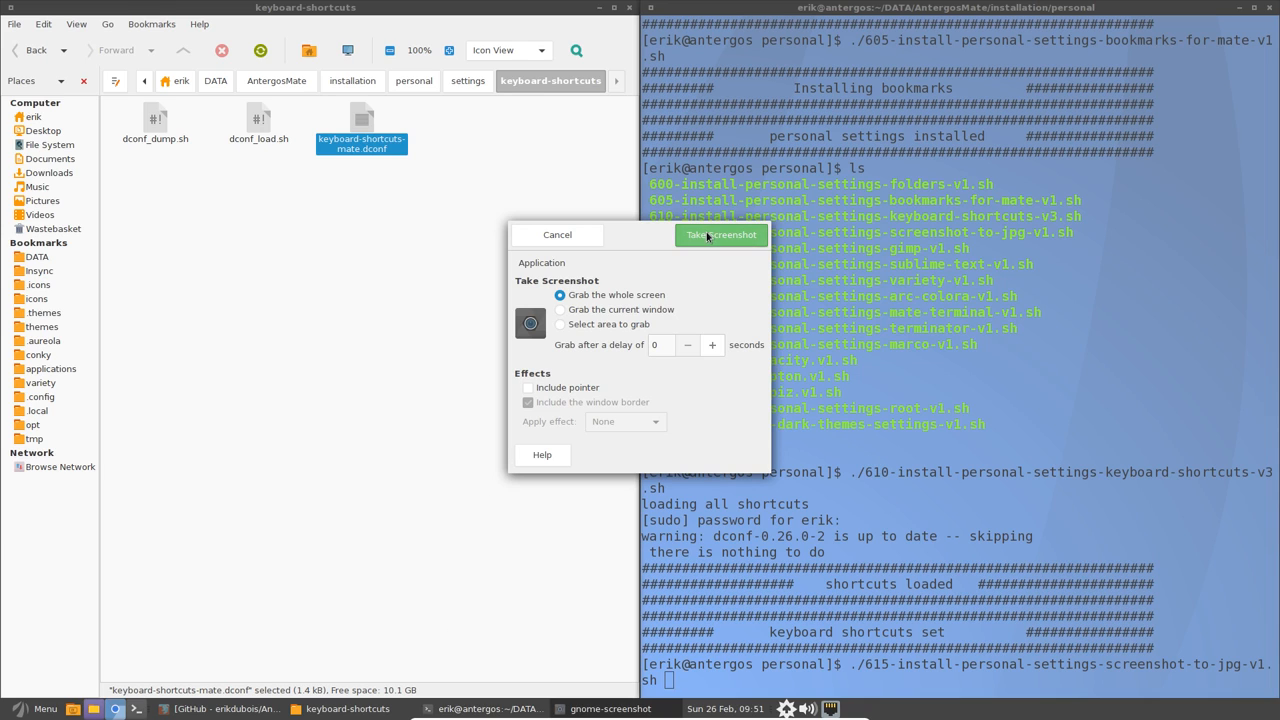
click(720, 234)
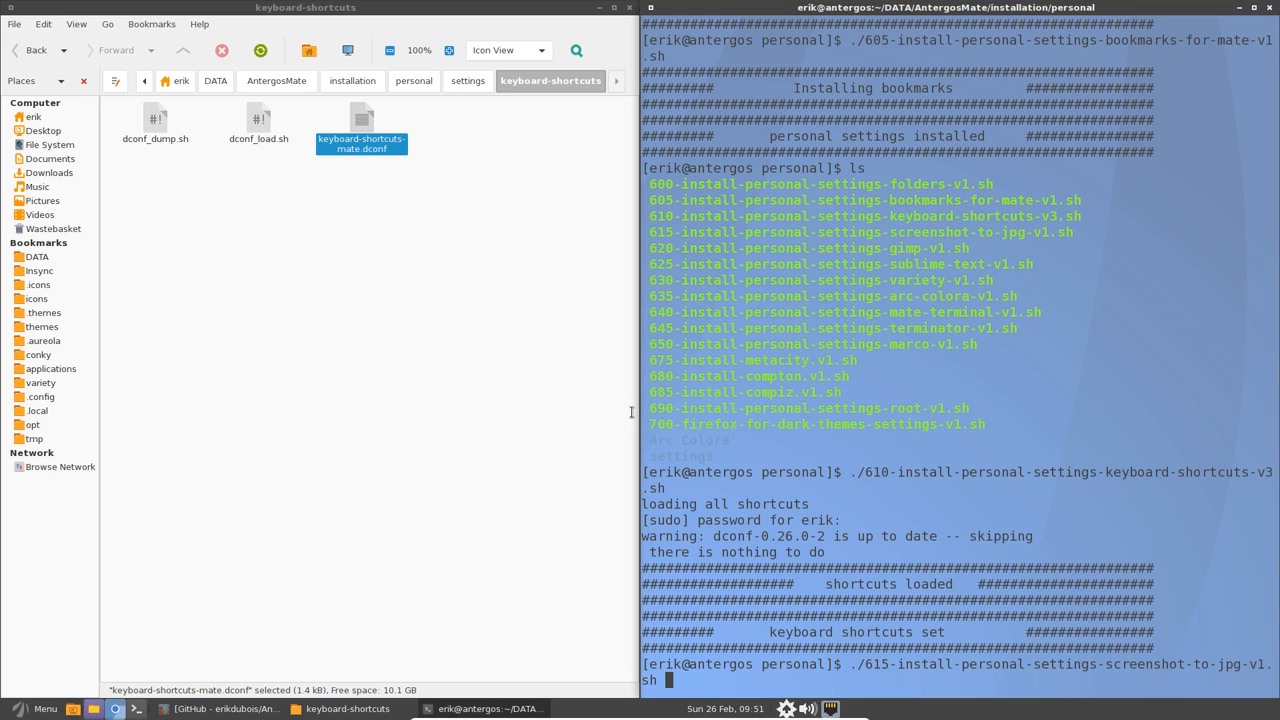
mouse_move(574, 412)
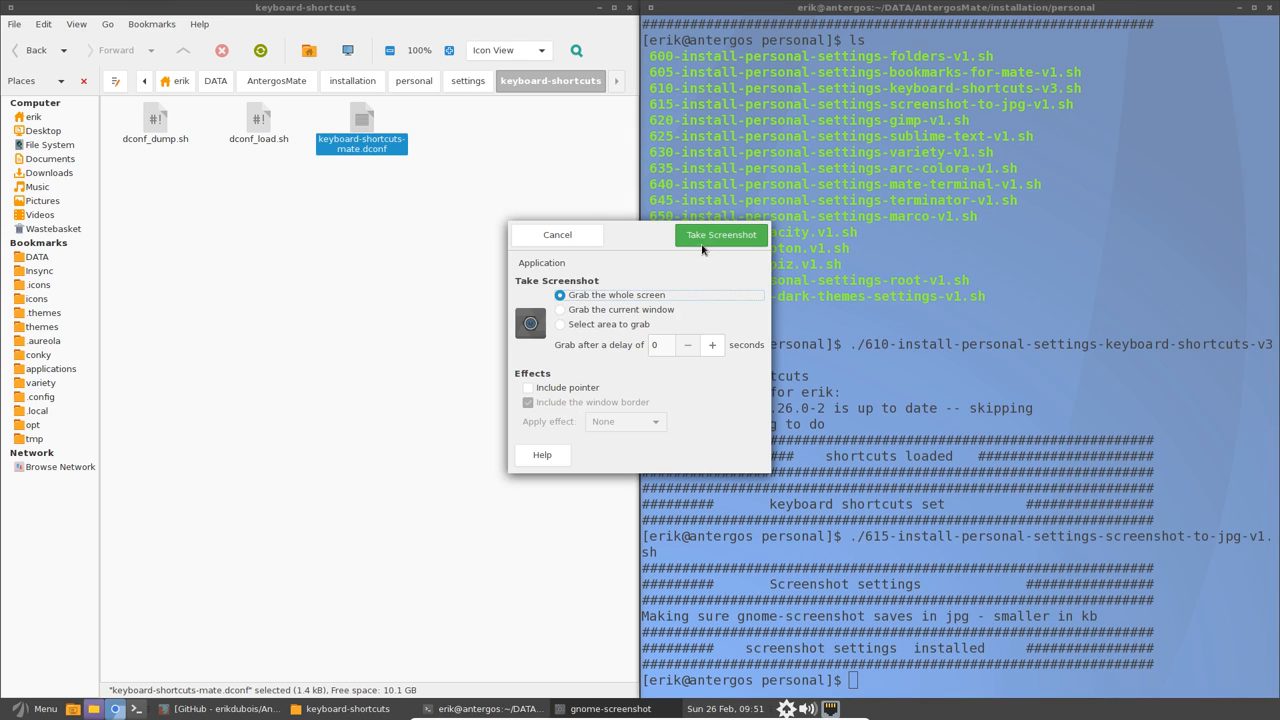
click(720, 234)
text(./620-install-personal-settings-gimp-v1.sh)
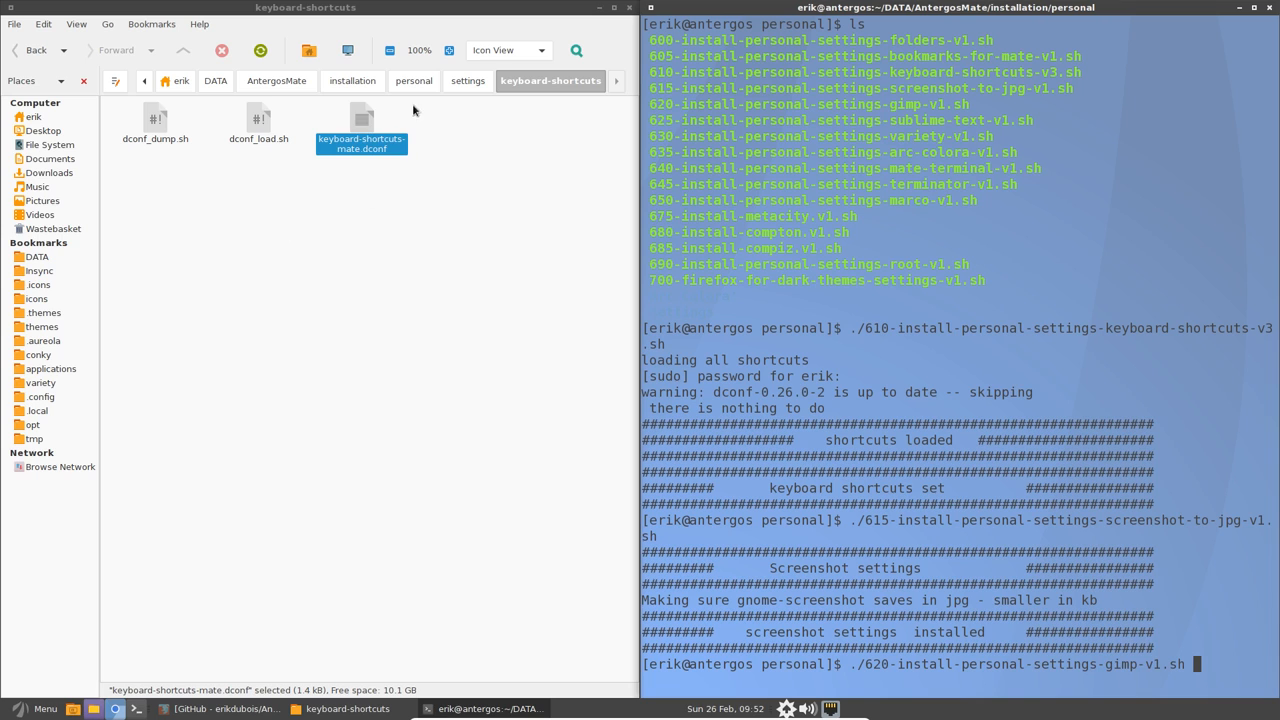
Review the GIMP settings scripts gc-shadow.scm and shadows-highlights-2.4.scm, then the GIMP themes folder.
click(352, 80)
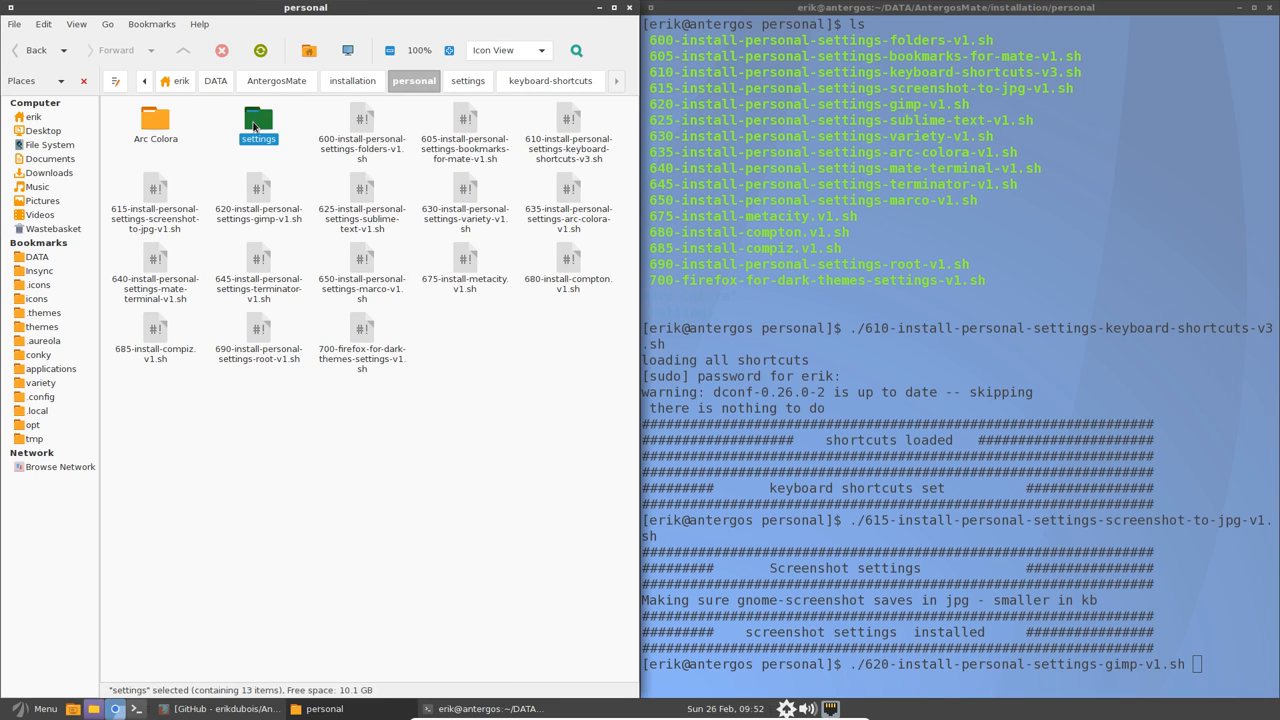
double_click(258, 120)
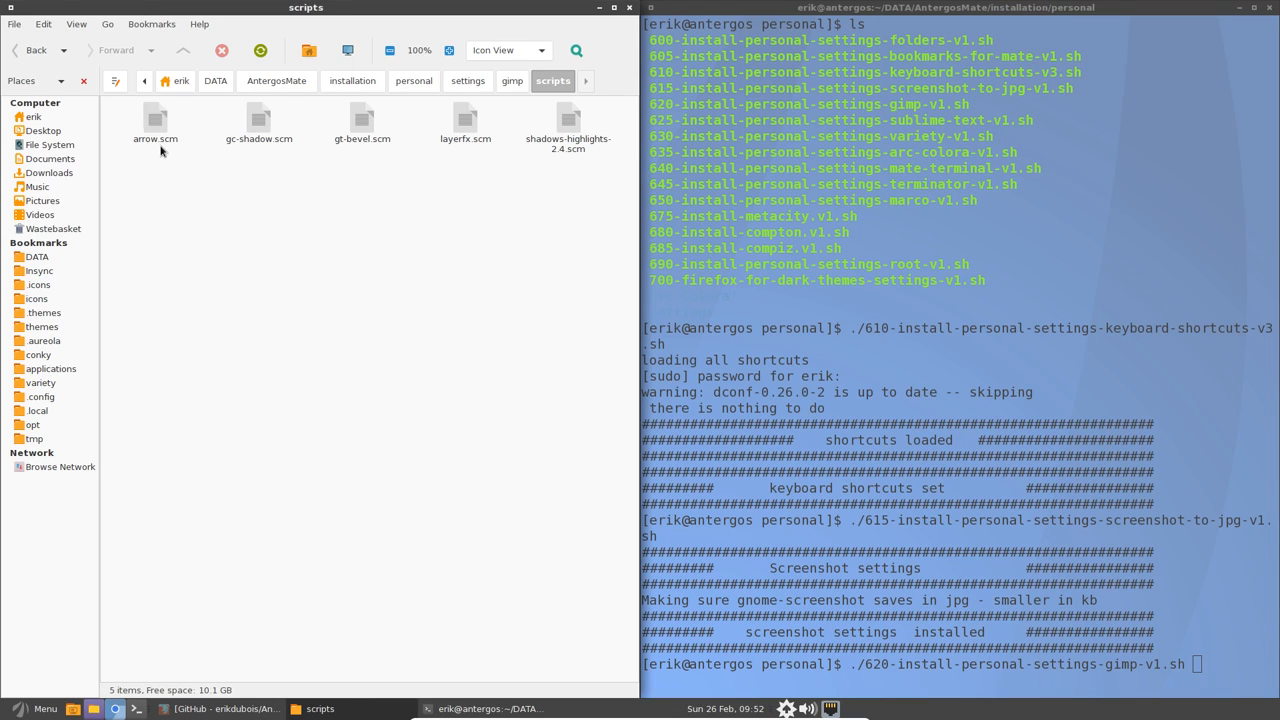
click(258, 120)
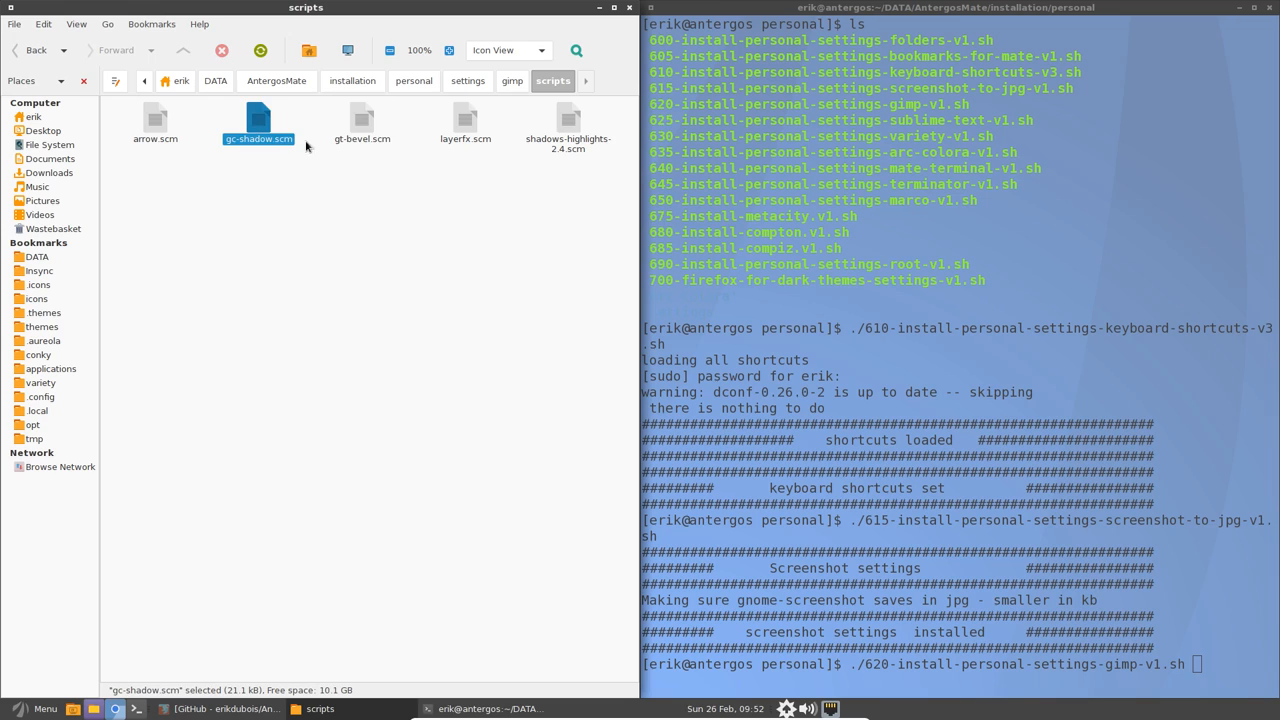
click(568, 120)
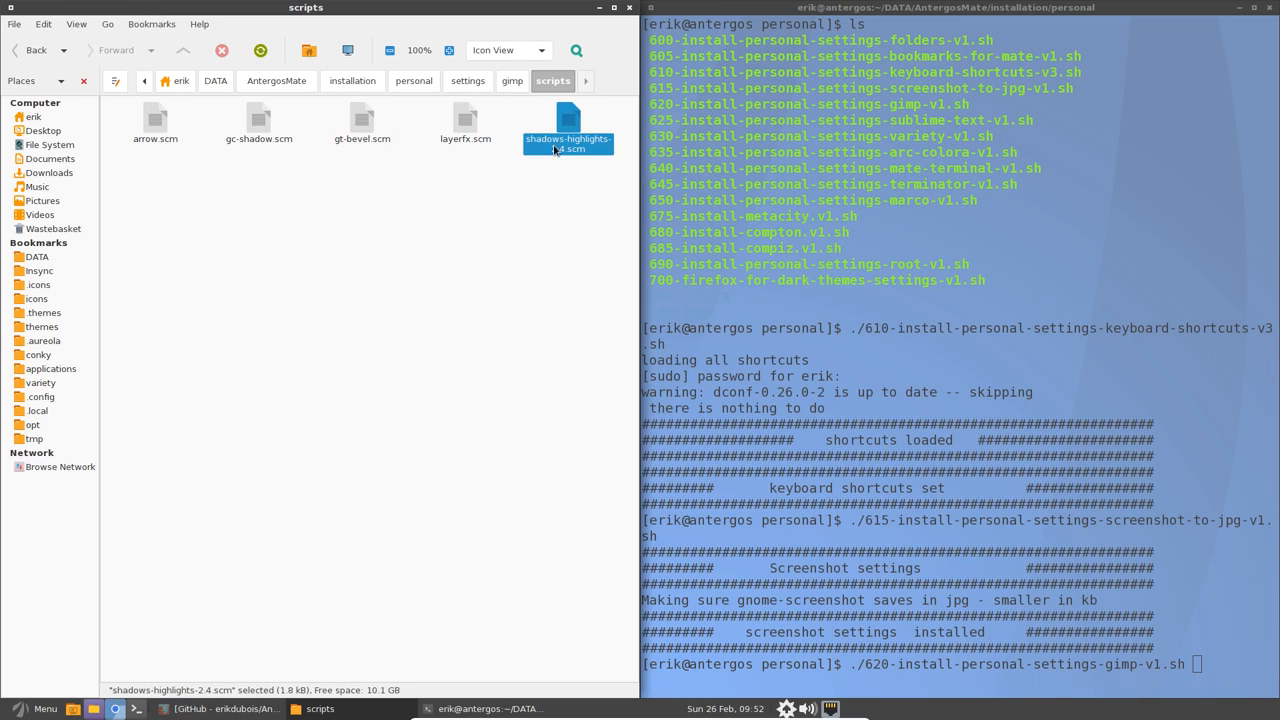
click(512, 80)
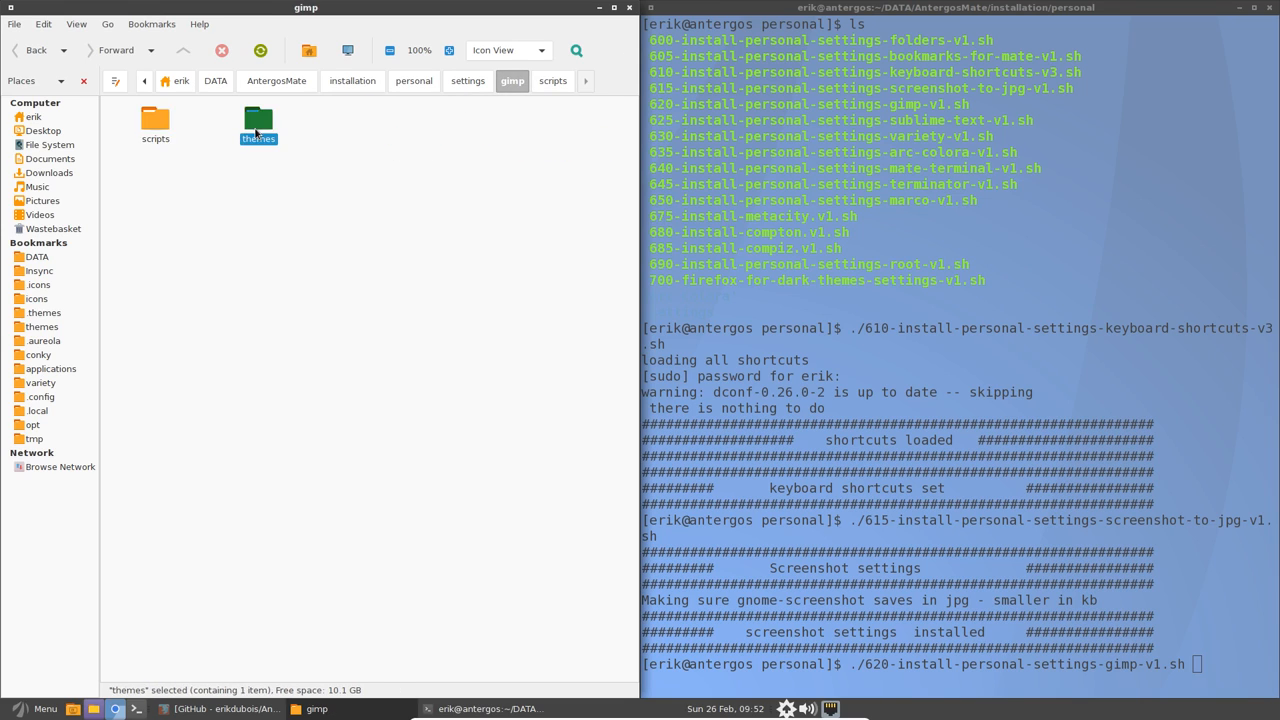
double_click(258, 120)
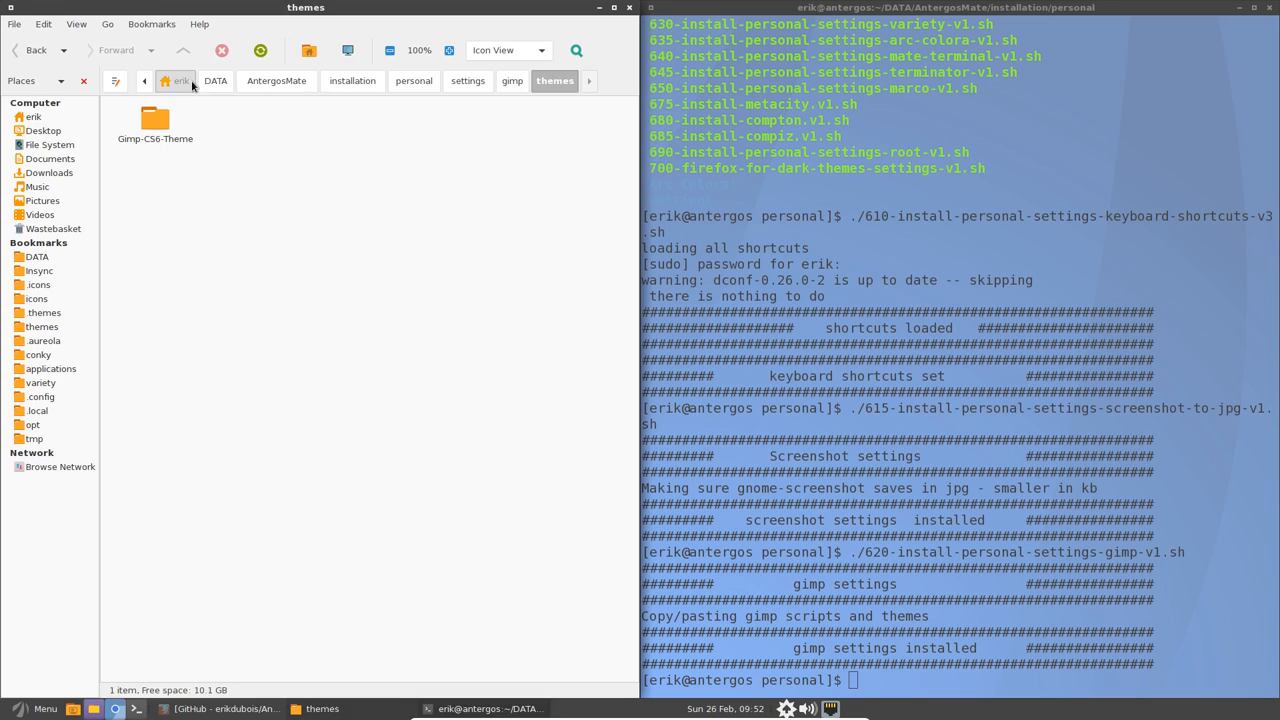
Check the home .gimp-2.8 folder, then head back into the installation folder.
click(180, 80)
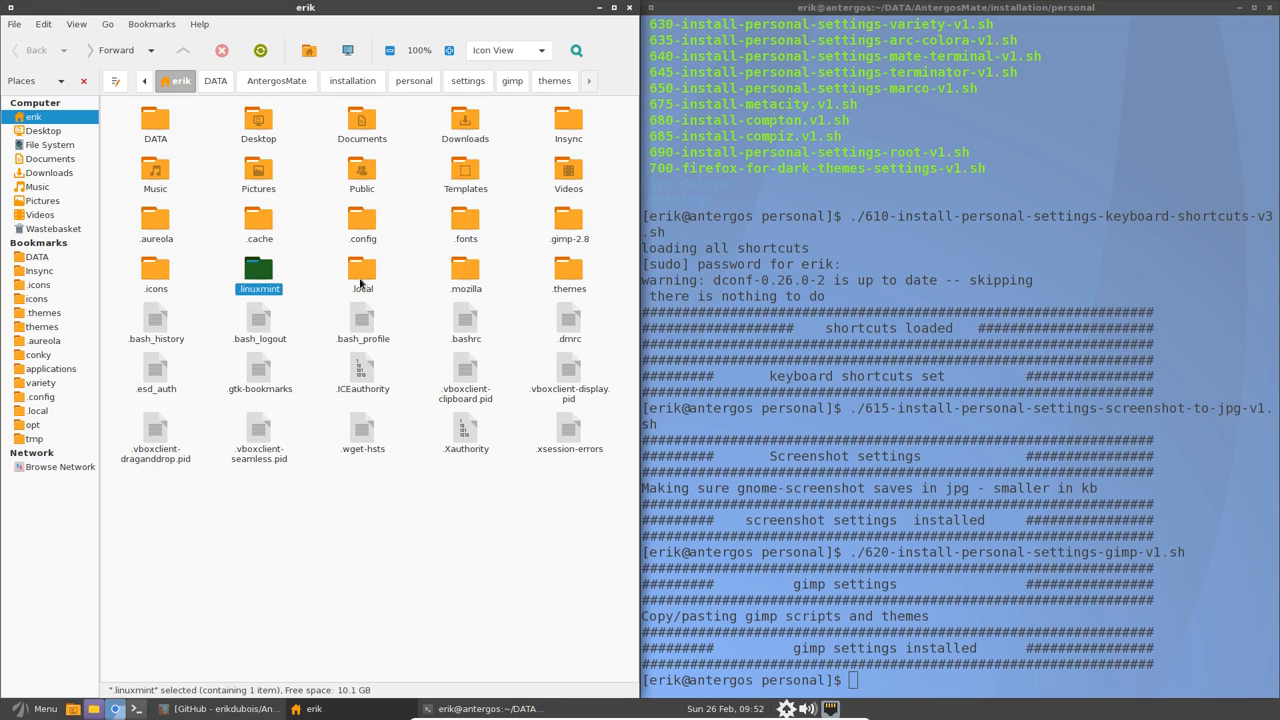
double_click(568, 222)
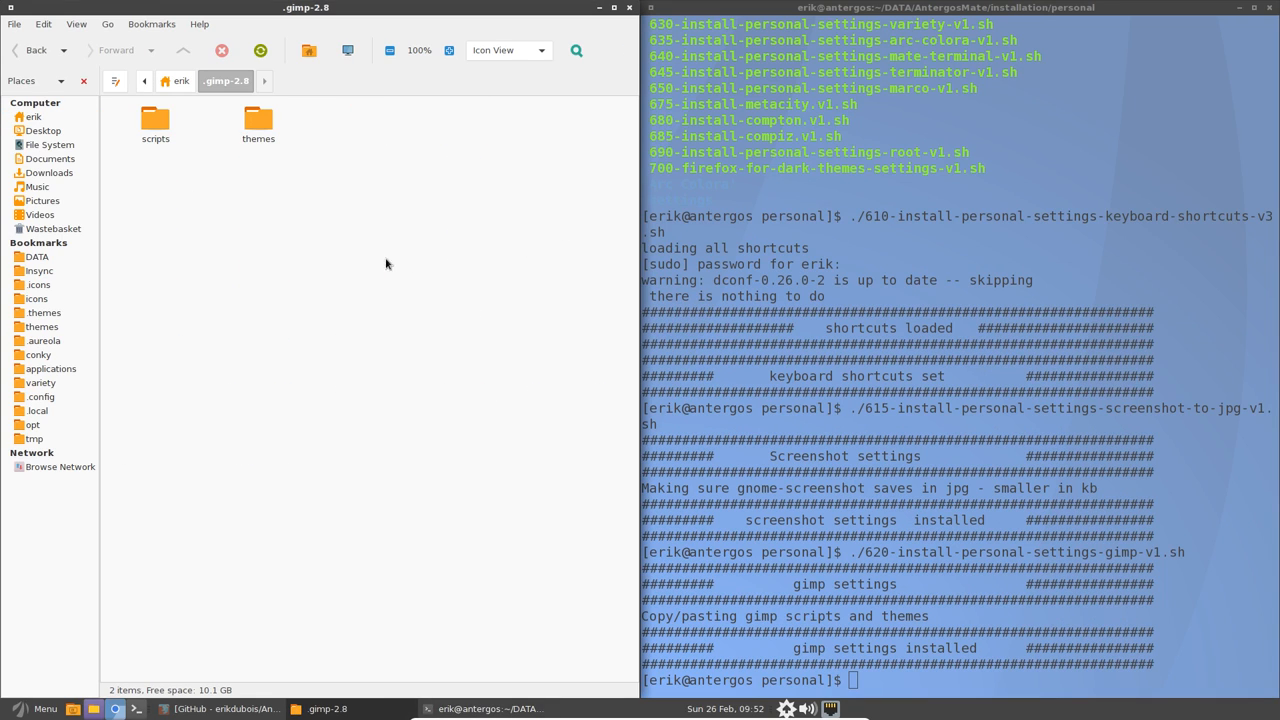
click(156, 120)
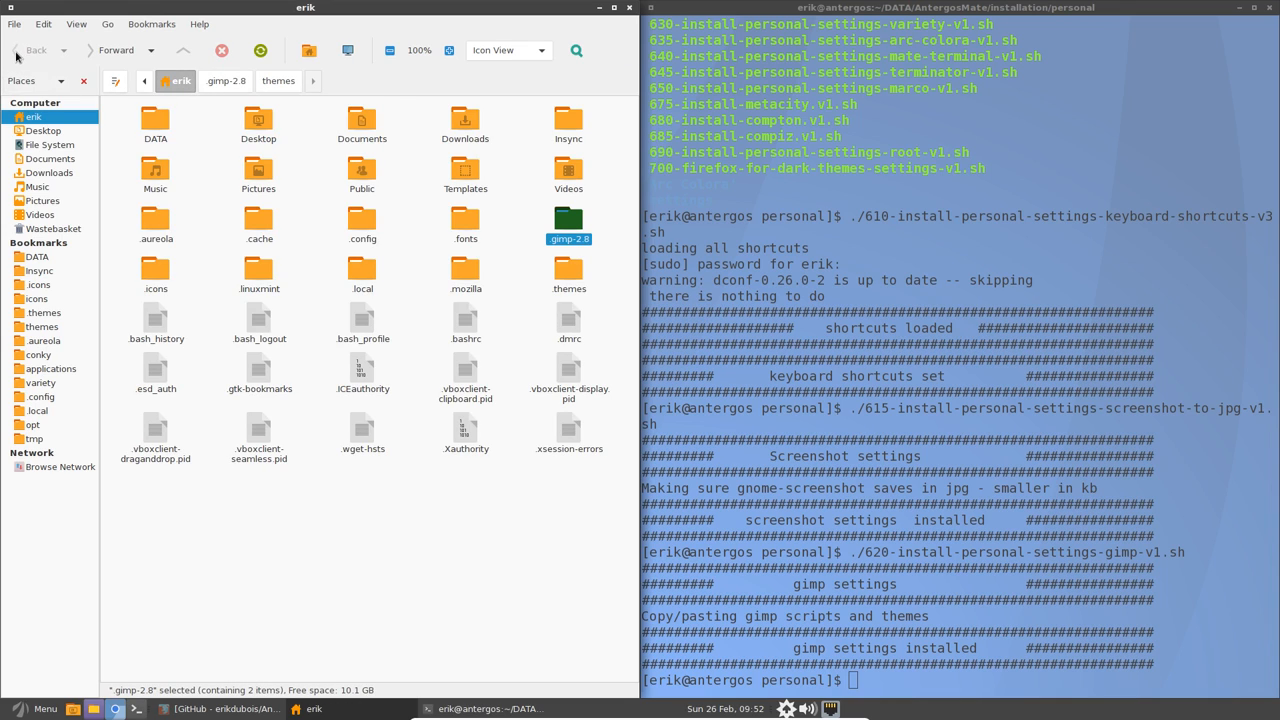
mouse_move(92, 240)
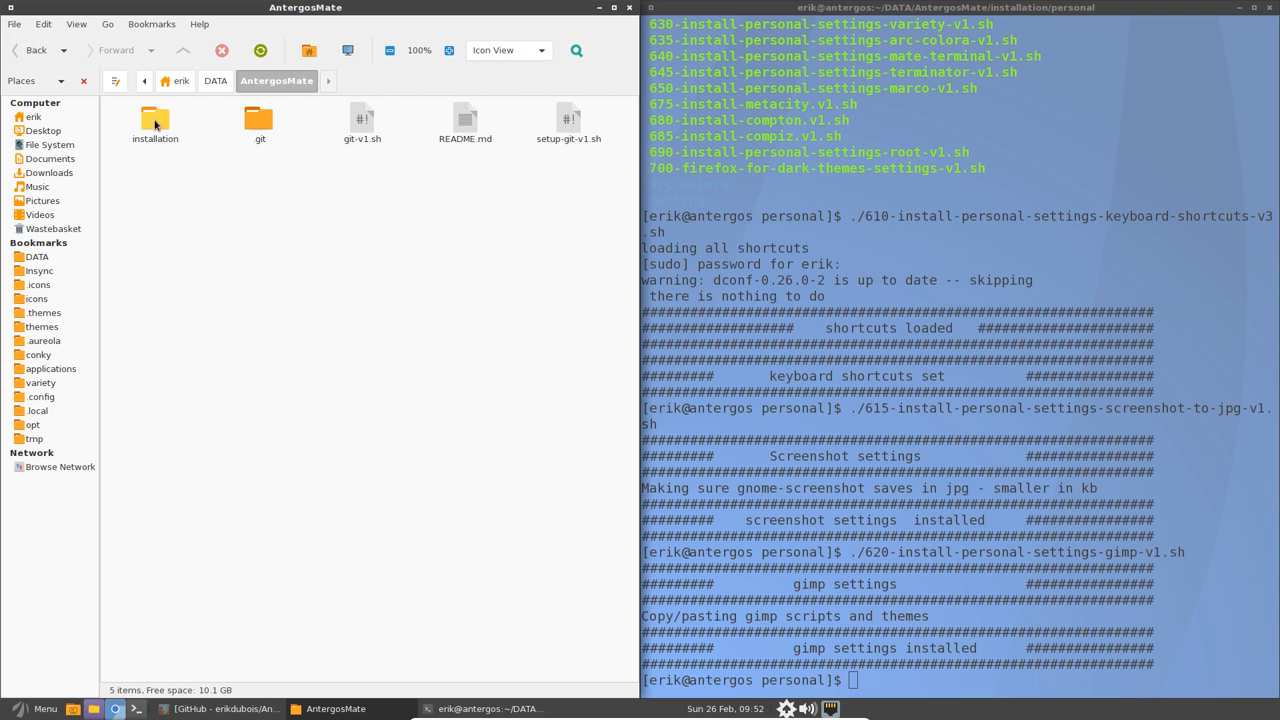
double_click(156, 120)
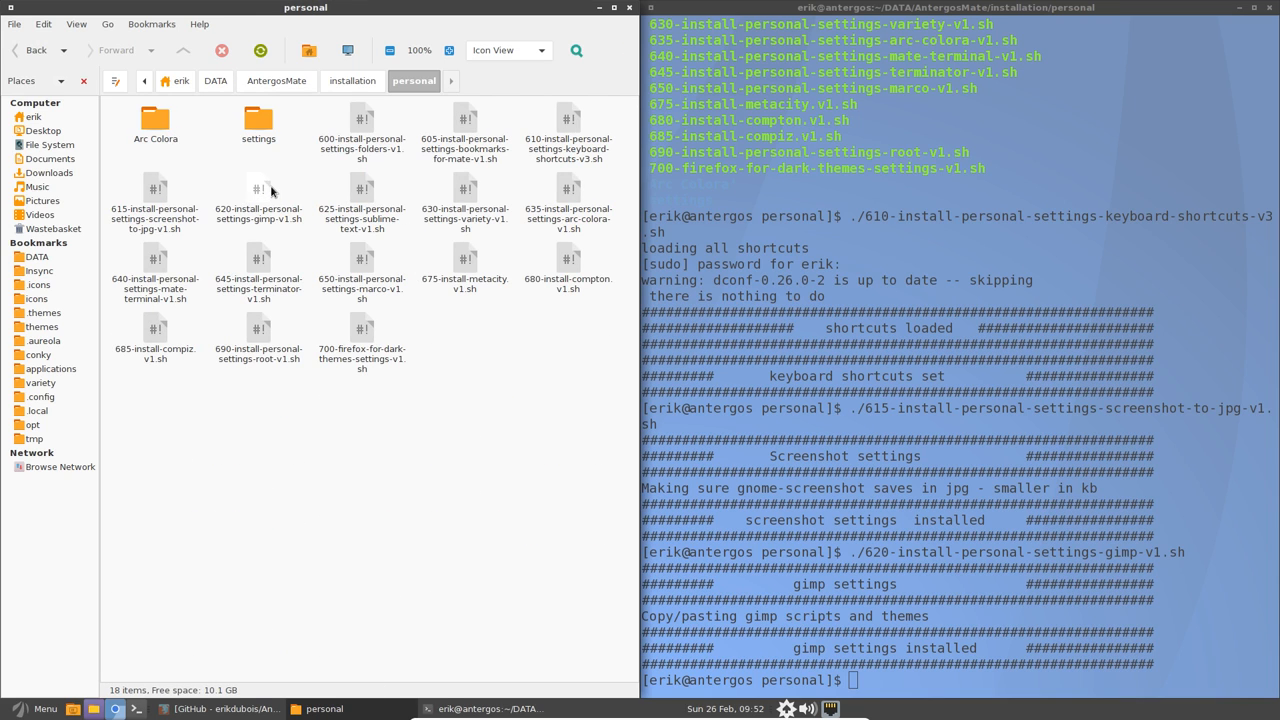
Run ./625-install-personal-settings-sublime-text-v1.sh, then start the 630 Variety settings script.
click(362, 196)
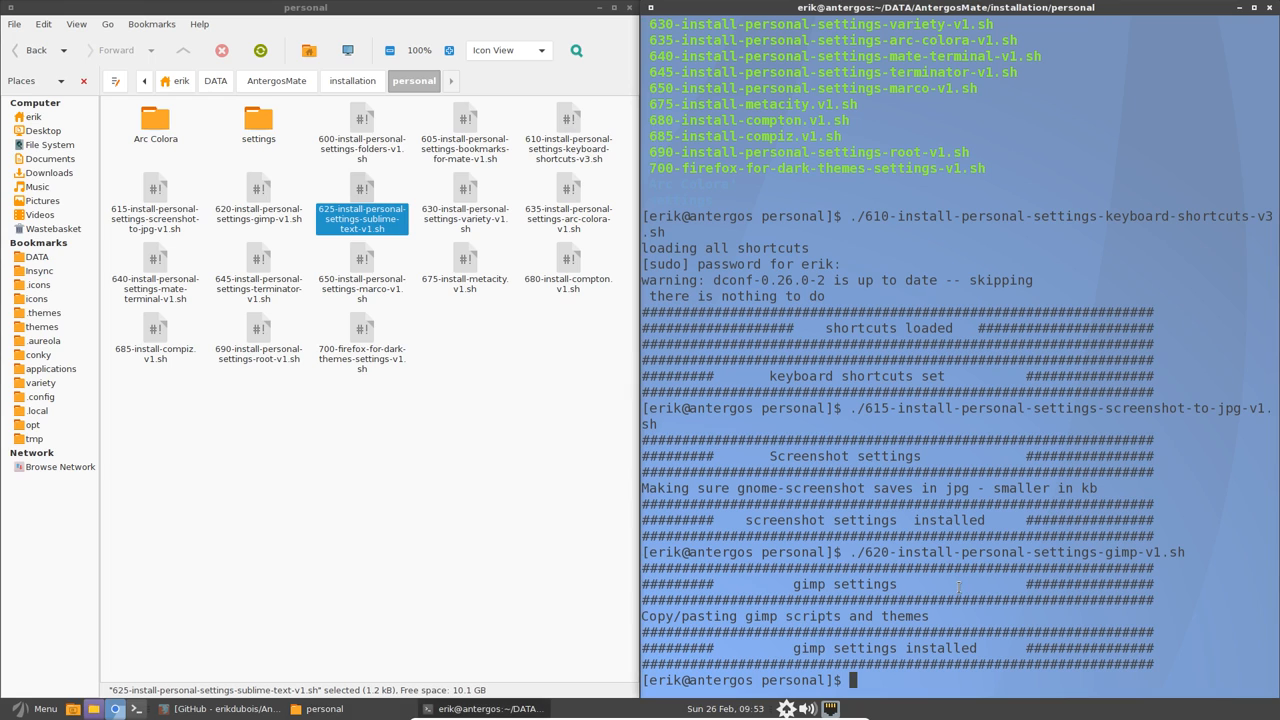
text(./625-install-personal-settings-sublime-text-v1.sh)
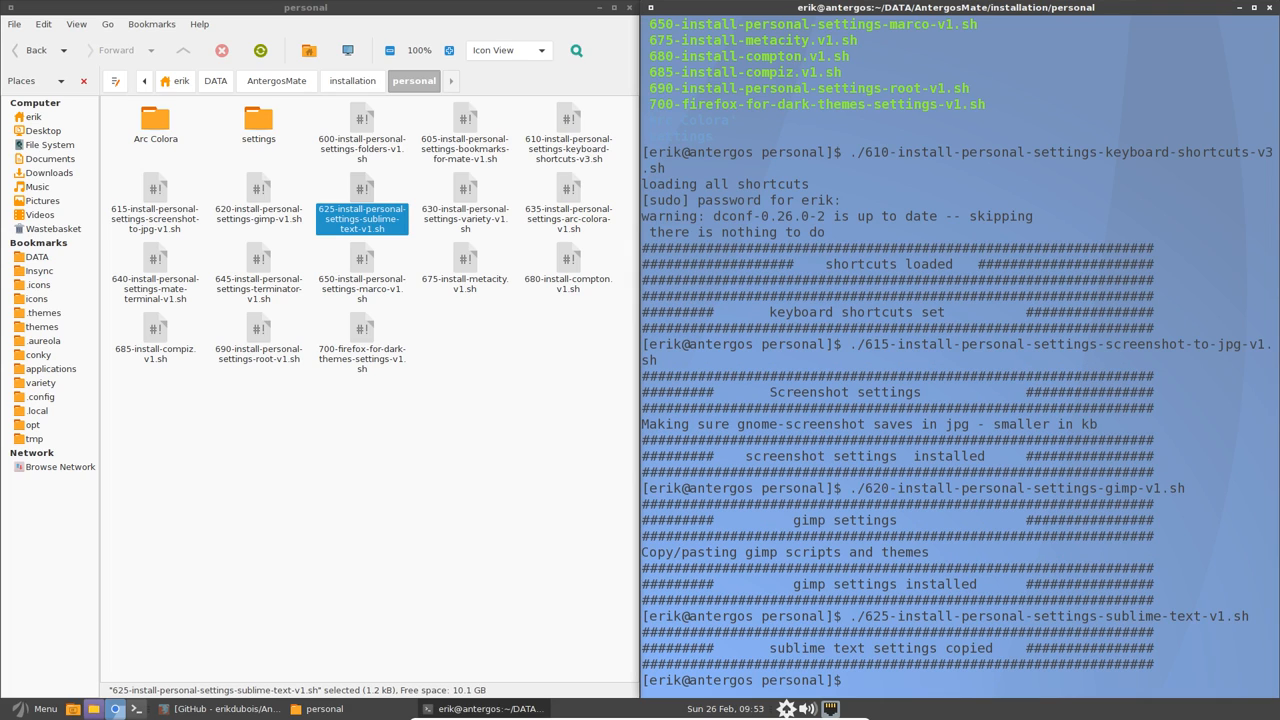
text(./)
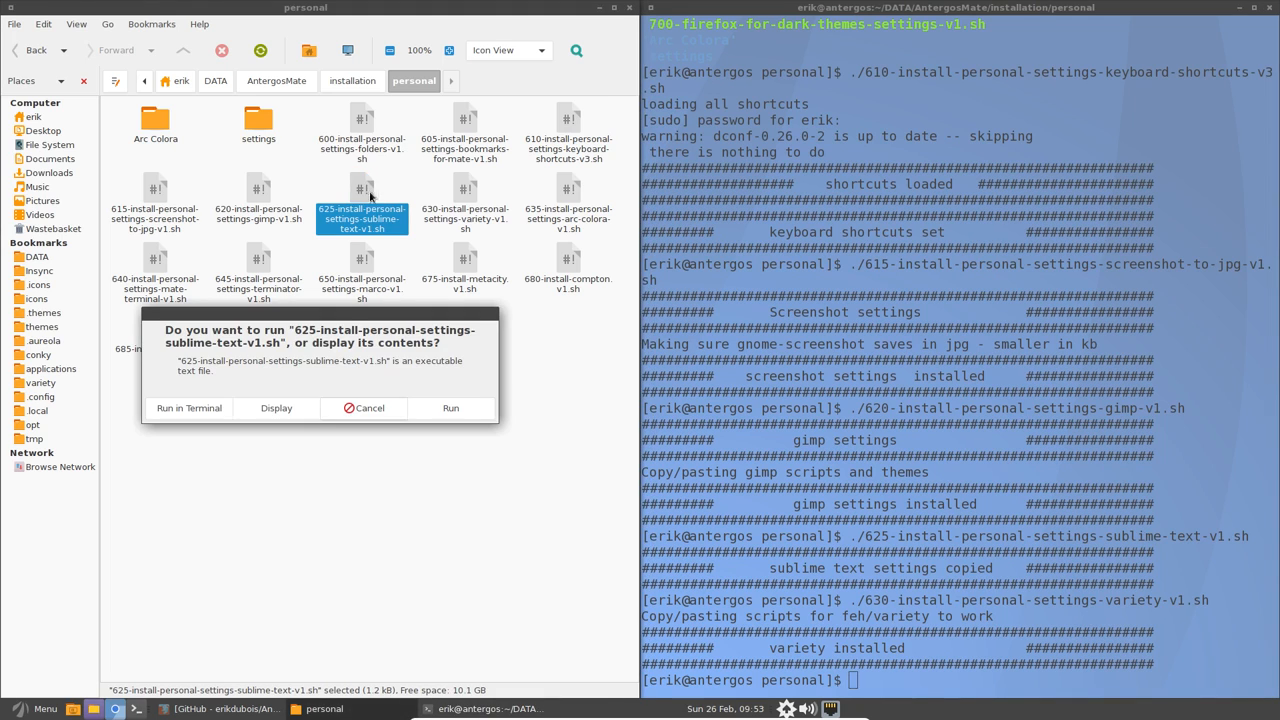
Display the 625 Sublime Text script in Pluma and read its config-folder and copy commands.
click(276, 408)
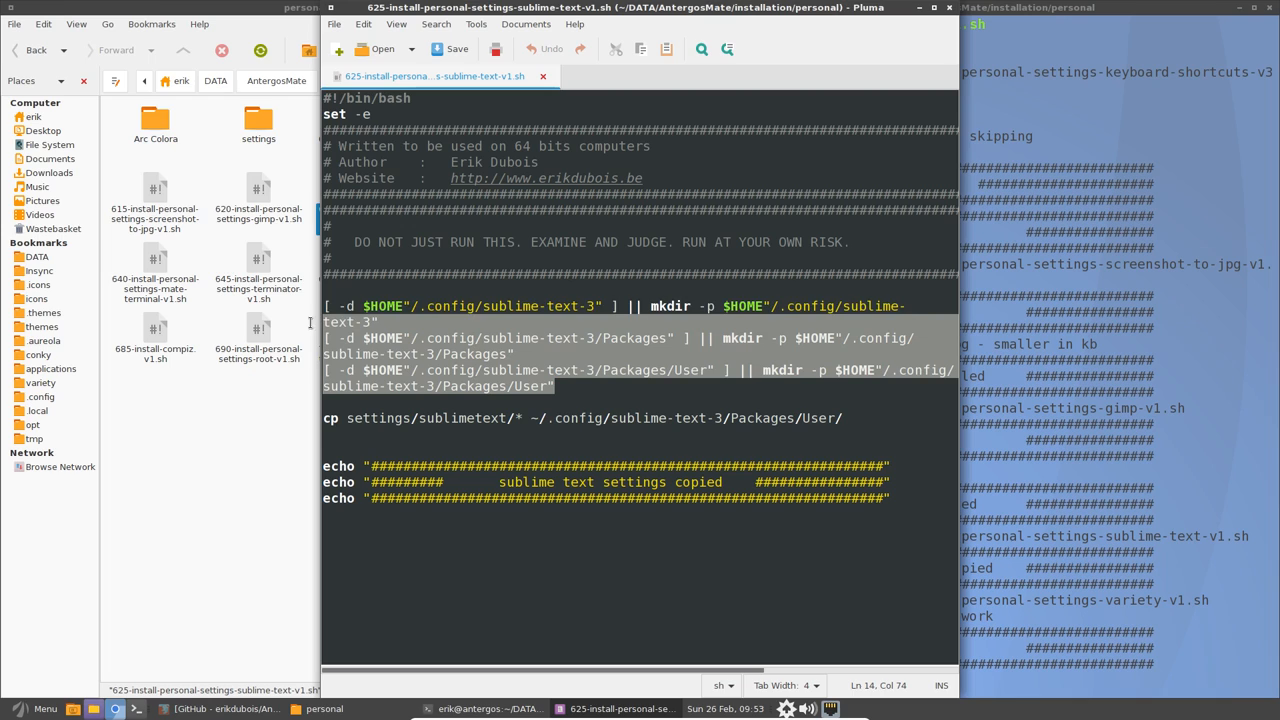
click(556, 388)
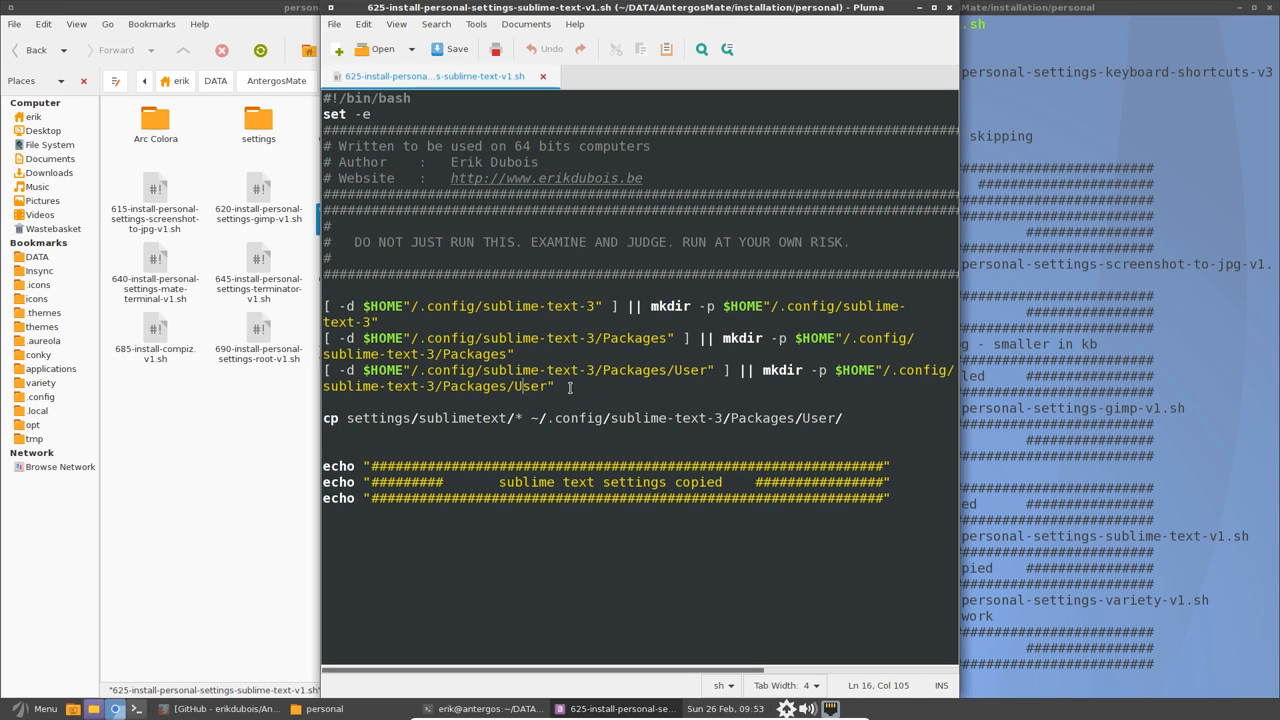
click(516, 418)
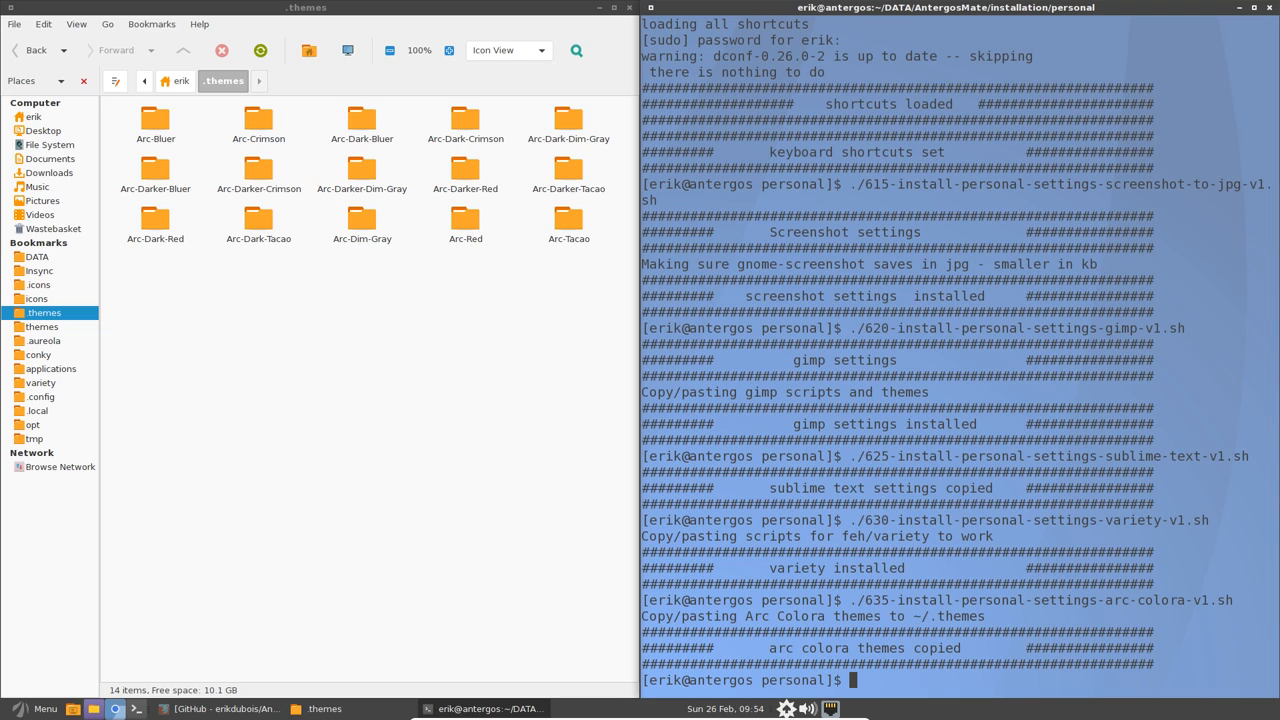
mouse_move(276, 464)
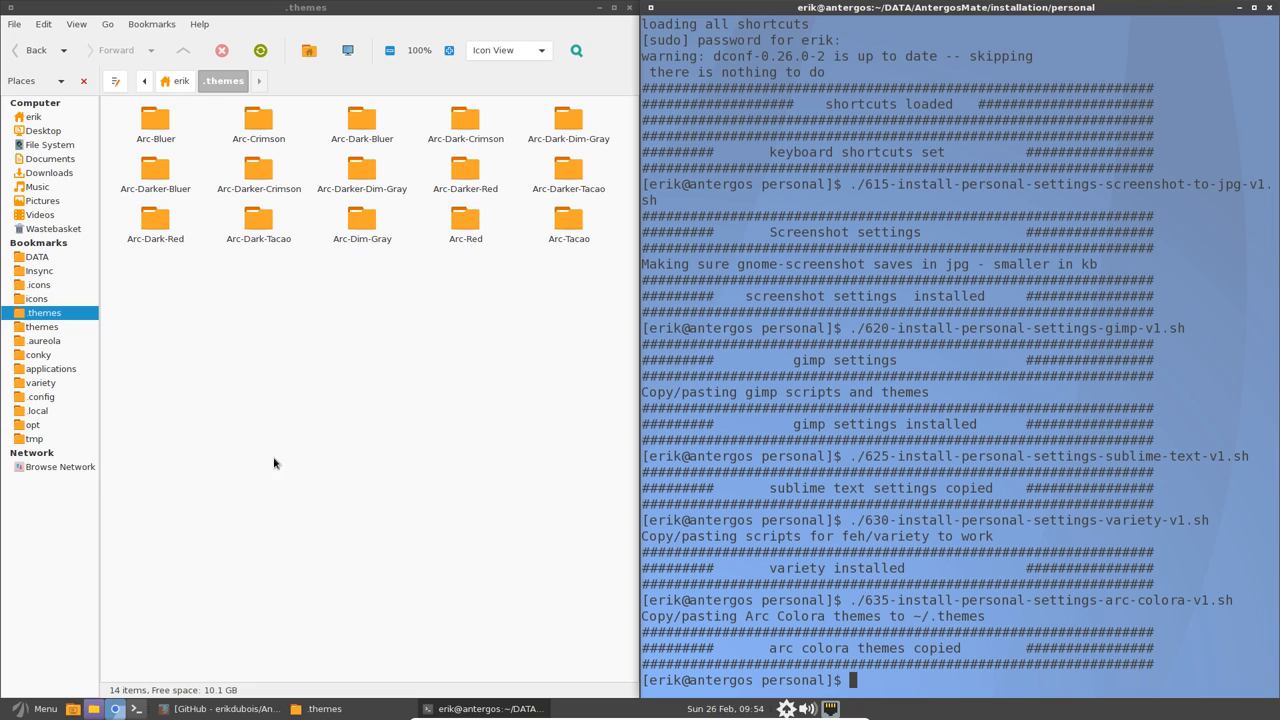
Select all Arc theme folders, then inspect Arc-Bluer, Arc-Crimson, Arc-Dark-Dim-Gray and Arc-Darker-Tacao individually.
key(ctrl+a)
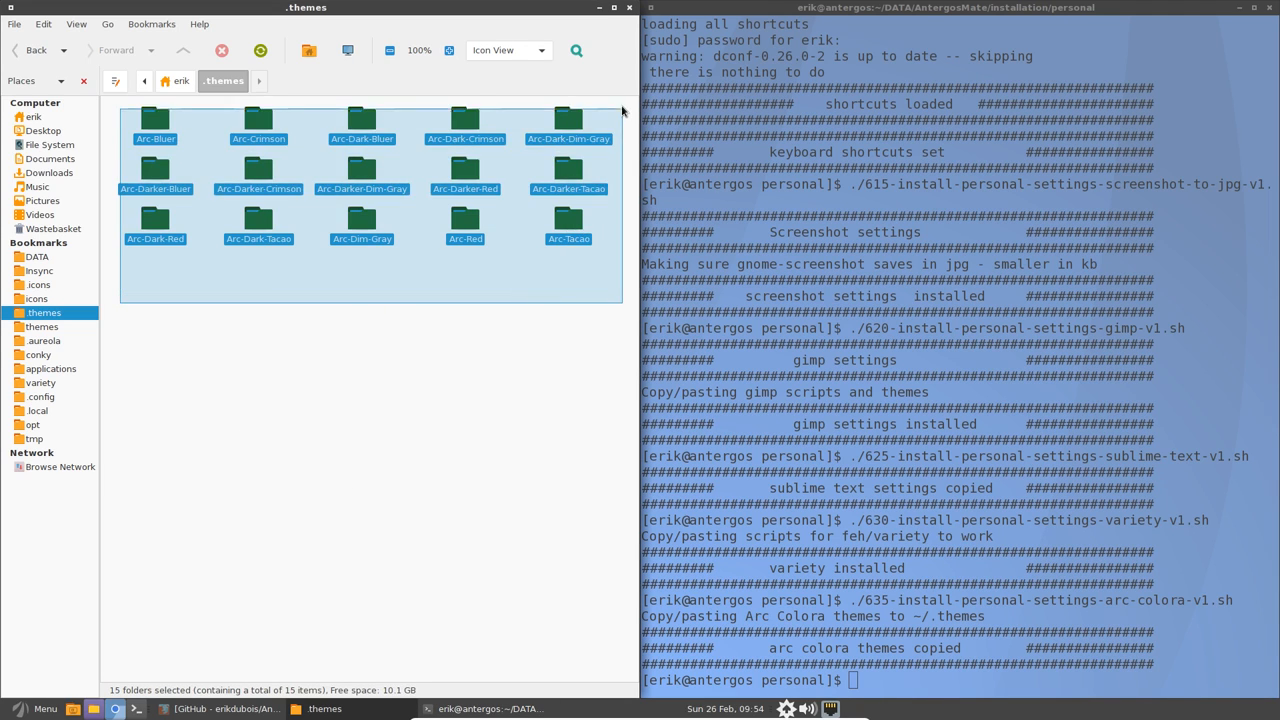
click(560, 410)
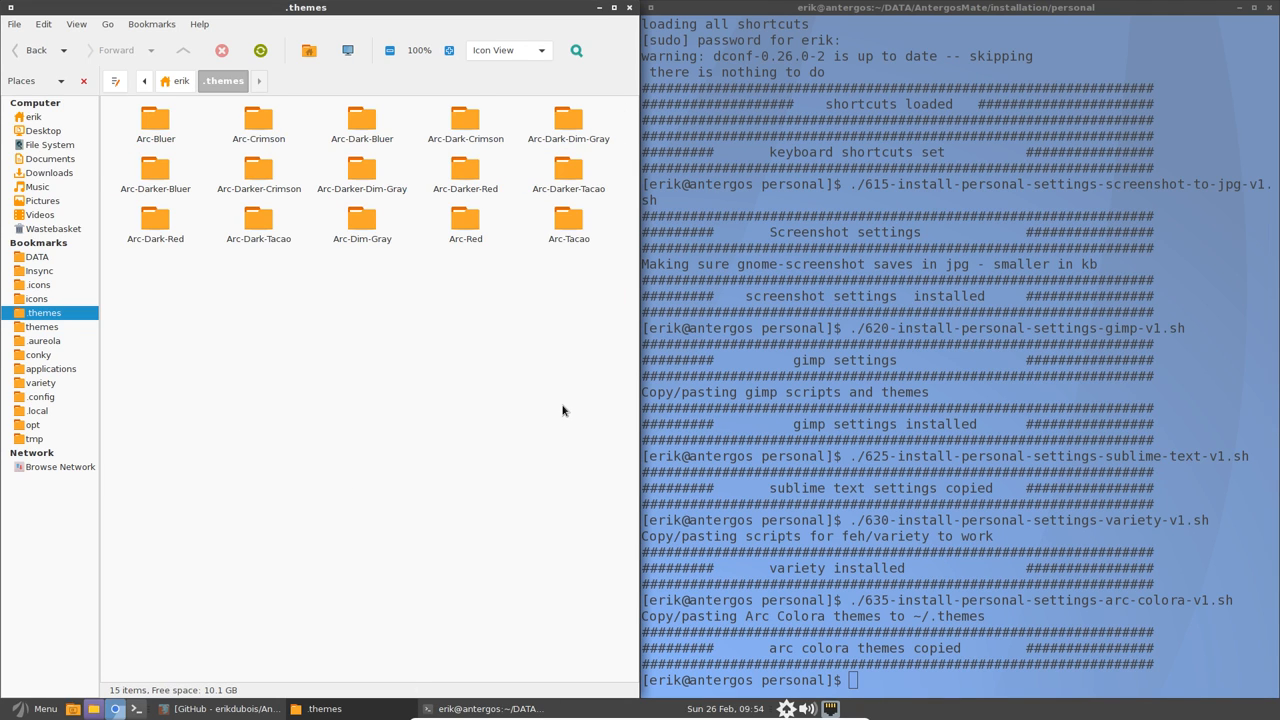
click(156, 118)
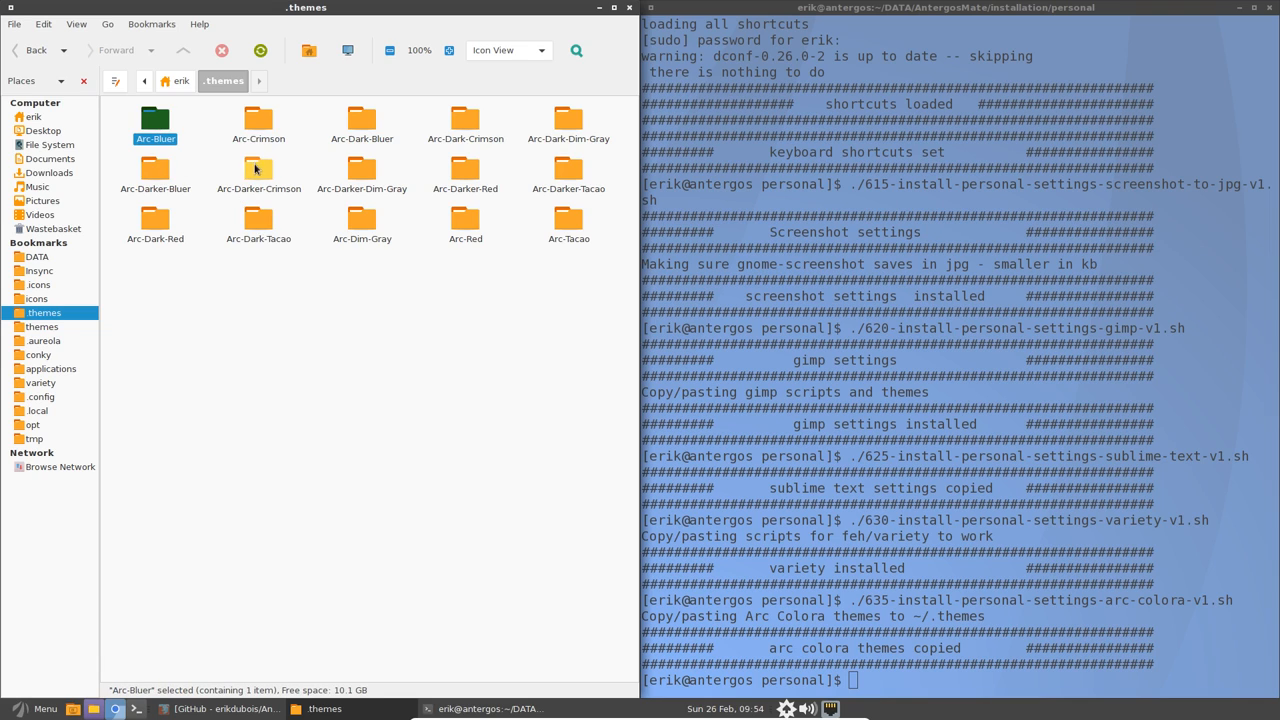
click(258, 120)
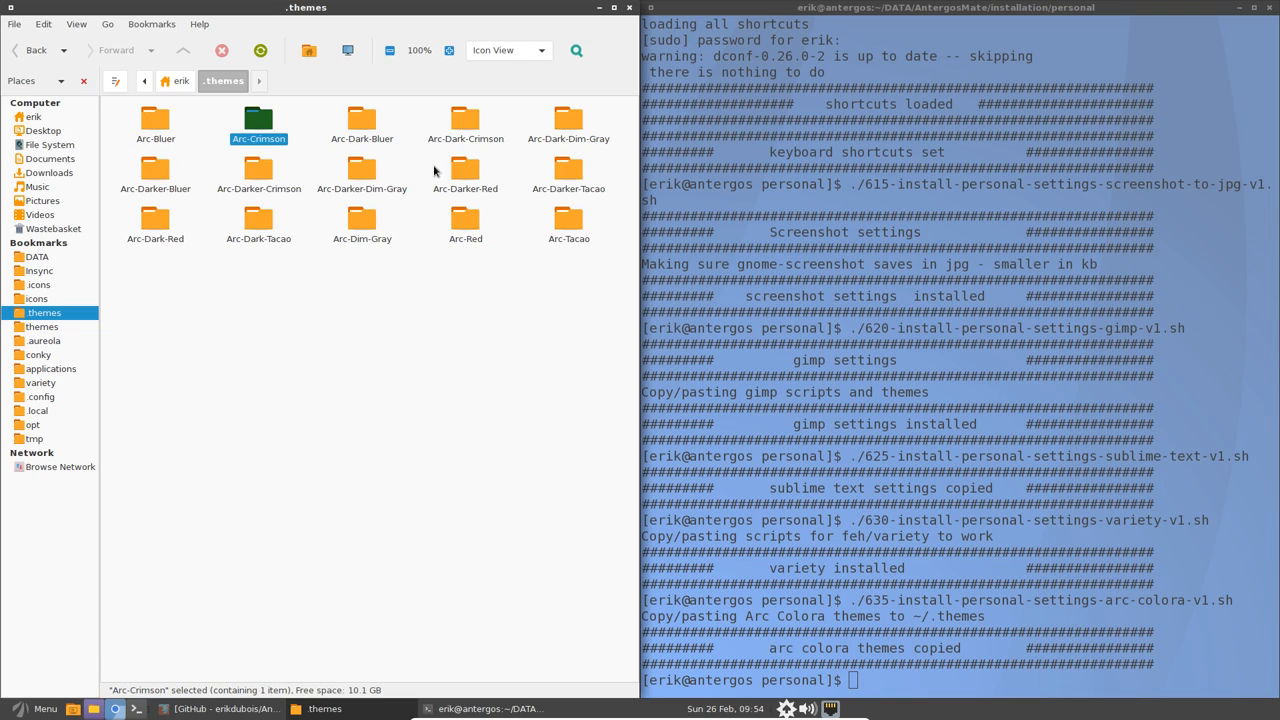
click(568, 120)
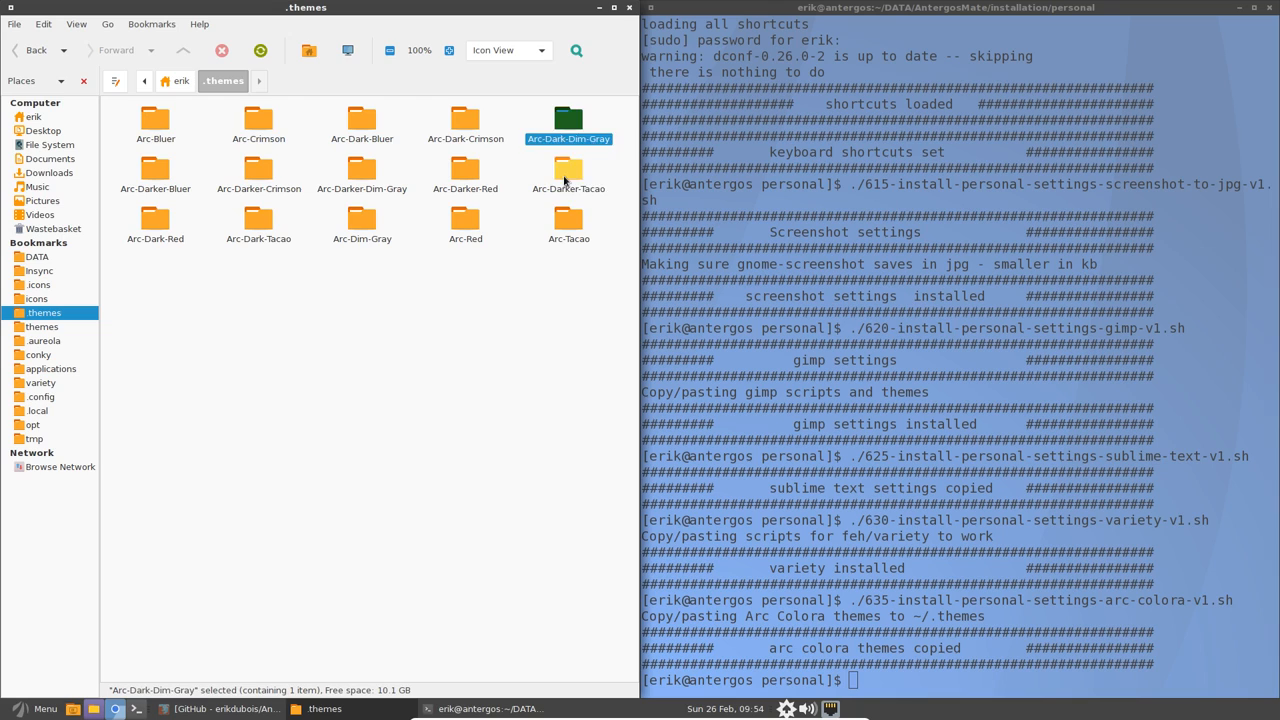
click(568, 170)
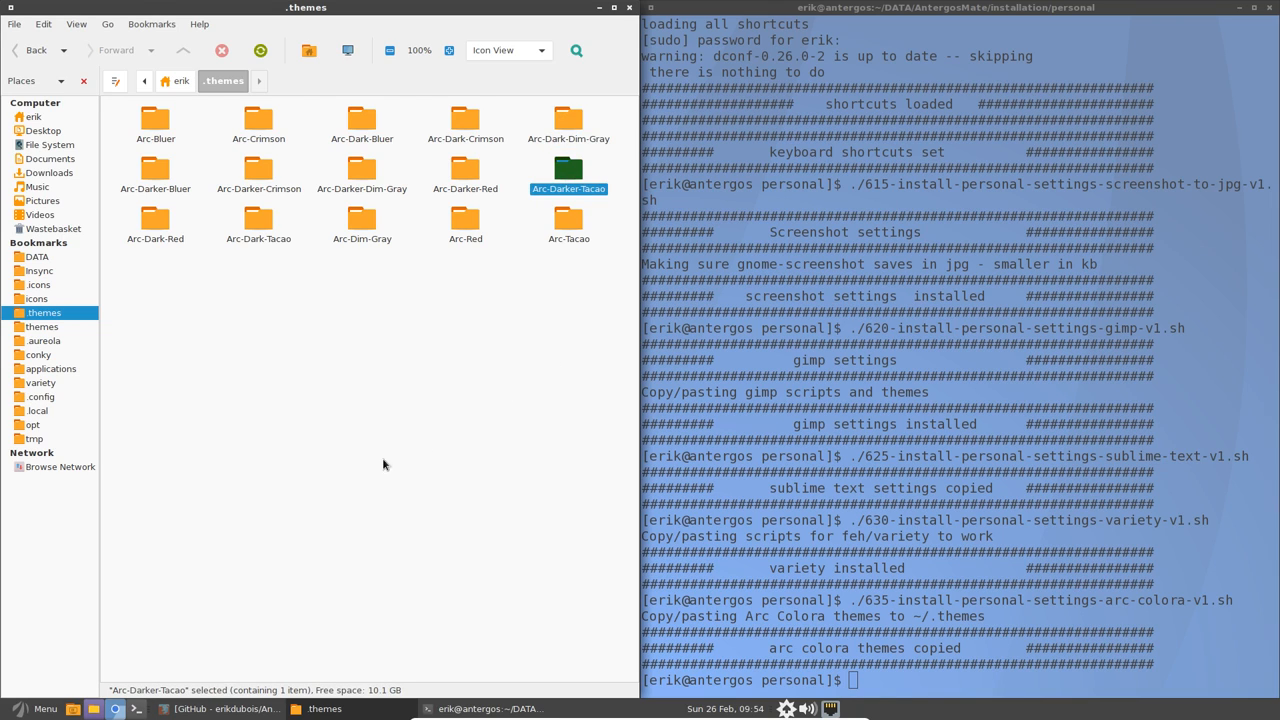
mouse_move(628, 8)
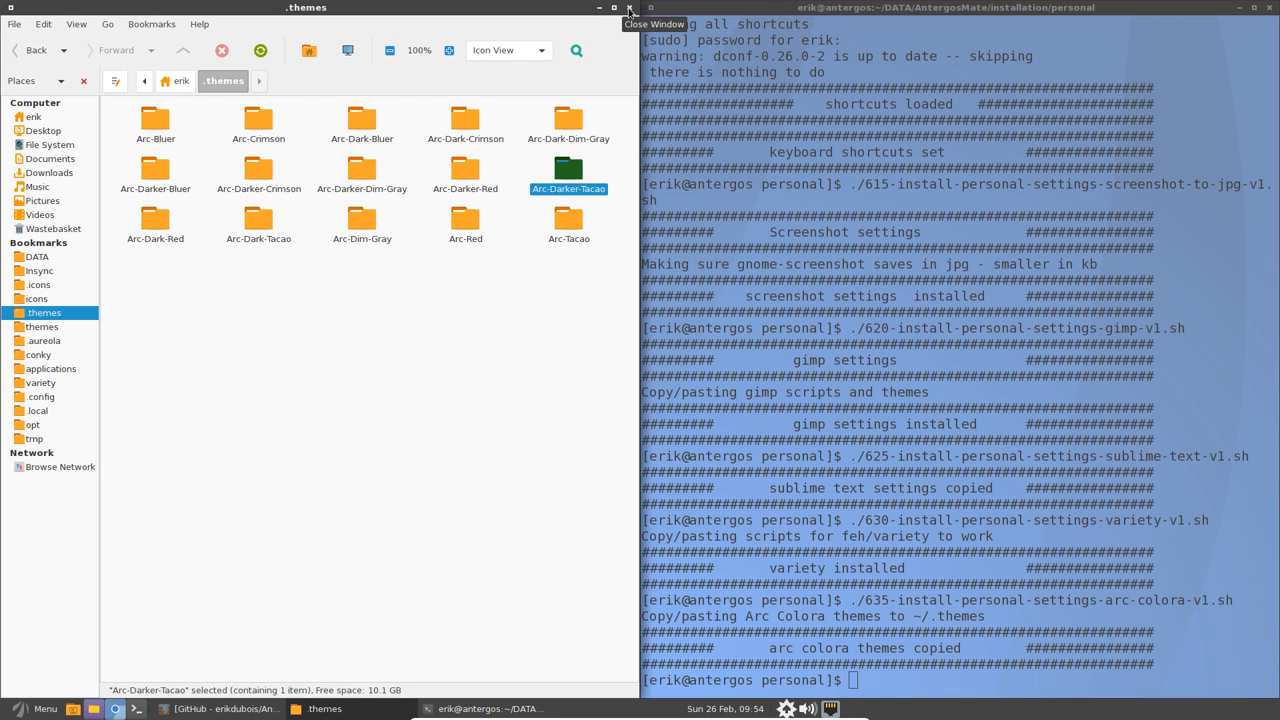
mouse_move(316, 16)
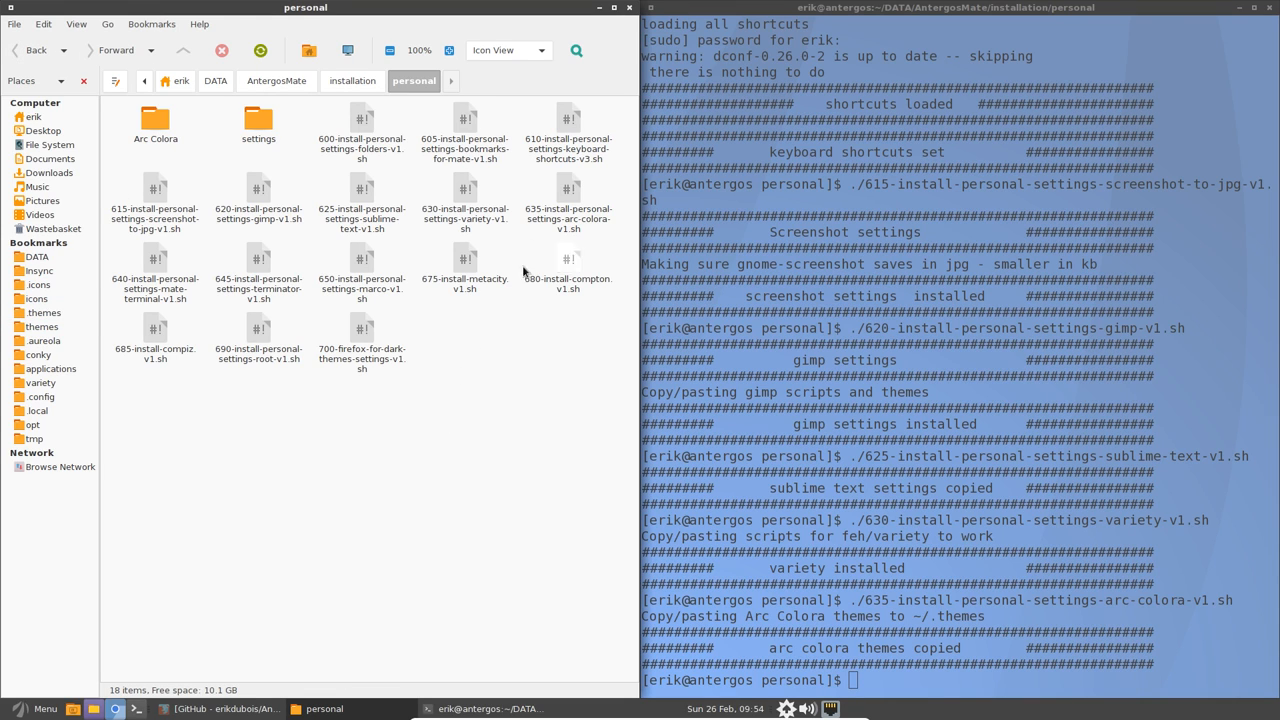
Check the Default terminal profile settings, then run ./640-install-personal-settings-mate-terminal-v1.sh.
click(568, 200)
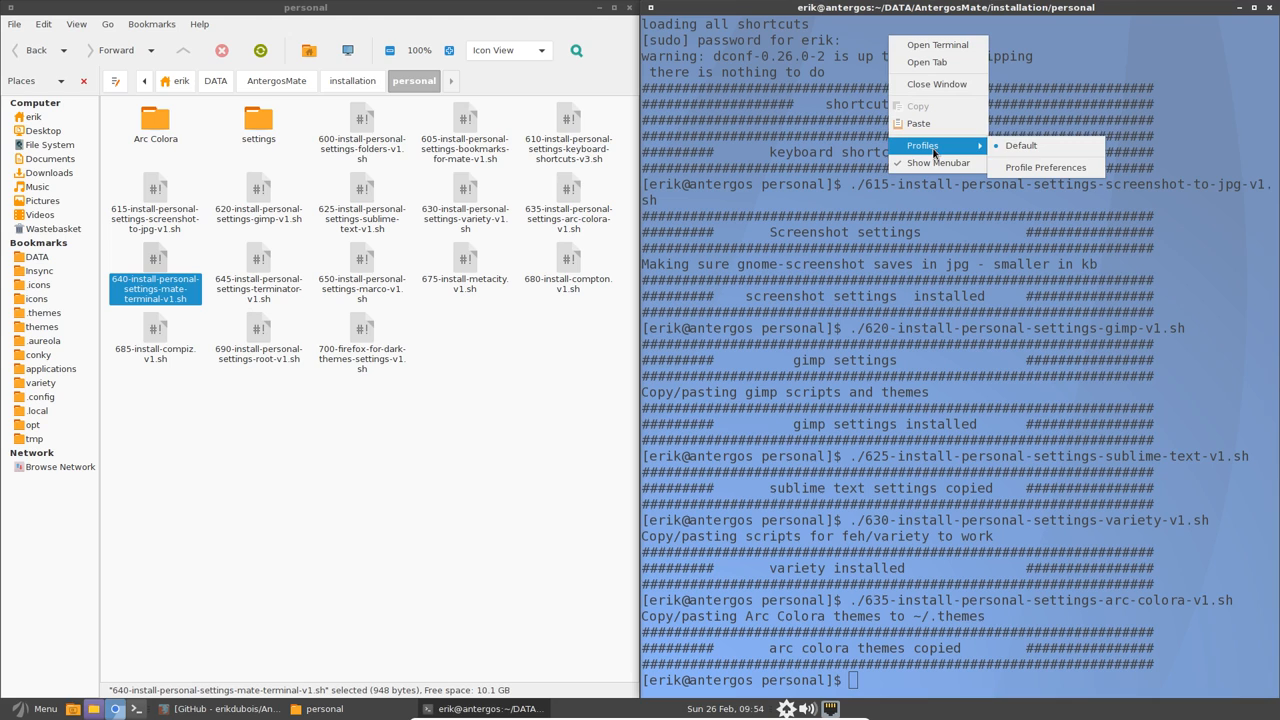
click(1044, 168)
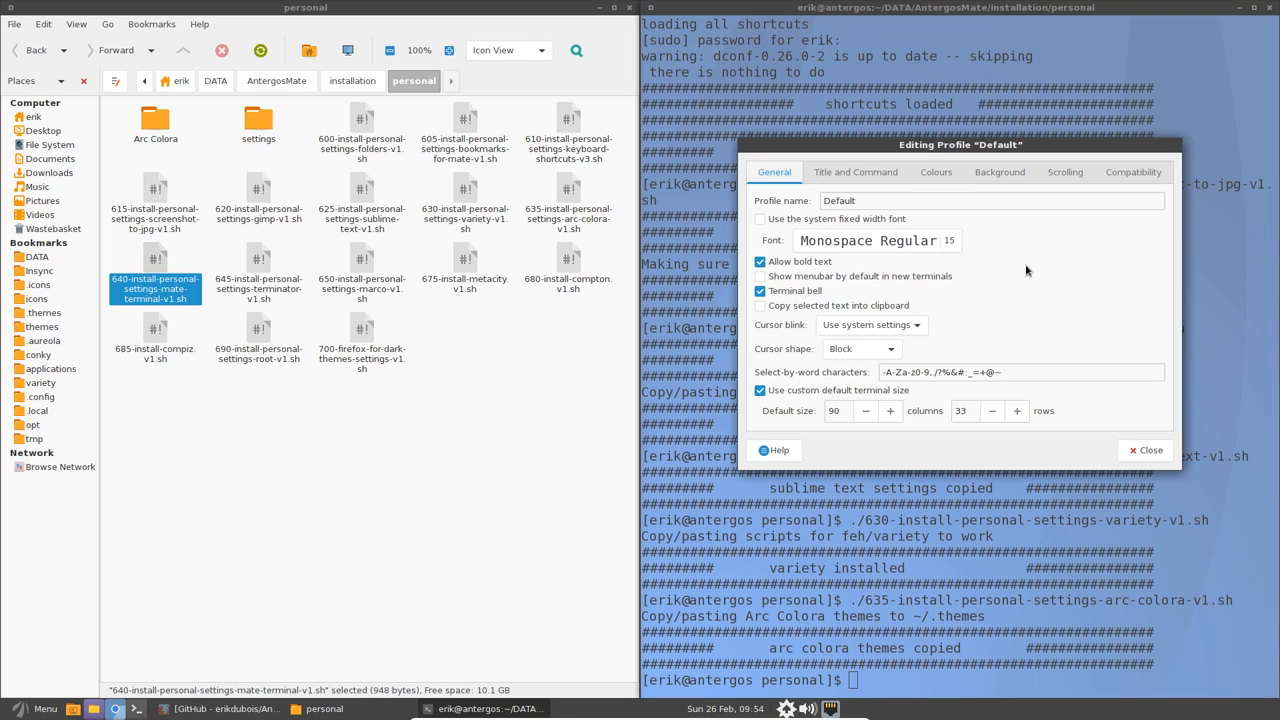
mouse_move(1024, 418)
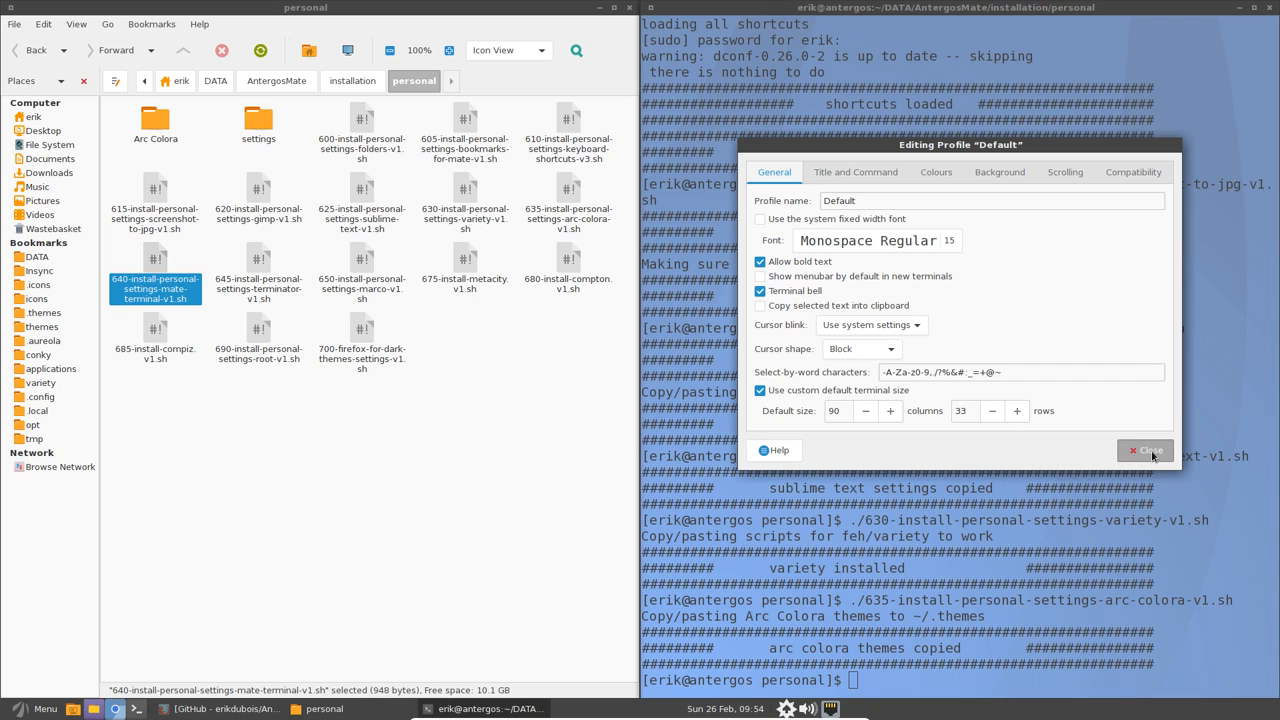
click(1146, 450)
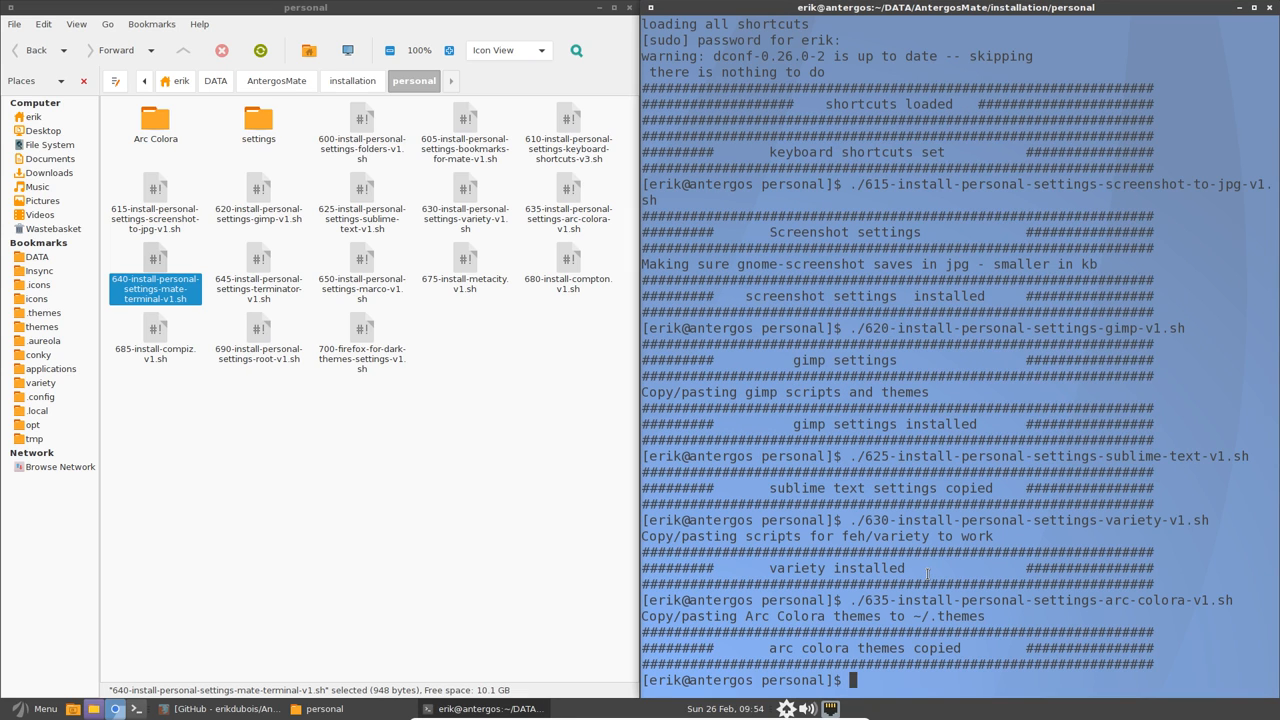
text(./)
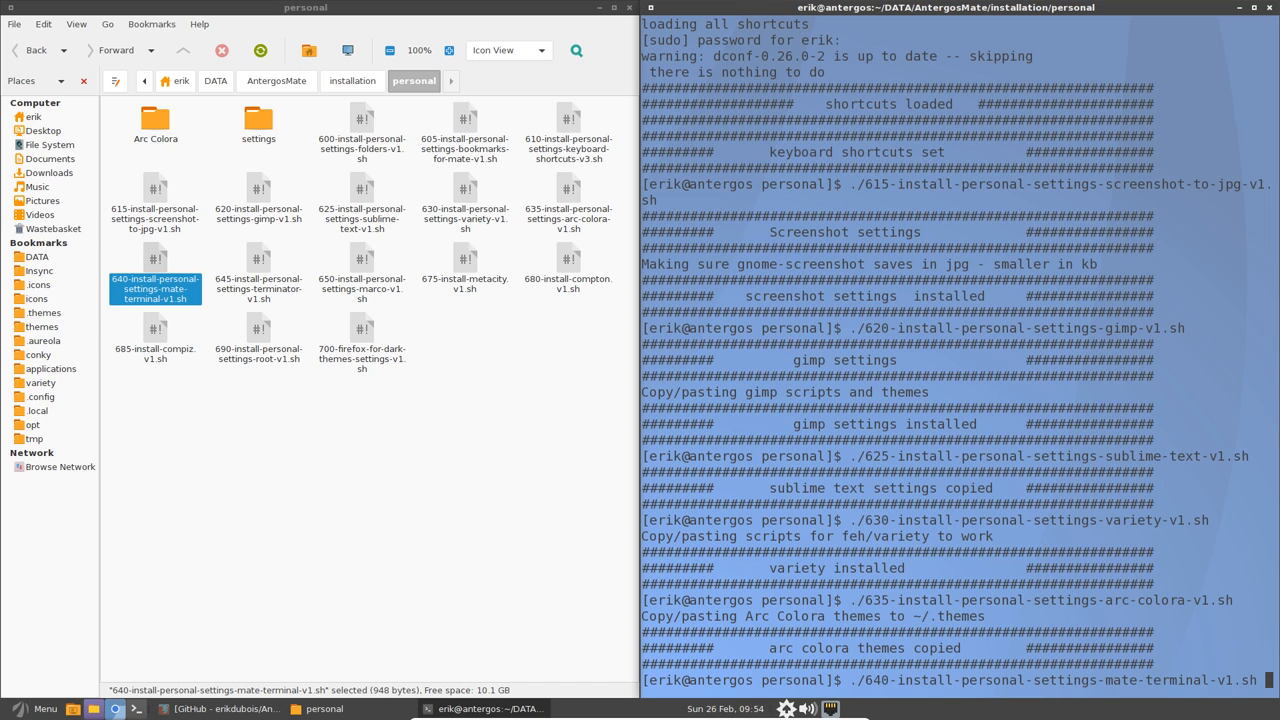
scroll(down, 3)
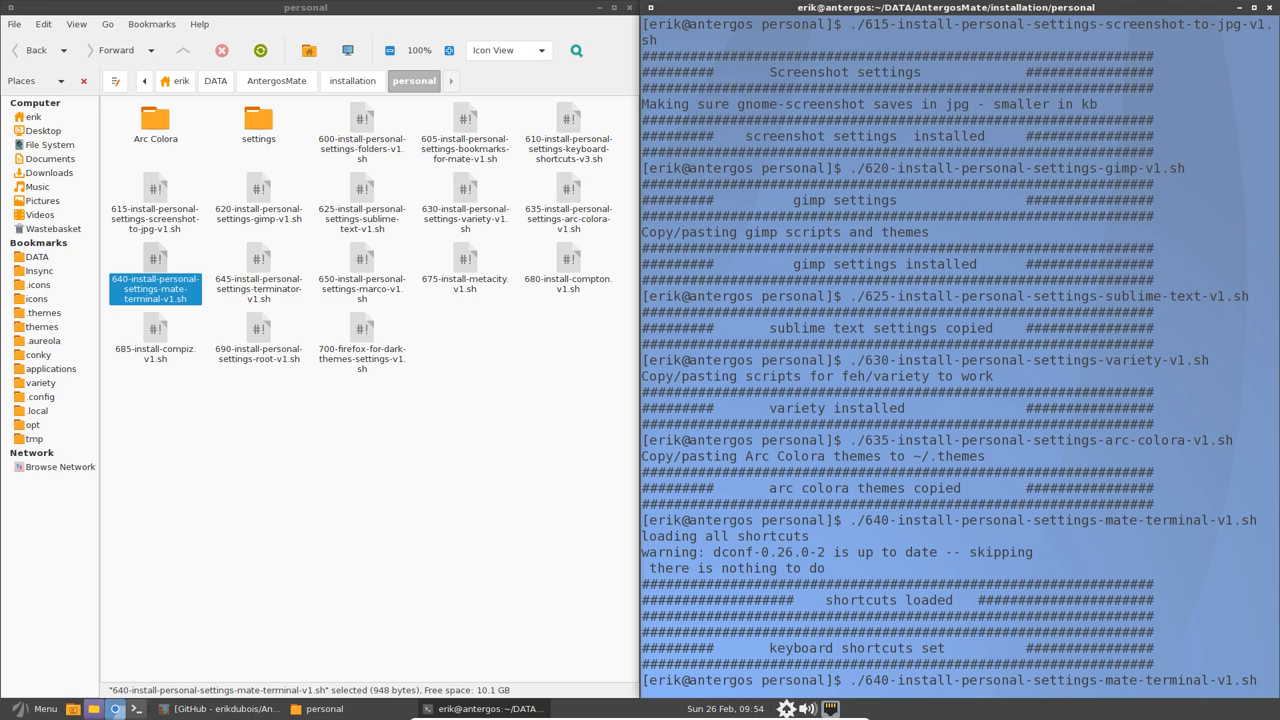
mouse_move(52, 240)
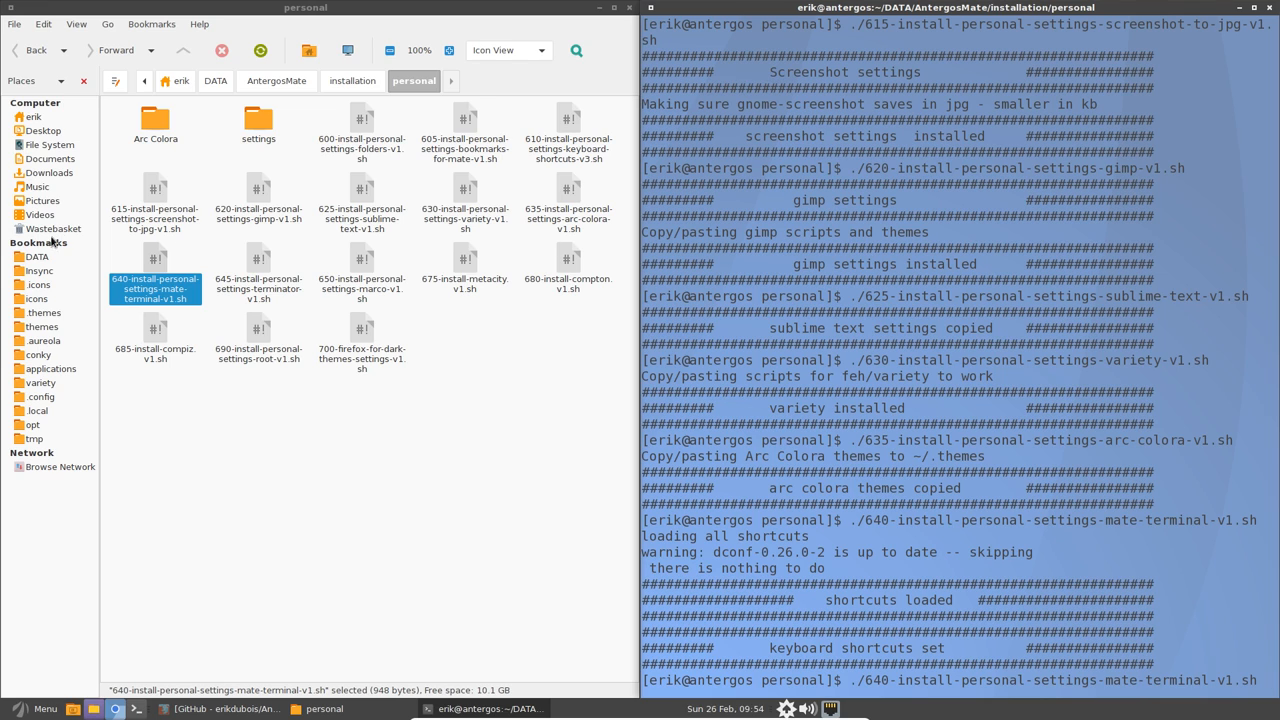
Read the 640 script in Pluma, then open its mate-terminal settings folder and the mate-terminal.dconf file.
double_click(156, 258)
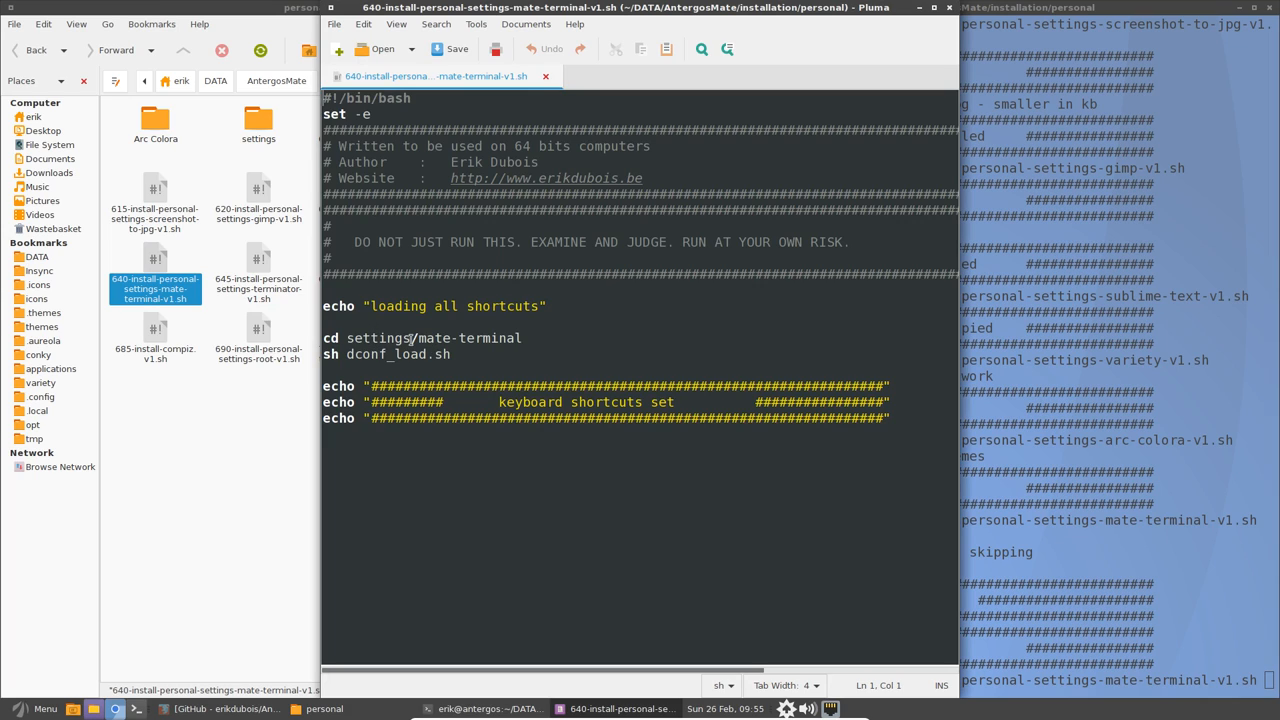
mouse_move(424, 344)
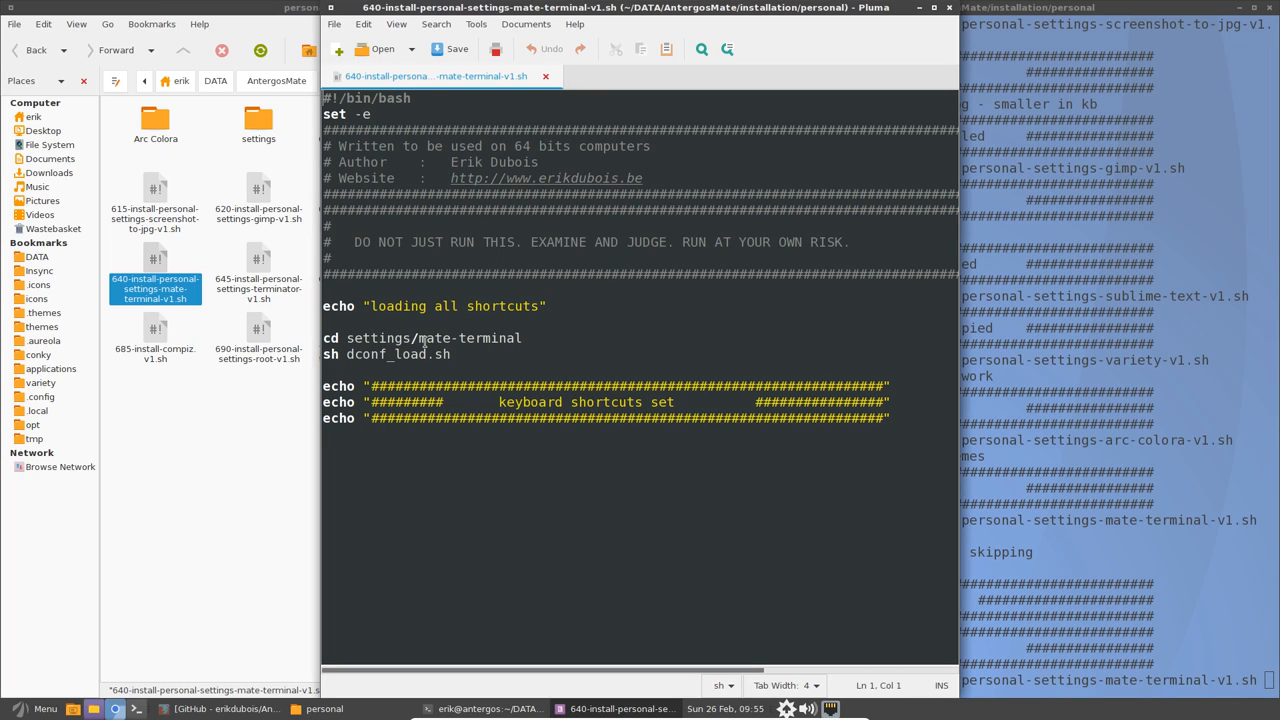
mouse_move(338, 388)
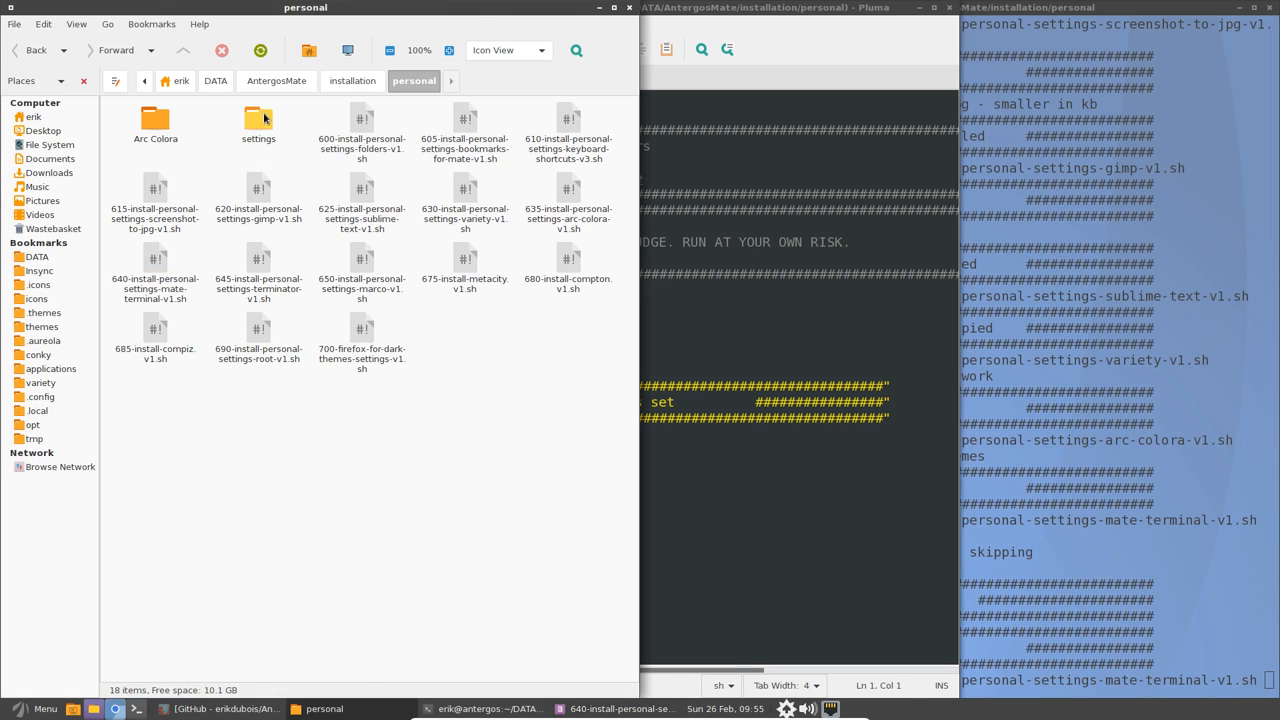
double_click(258, 120)
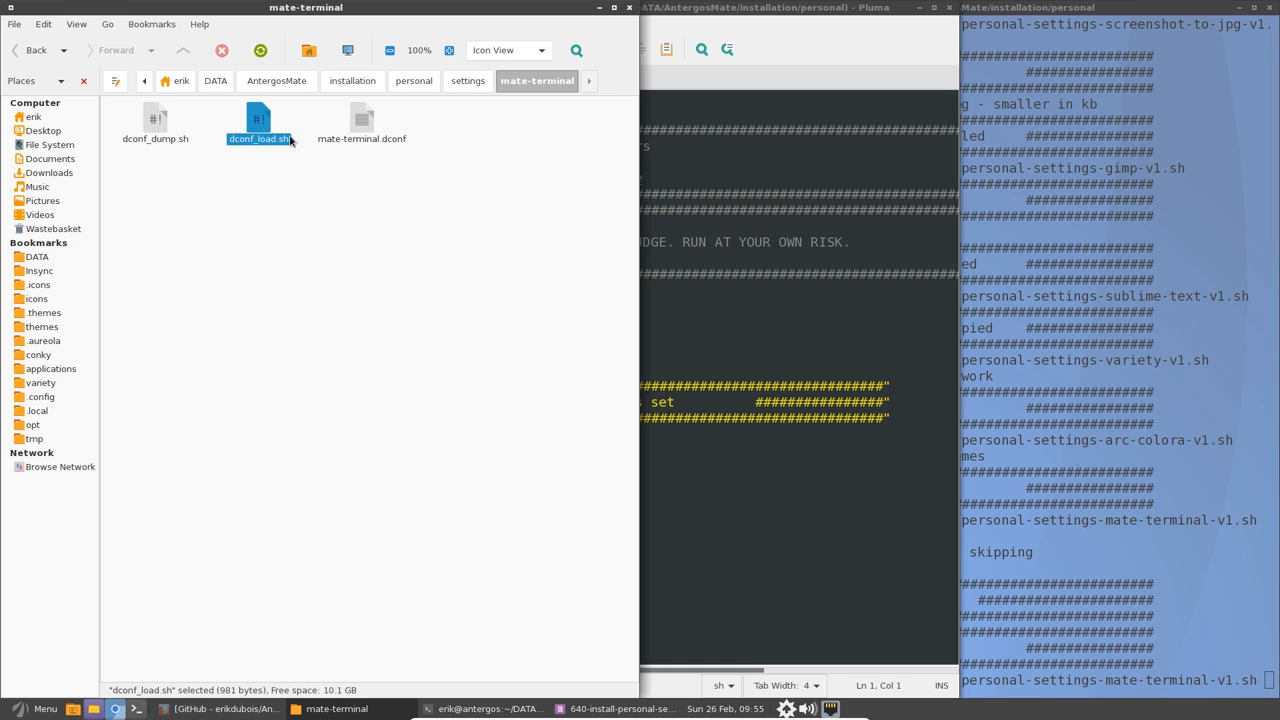
click(360, 120)
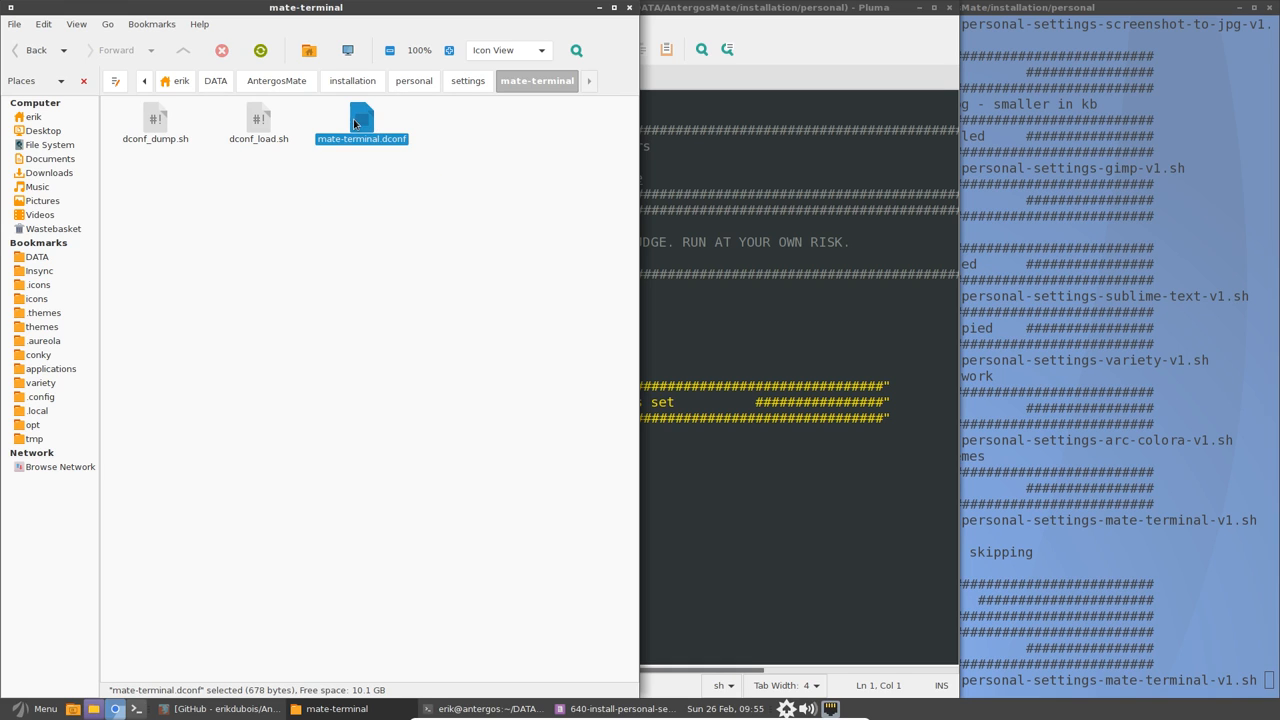
double_click(360, 120)
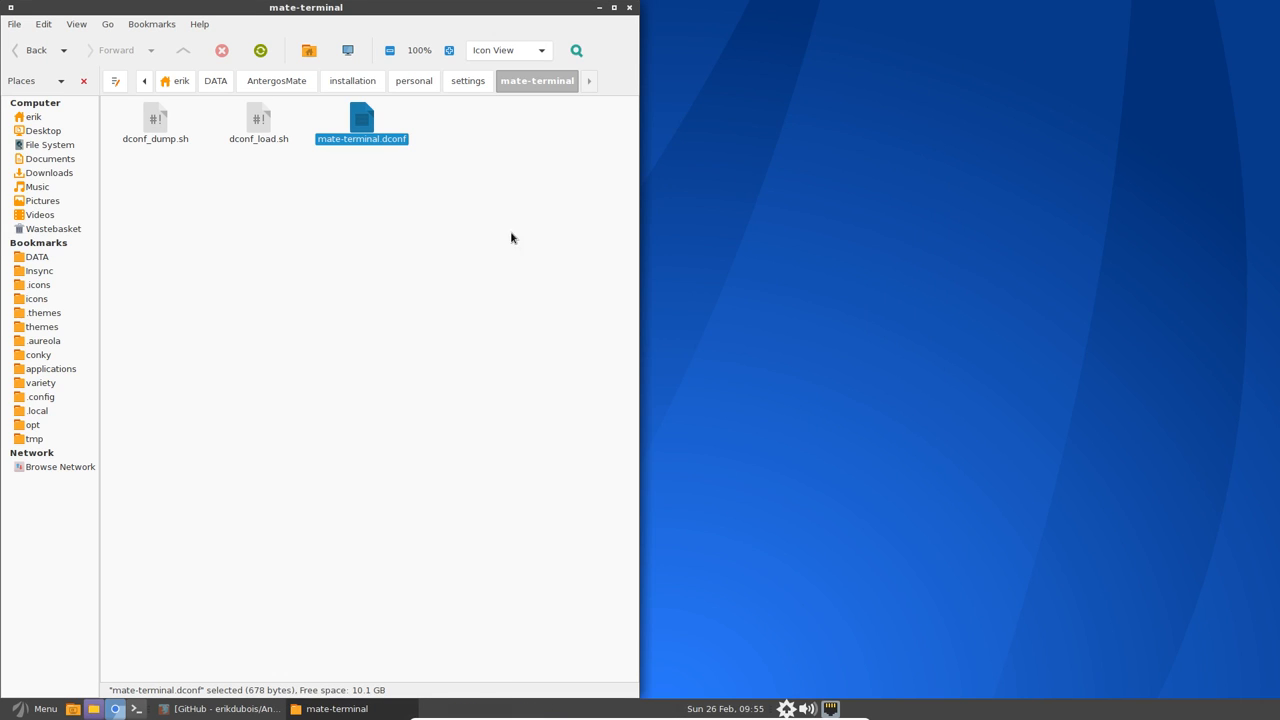
Return from installation to the personal scripts folder.
right_click(512, 236)
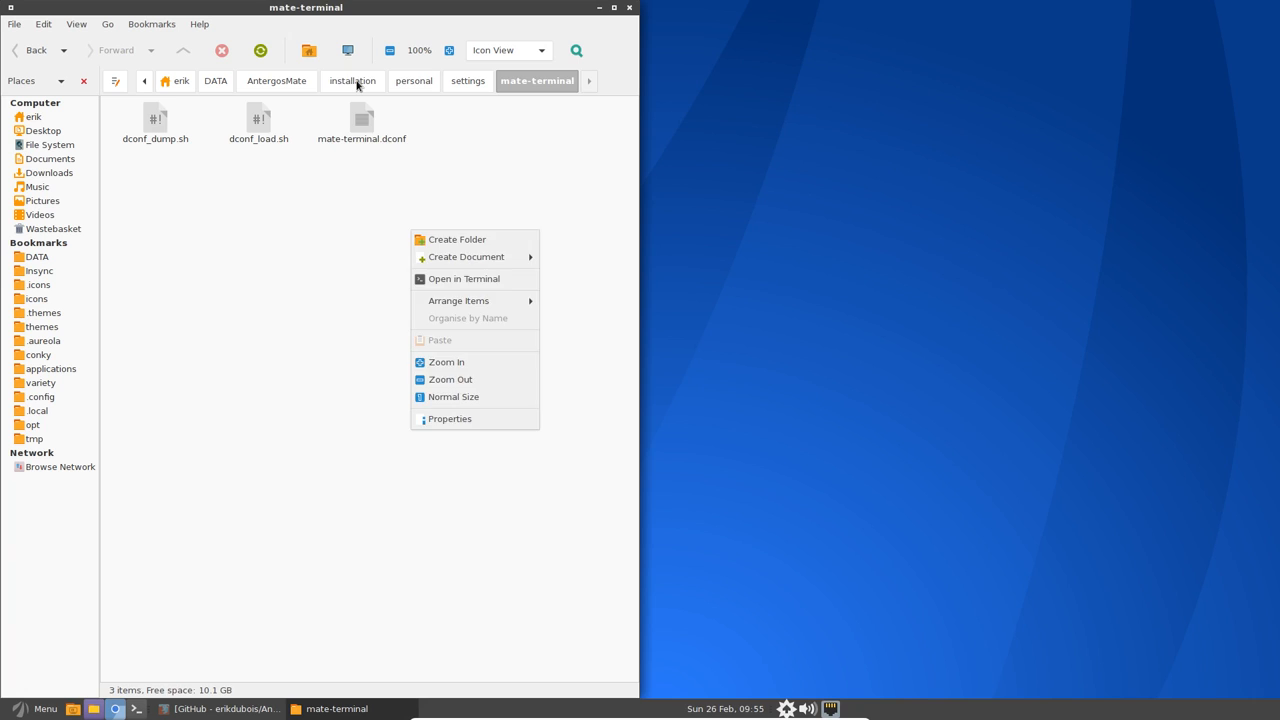
click(352, 80)
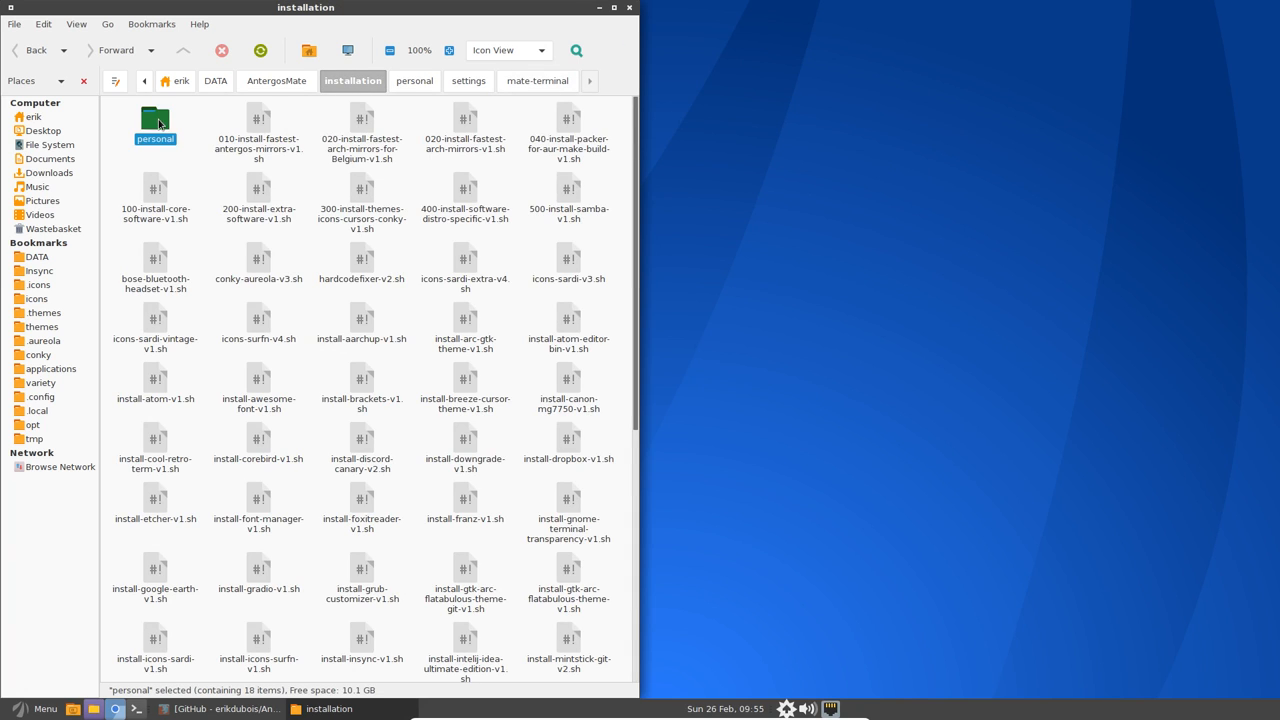
double_click(156, 118)
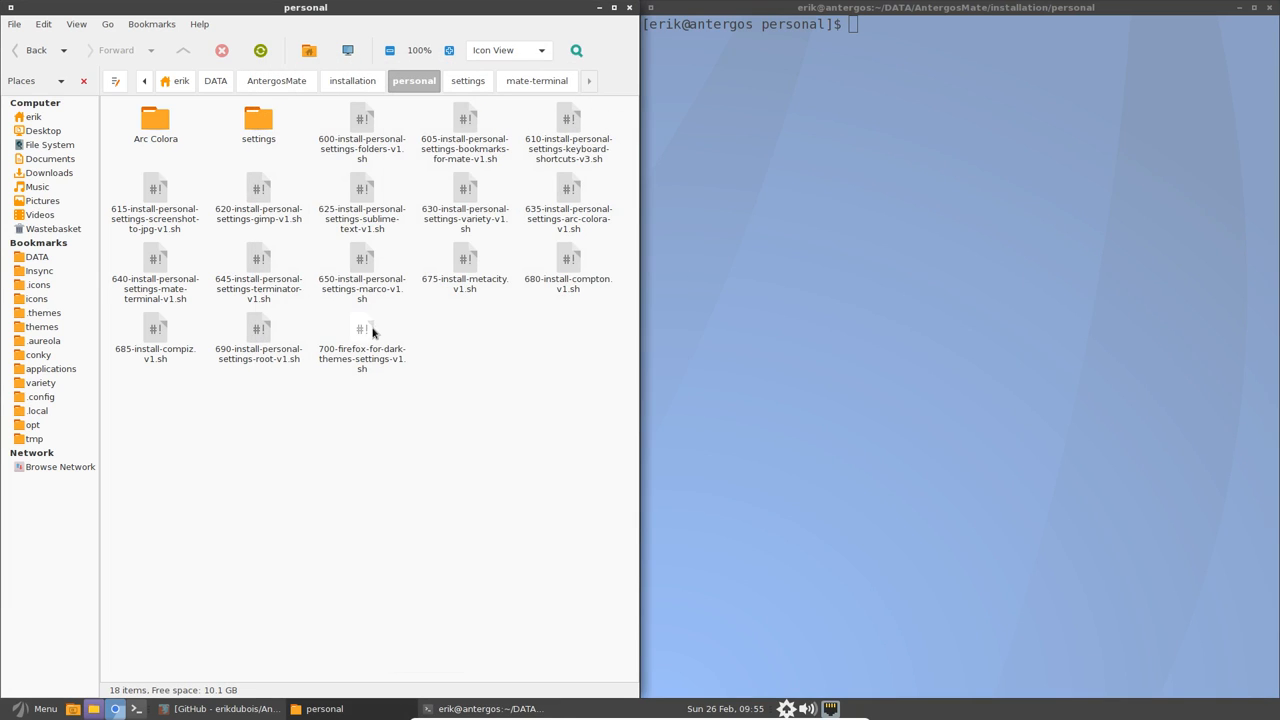
Survey the 645 Terminator script and the Marco, Metacity and Compton scripts, then clear the selection.
click(258, 258)
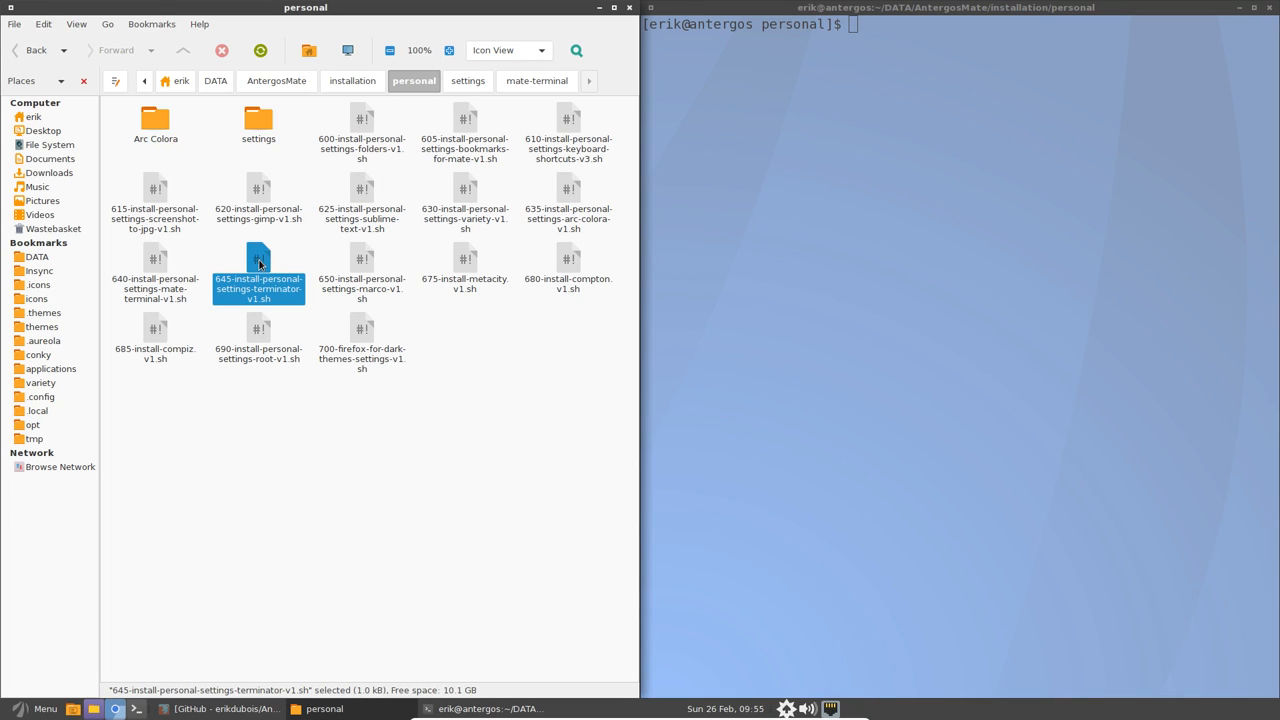
click(496, 406)
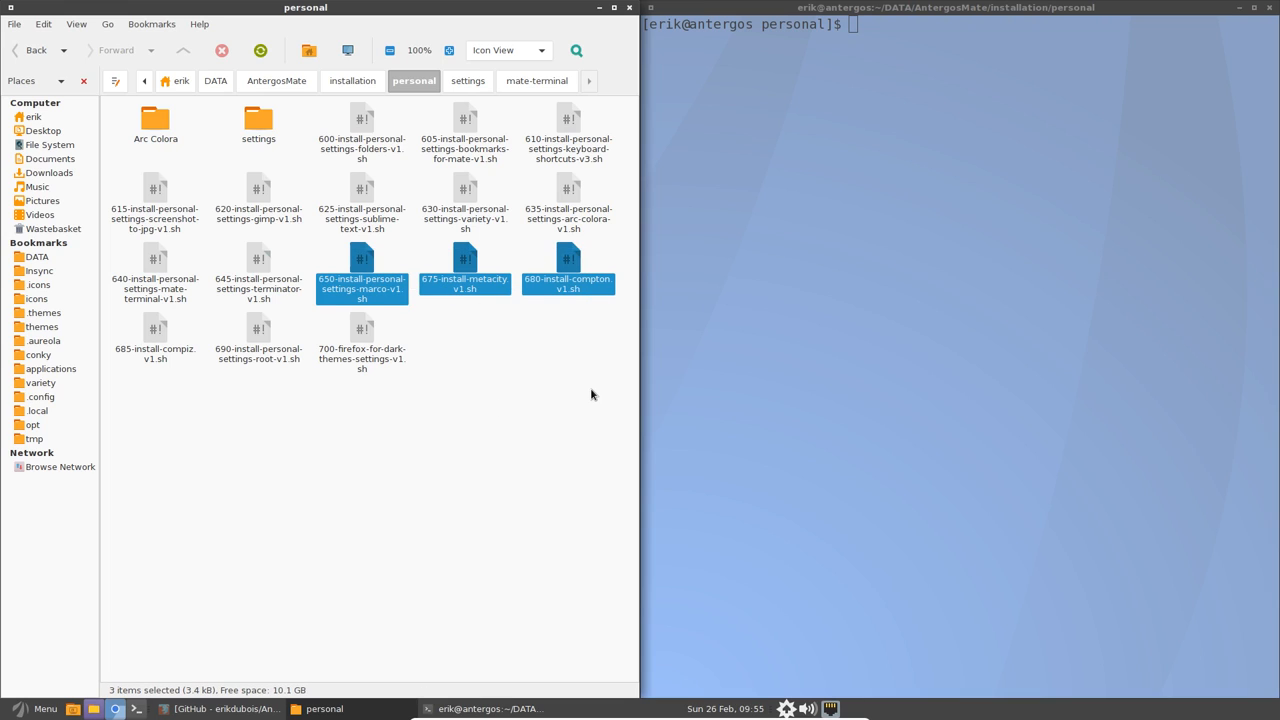
mouse_move(476, 394)
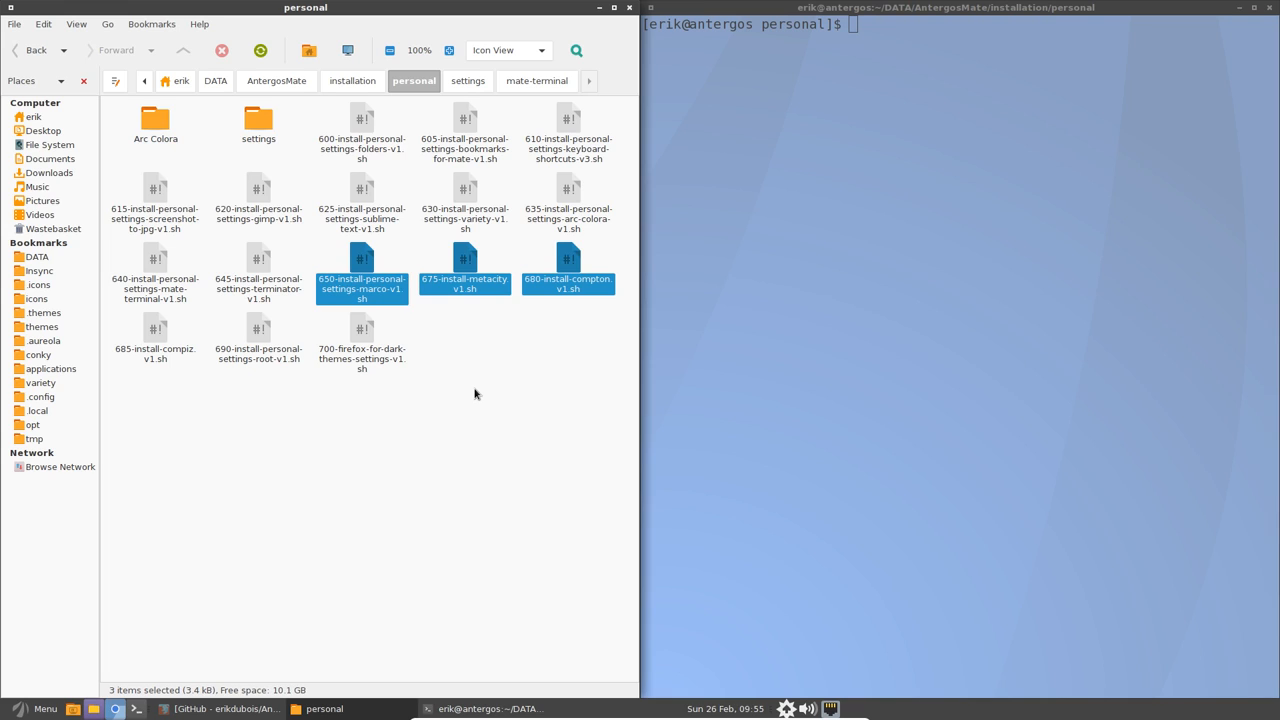
click(510, 404)
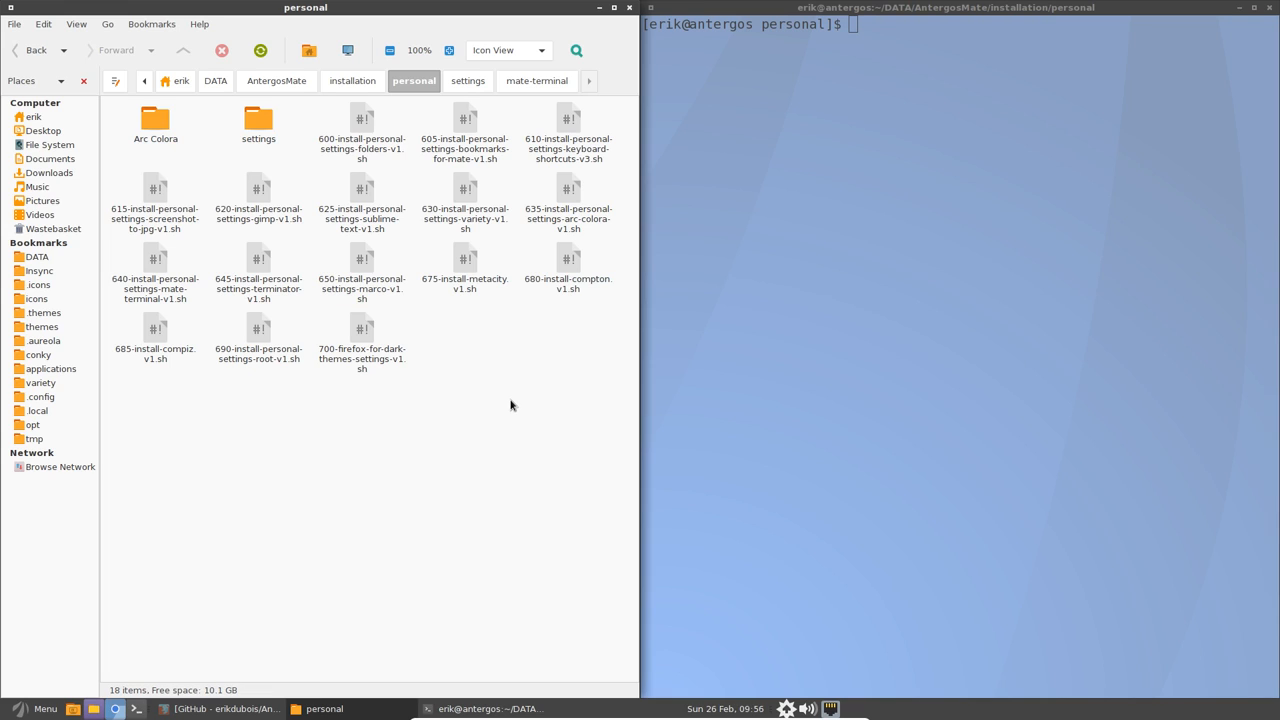